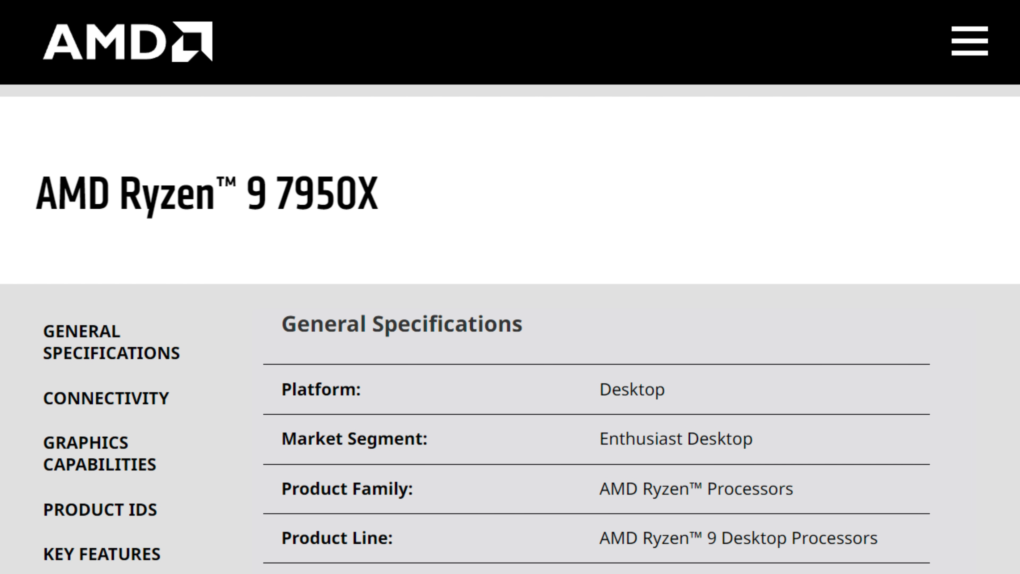
Review the calculator inputs and scroll down to the 300 mm wafer map.
{"action": "scroll", "scroll_direction": "down", "scroll_amount": 3}
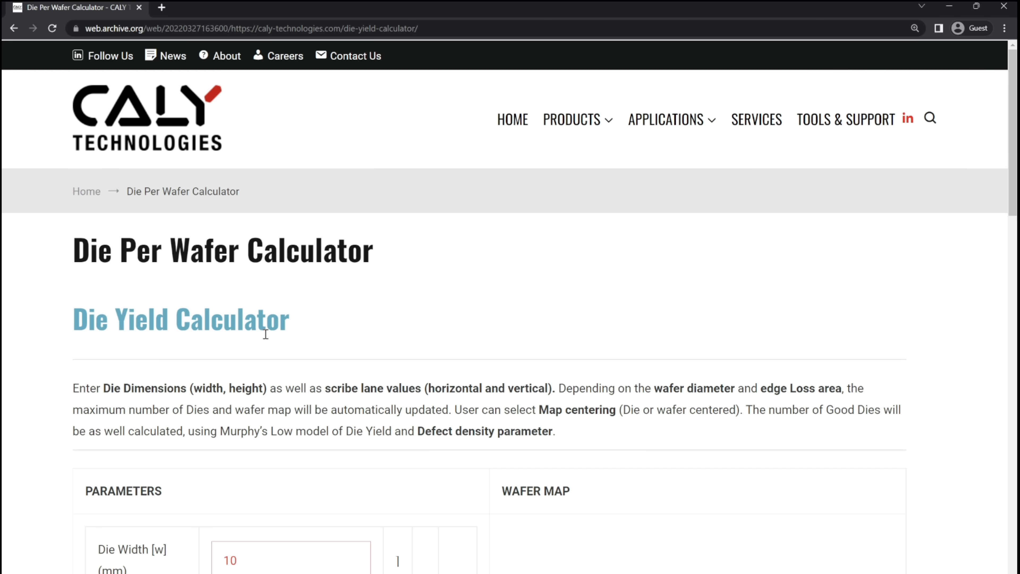
{"action": "mouse_move", "coordinate": [228, 301]}
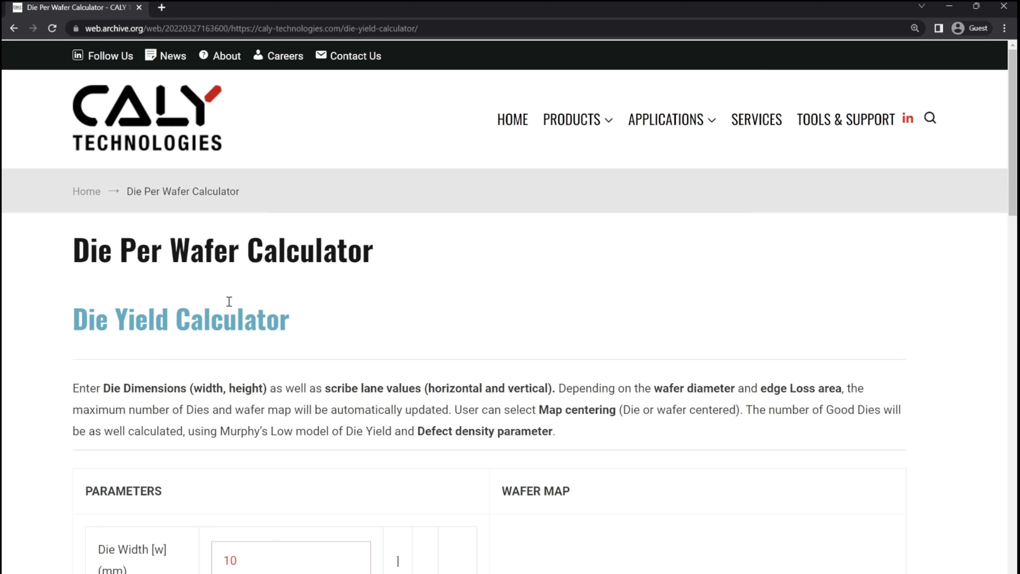
{"action": "mouse_move", "coordinate": [158, 250]}
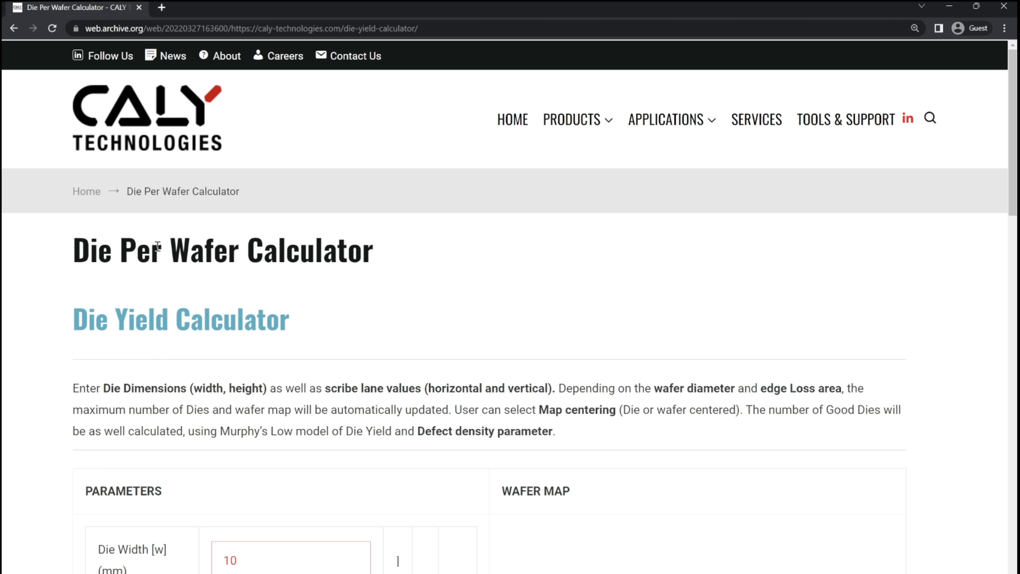
{"action": "mouse_move", "coordinate": [297, 212]}
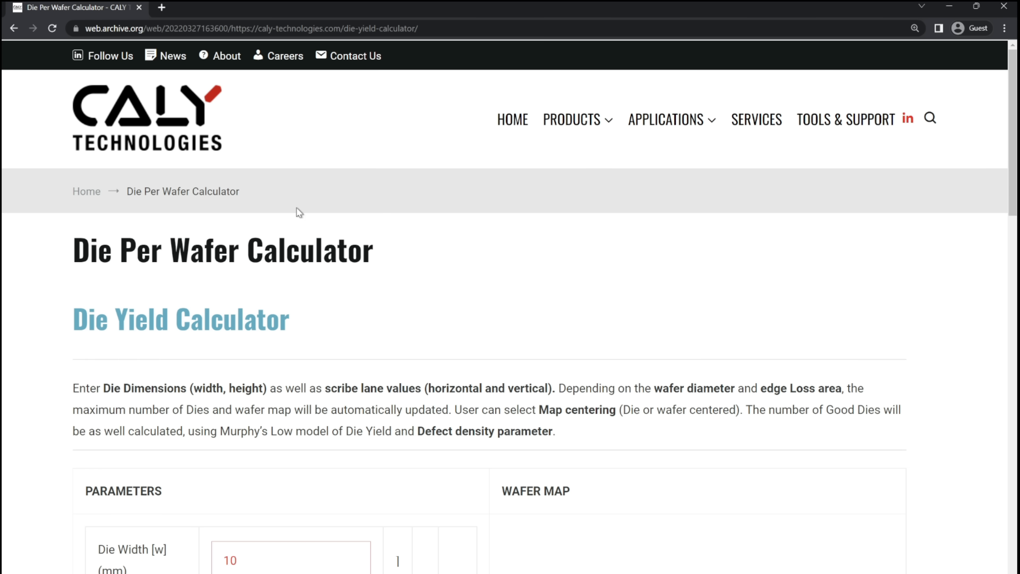
{"action": "mouse_move", "coordinate": [223, 152]}
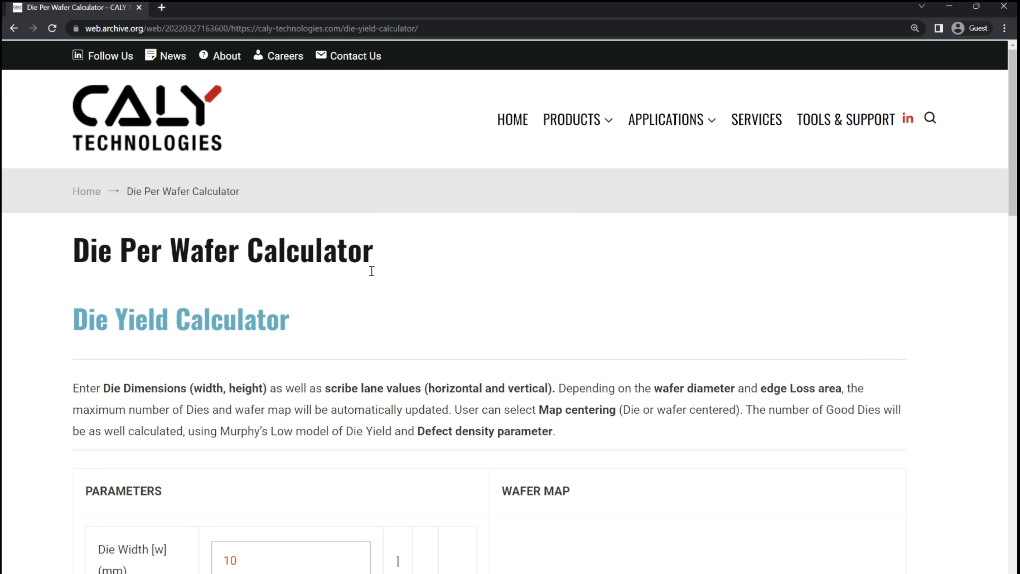
{"action": "scroll", "scroll_direction": "down", "scroll_amount": 3}
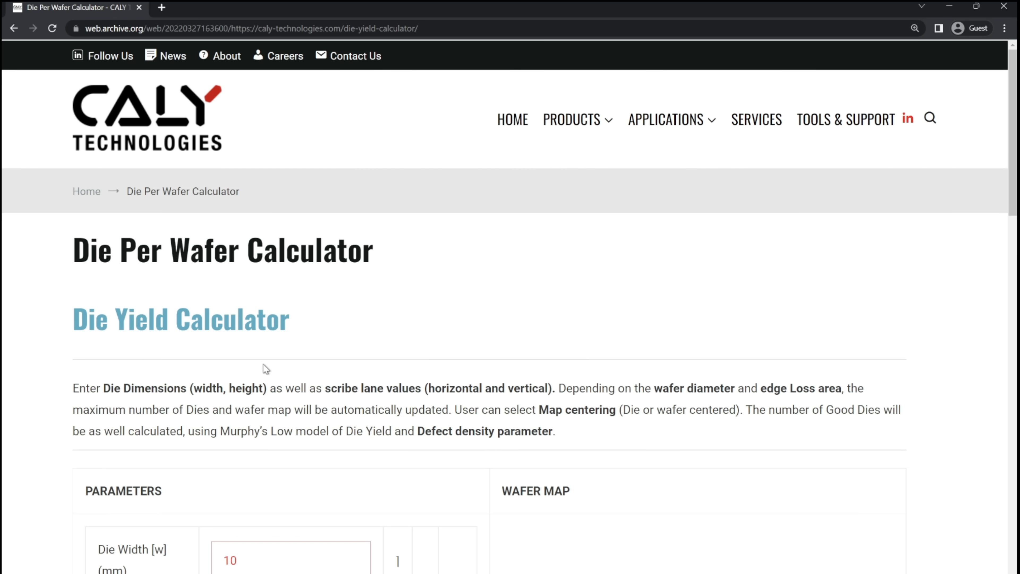
{"action": "left_click_drag", "start_coordinate": [130, 388], "coordinate": [217, 388]}
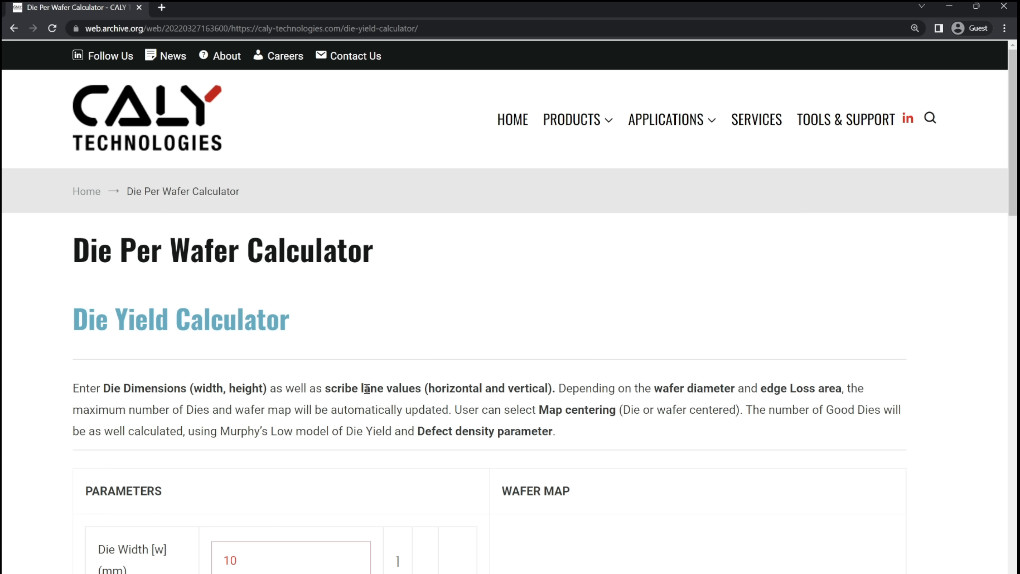
{"action": "mouse_move", "coordinate": [636, 400]}
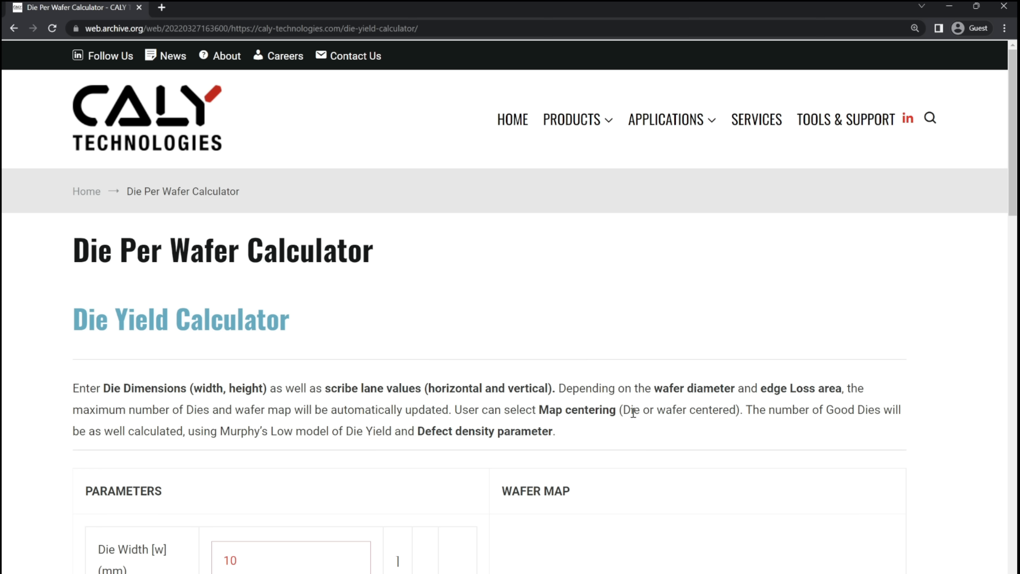
{"action": "mouse_move", "coordinate": [527, 434]}
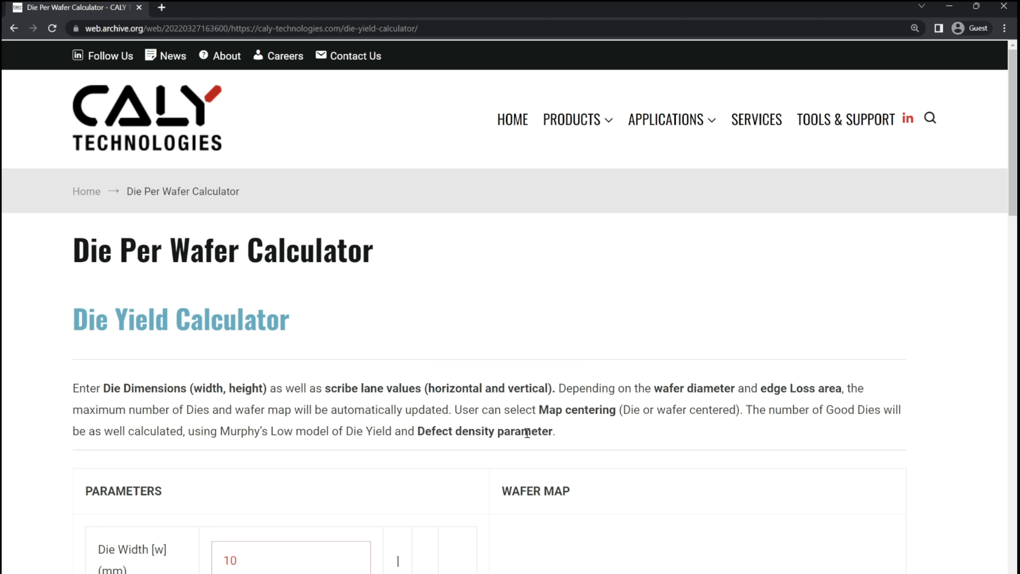
{"action": "mouse_move", "coordinate": [247, 452]}
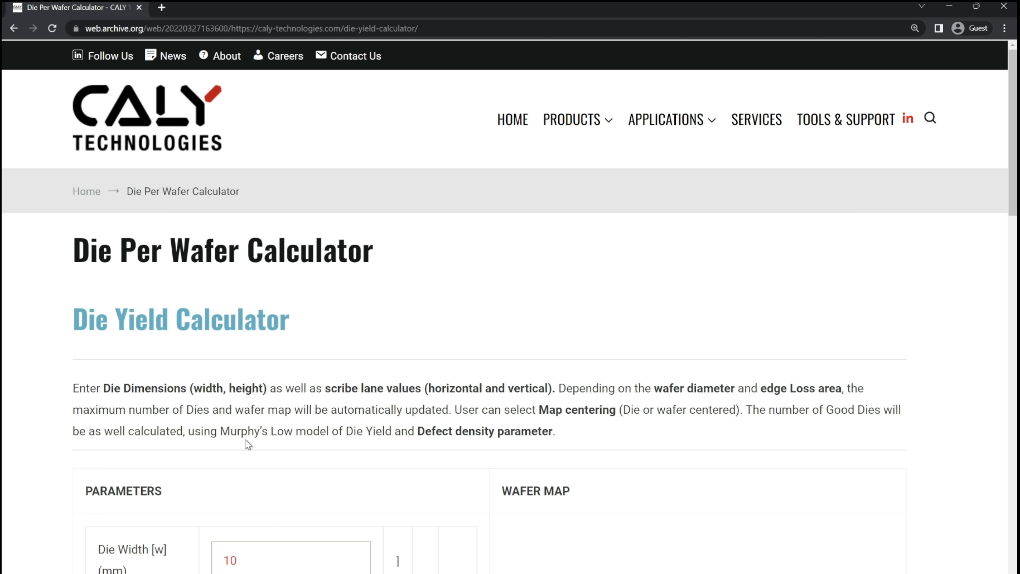
{"action": "mouse_move", "coordinate": [395, 383]}
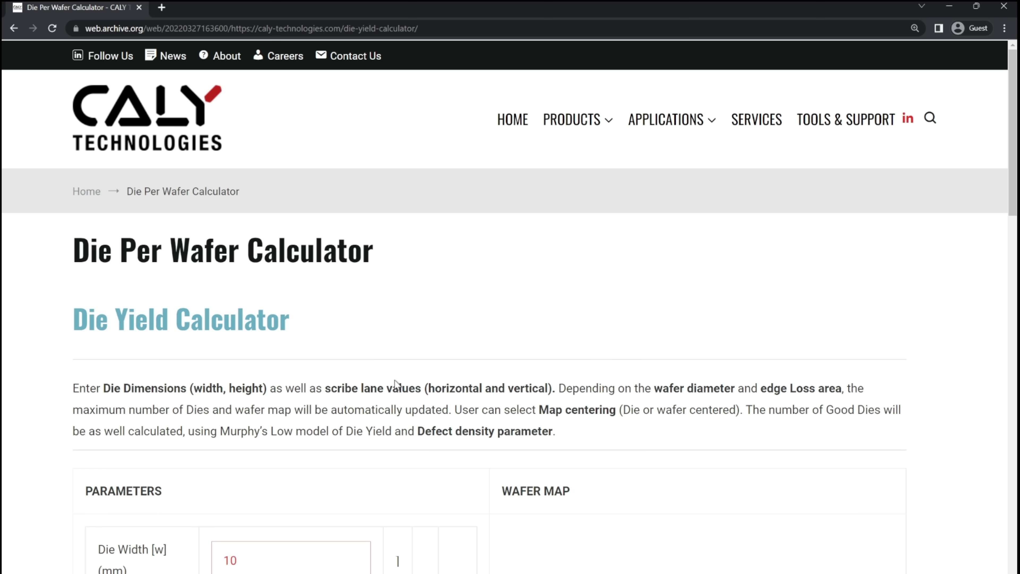
{"action": "mouse_move", "coordinate": [442, 393]}
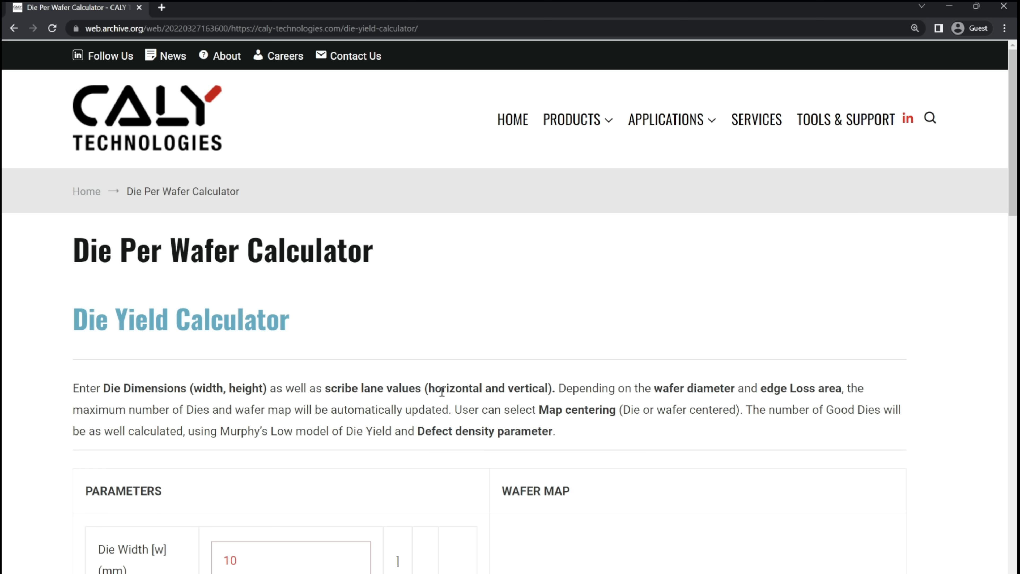
{"action": "mouse_move", "coordinate": [439, 404]}
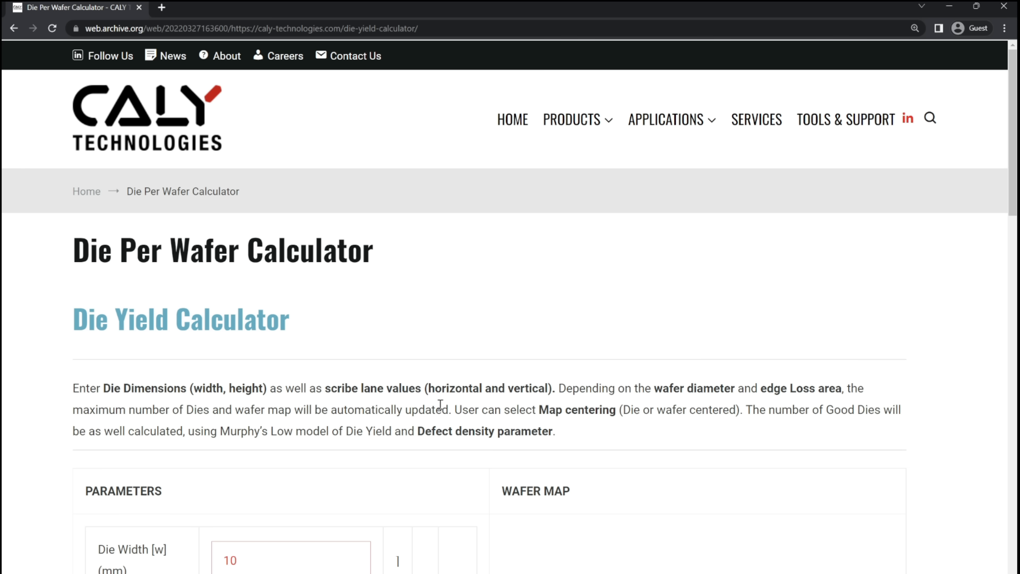
{"action": "scroll", "scroll_direction": "down", "scroll_amount": 3}
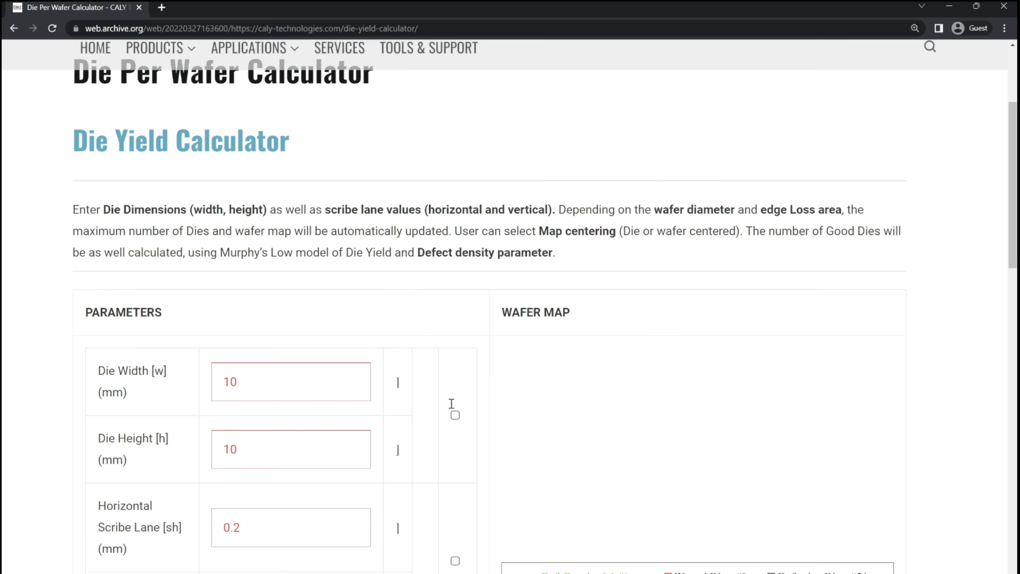
{"action": "scroll", "scroll_direction": "down", "scroll_amount": 3}
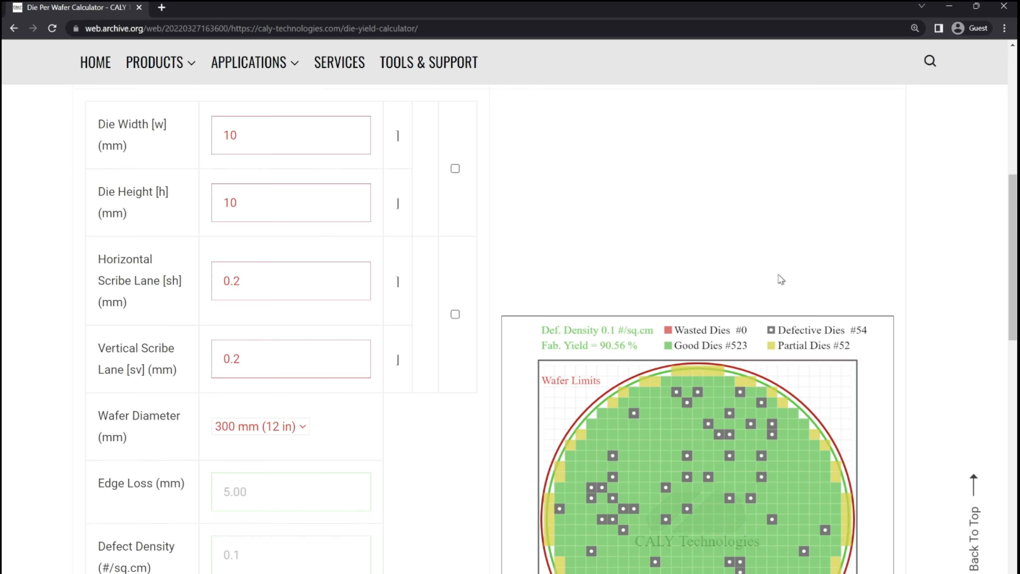
{"action": "scroll", "scroll_direction": "down", "scroll_amount": 3}
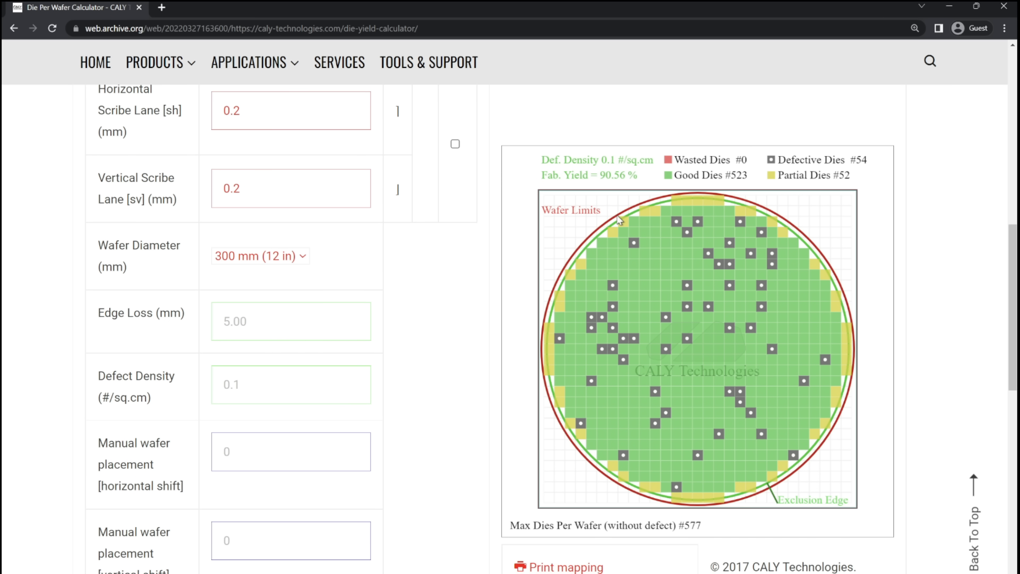
{"action": "mouse_move", "coordinate": [263, 277]}
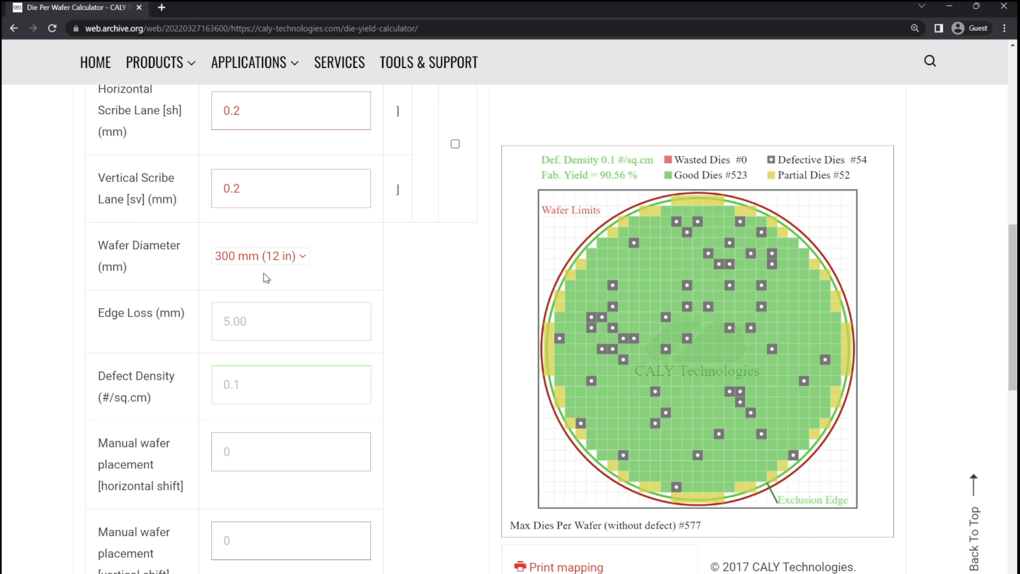
{"action": "mouse_move", "coordinate": [664, 311]}
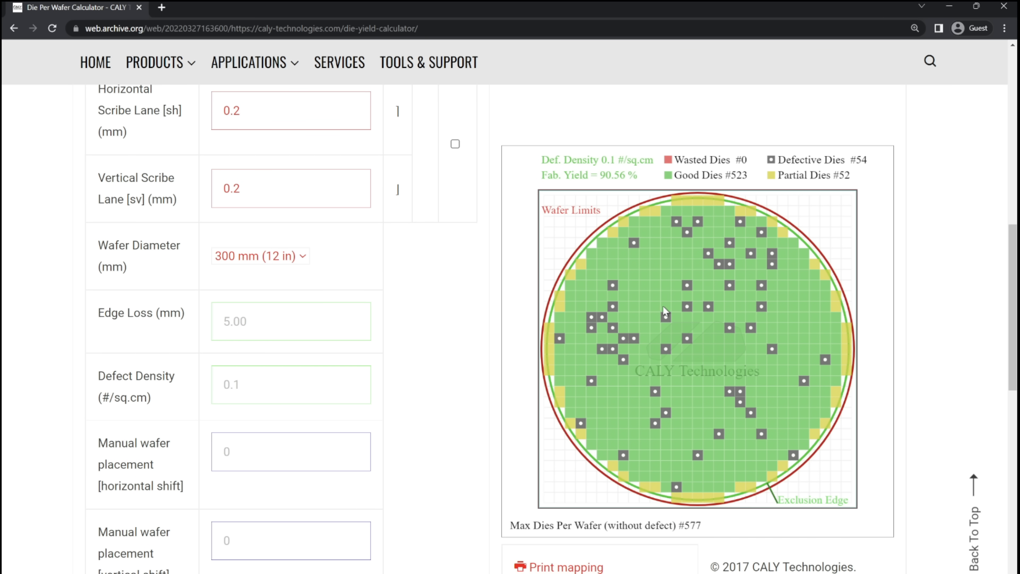
{"action": "mouse_move", "coordinate": [557, 169]}
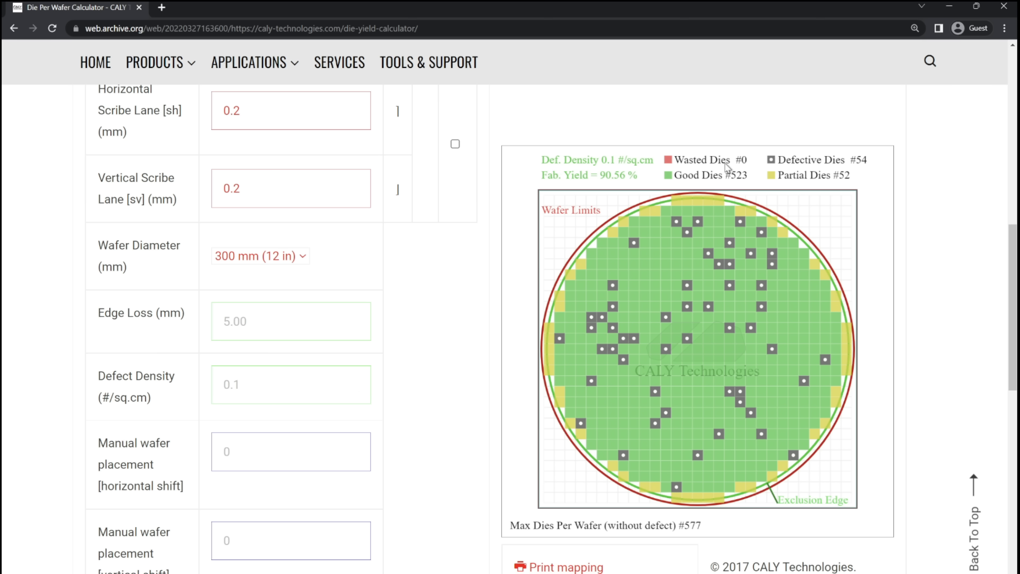
{"action": "mouse_move", "coordinate": [781, 249]}
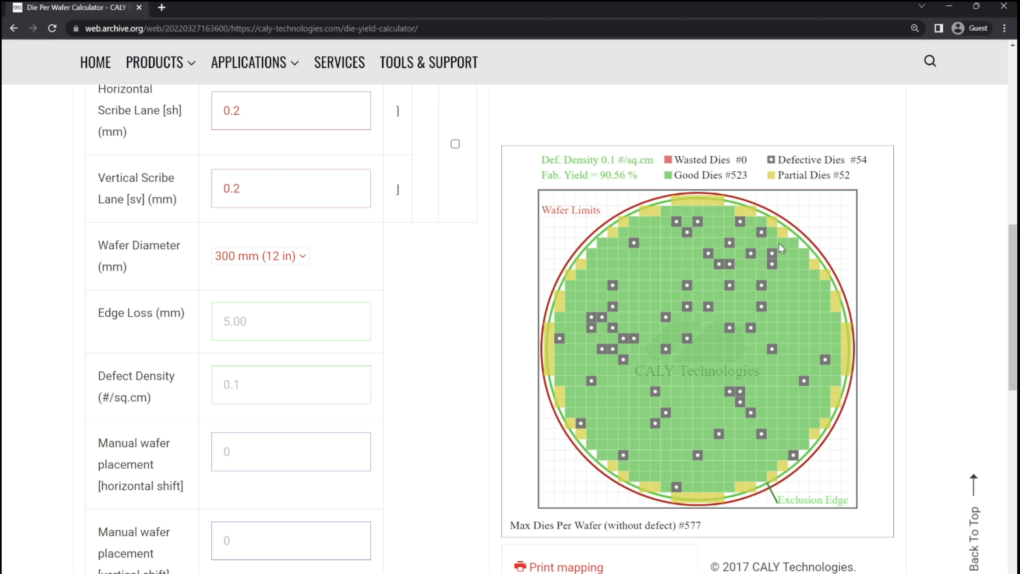
{"action": "mouse_move", "coordinate": [631, 398]}
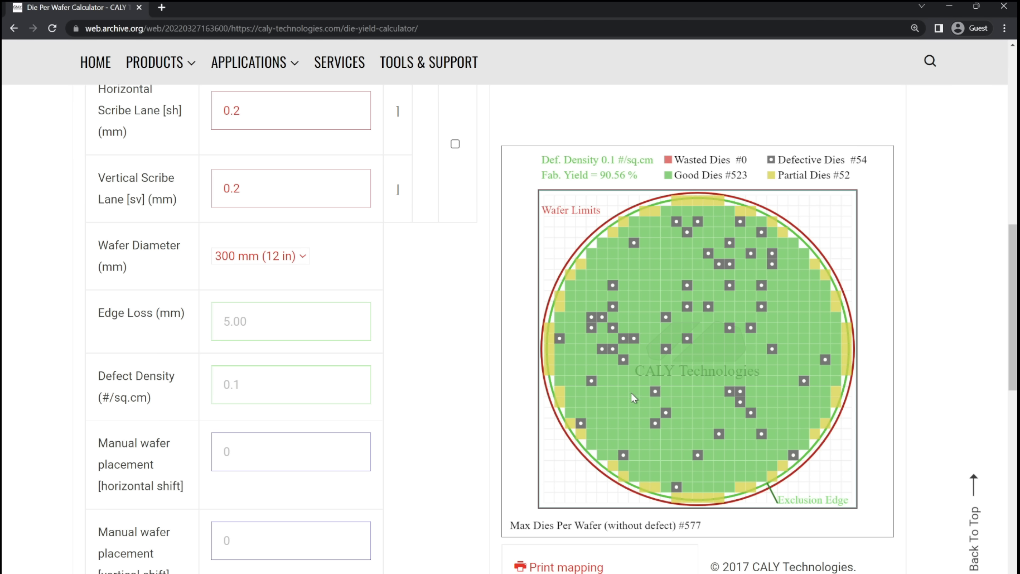
{"action": "mouse_move", "coordinate": [590, 374]}
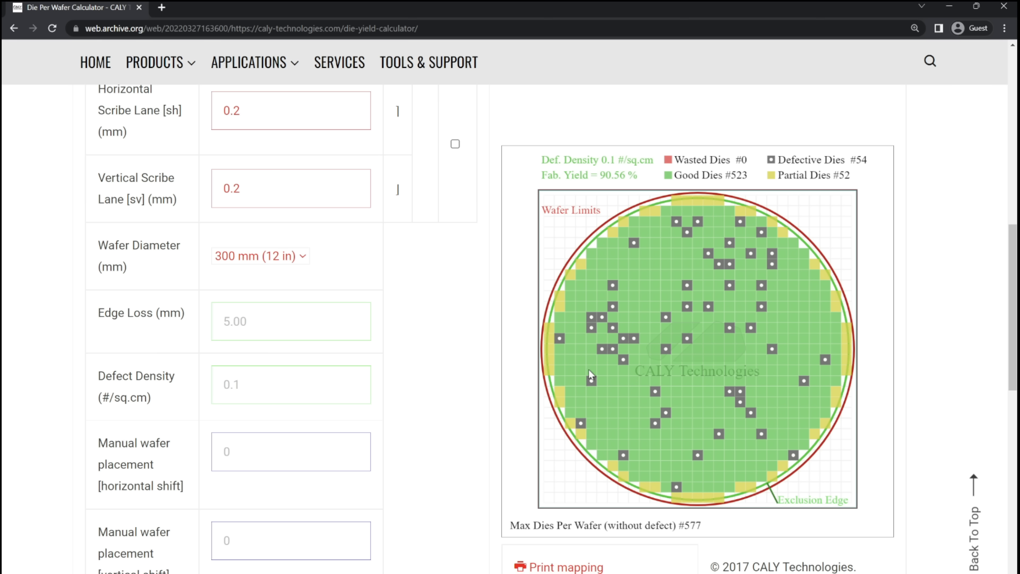
{"action": "mouse_move", "coordinate": [711, 369]}
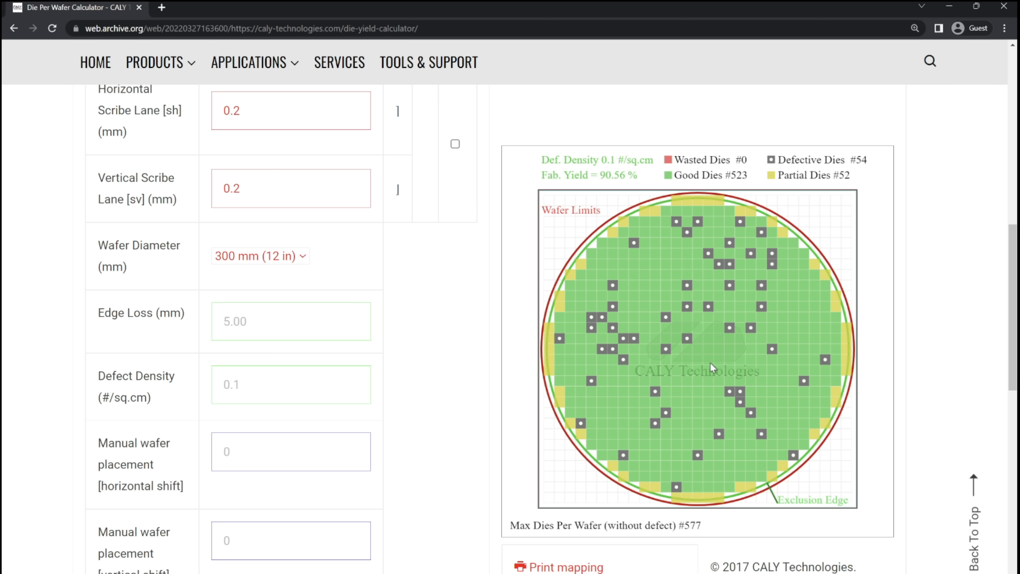
{"action": "mouse_move", "coordinate": [688, 353]}
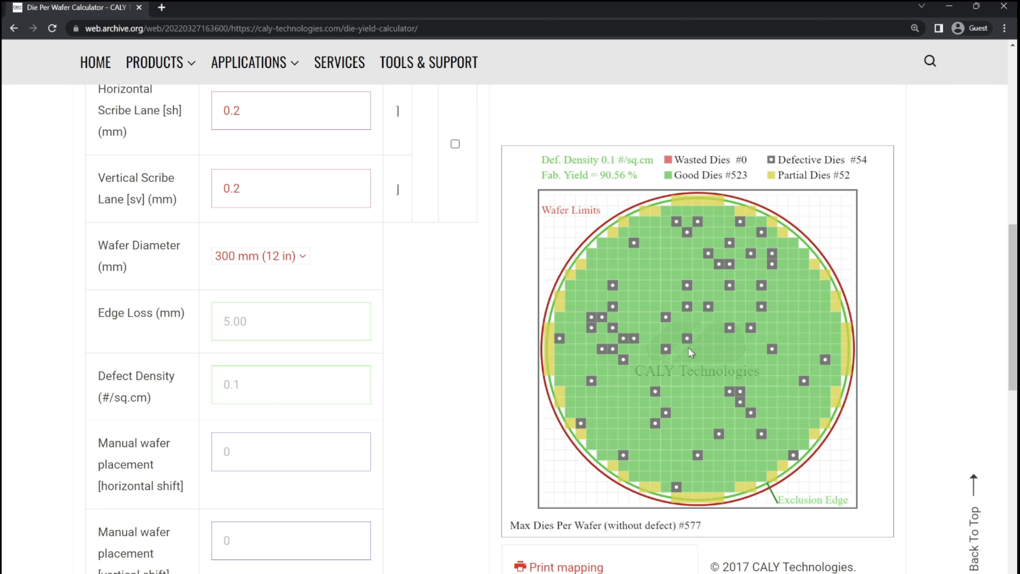
{"action": "mouse_move", "coordinate": [730, 338]}
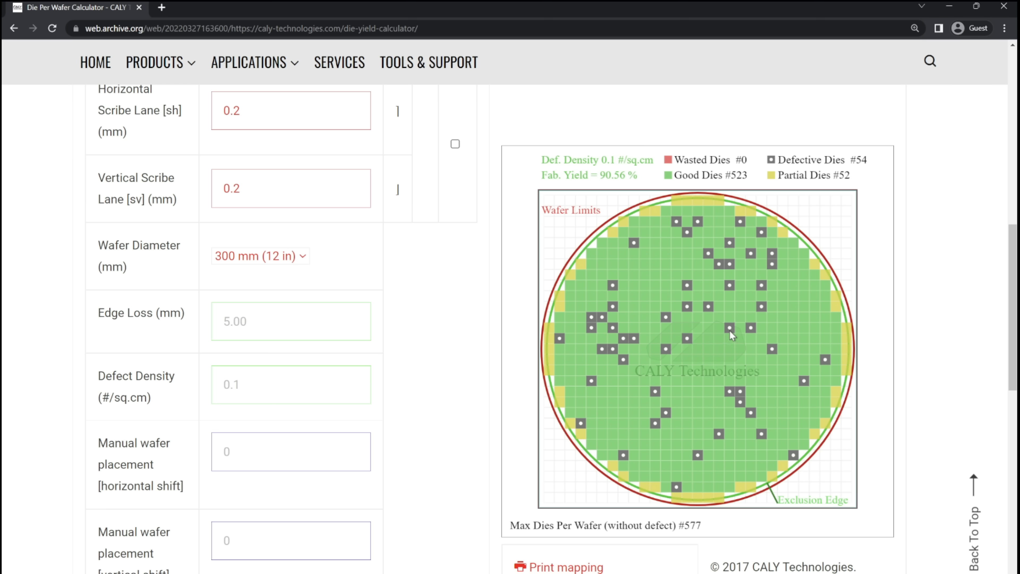
{"action": "mouse_move", "coordinate": [752, 335]}
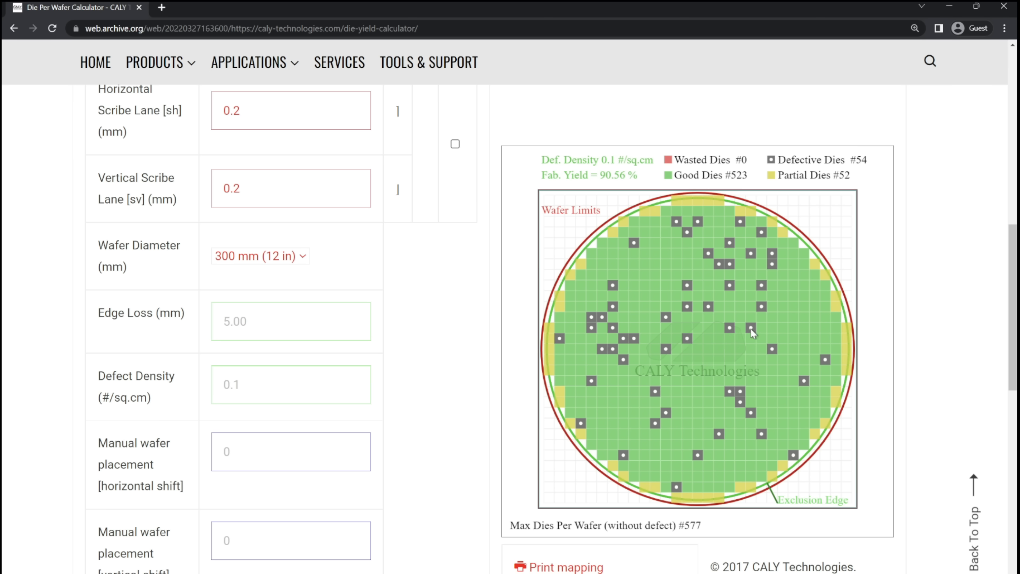
{"action": "mouse_move", "coordinate": [681, 217]}
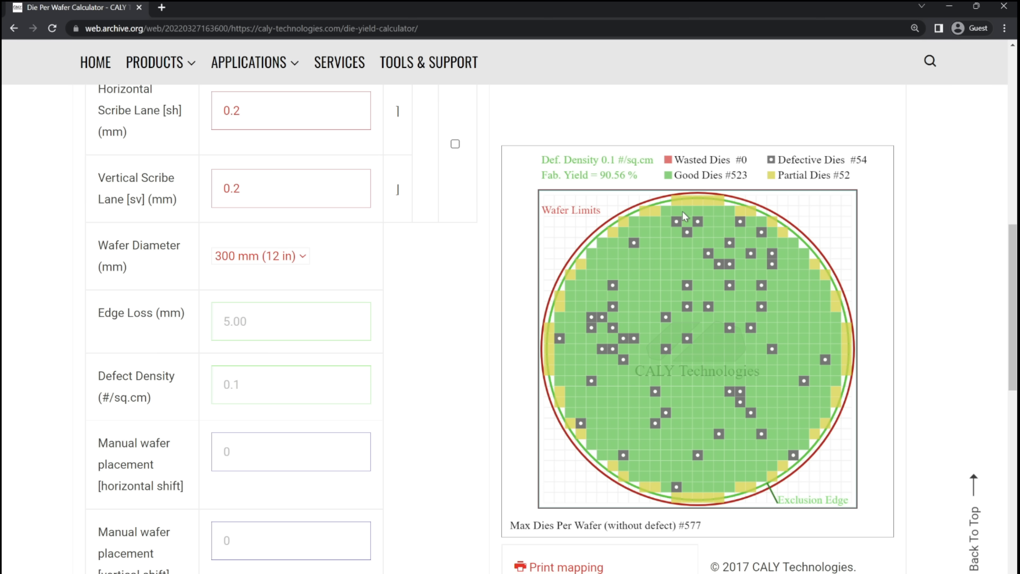
{"action": "mouse_move", "coordinate": [677, 210]}
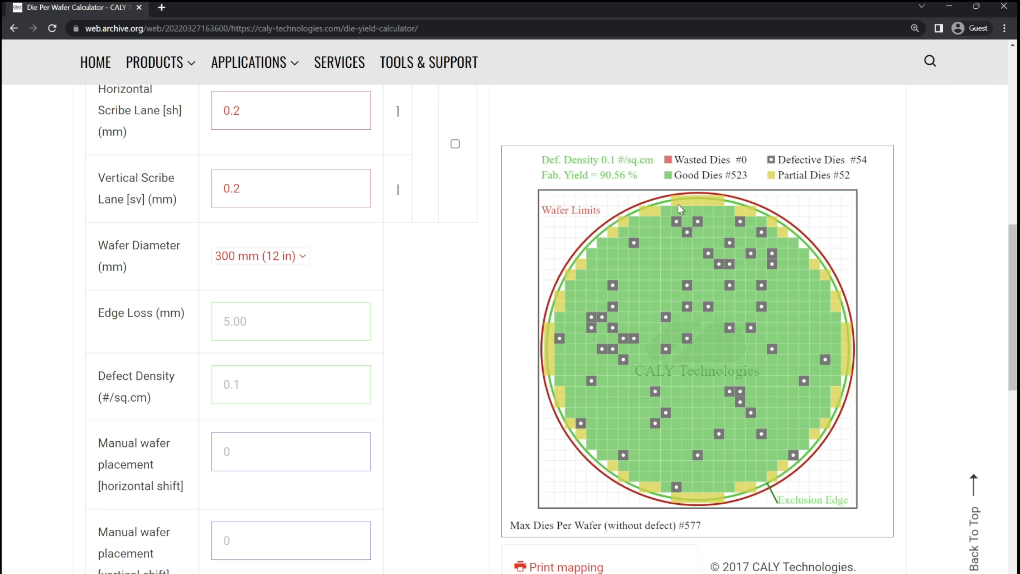
{"action": "mouse_move", "coordinate": [677, 211]}
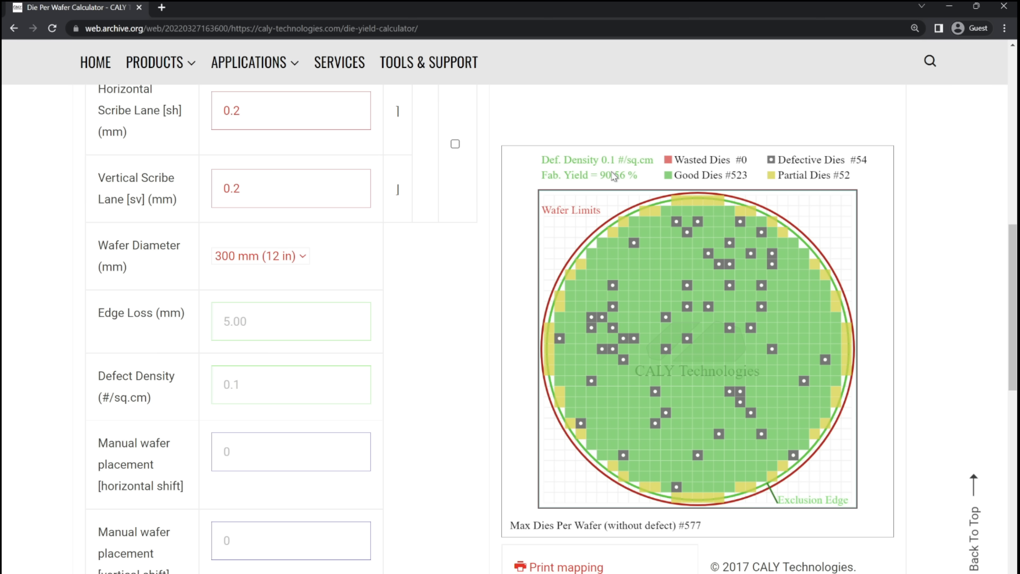
{"action": "mouse_move", "coordinate": [756, 181]}
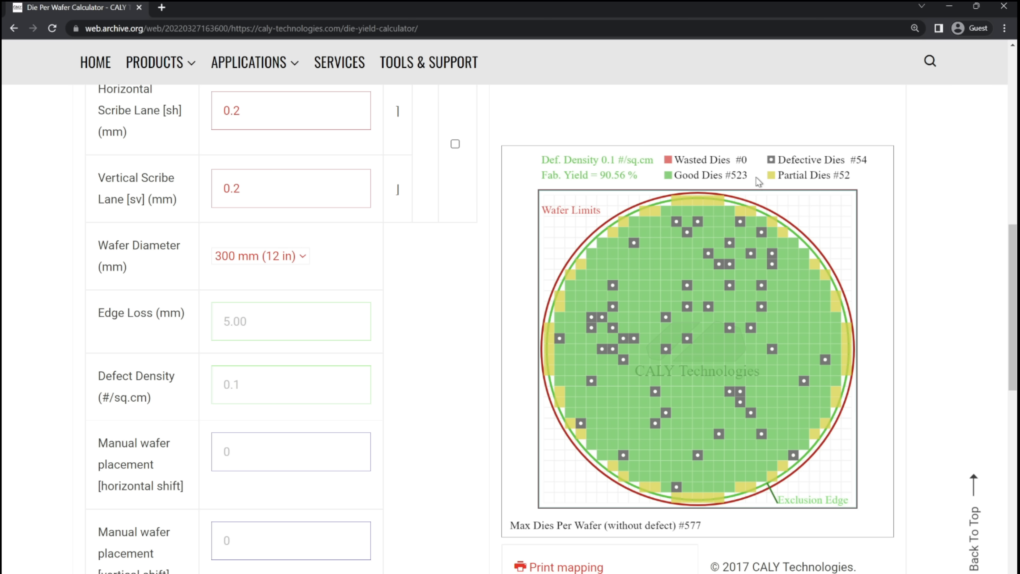
{"action": "mouse_move", "coordinate": [849, 191]}
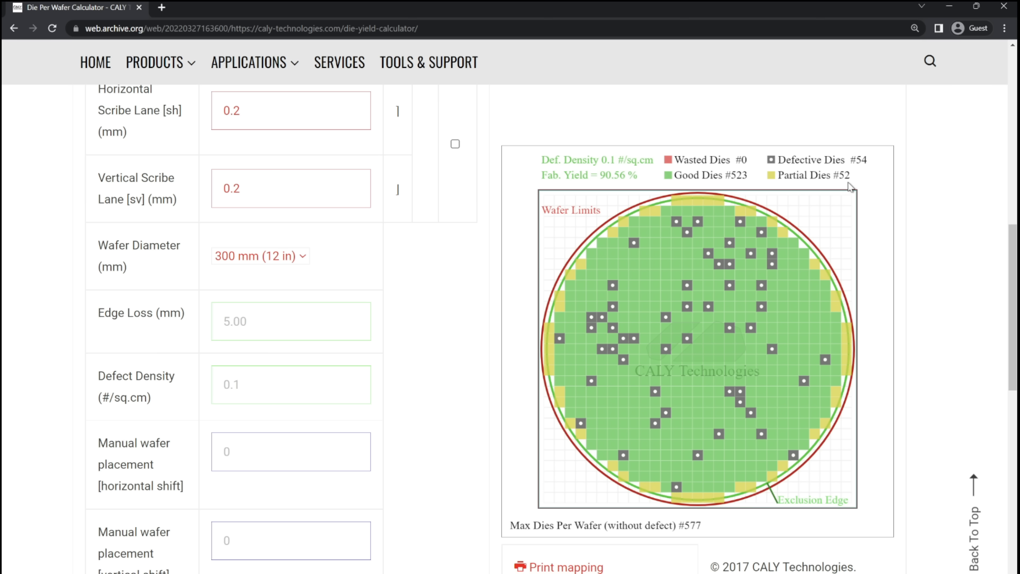
{"action": "mouse_move", "coordinate": [731, 167]}
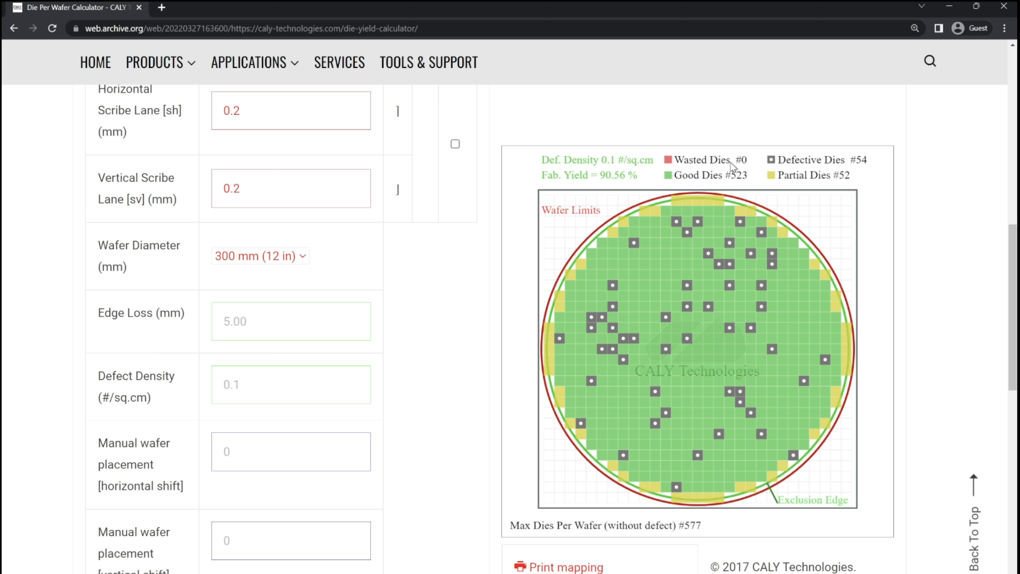
{"action": "mouse_move", "coordinate": [589, 185]}
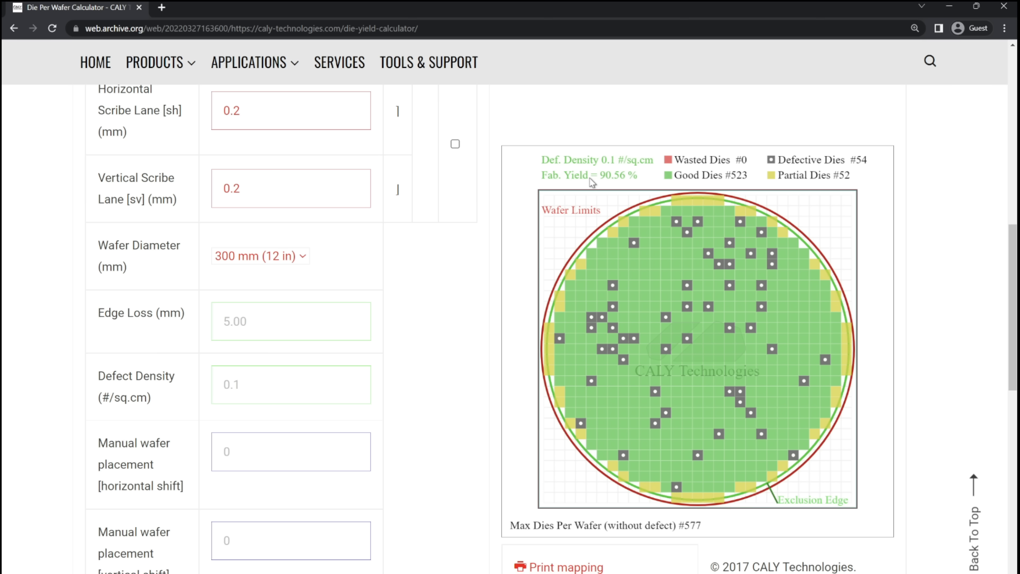
{"action": "mouse_move", "coordinate": [683, 180]}
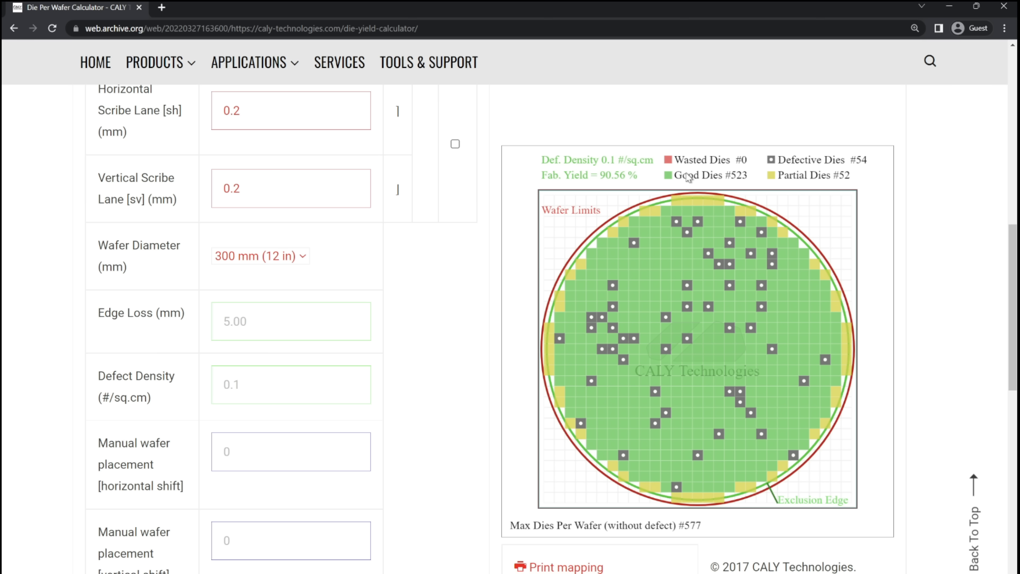
{"action": "mouse_move", "coordinate": [685, 188]}
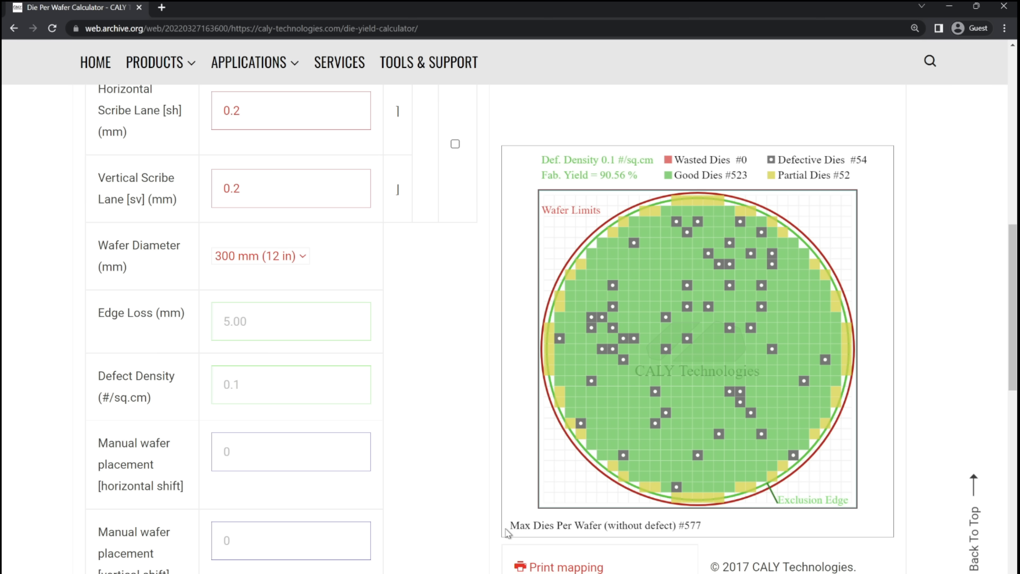
{"action": "mouse_move", "coordinate": [609, 548]}
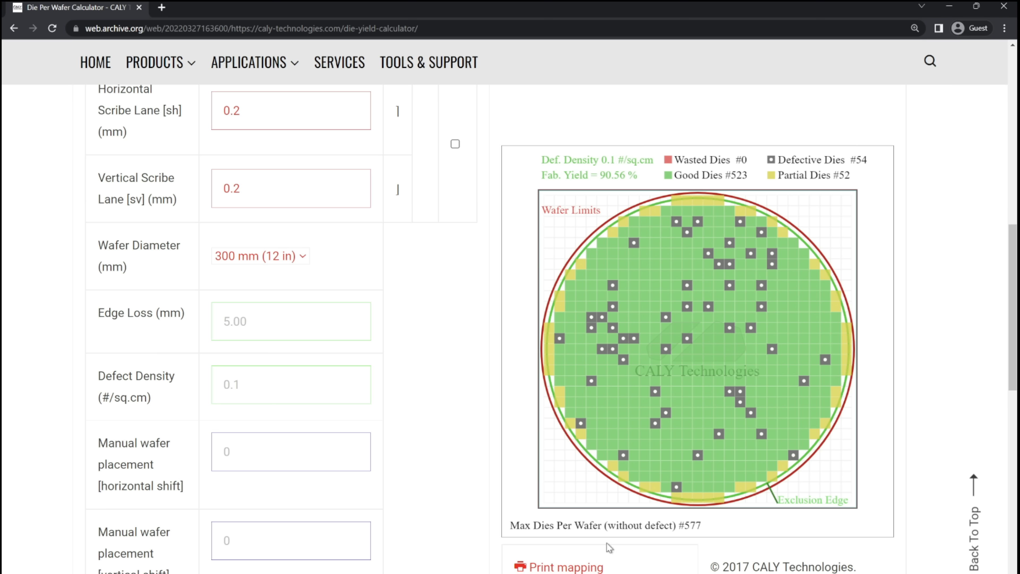
{"action": "mouse_move", "coordinate": [720, 180]}
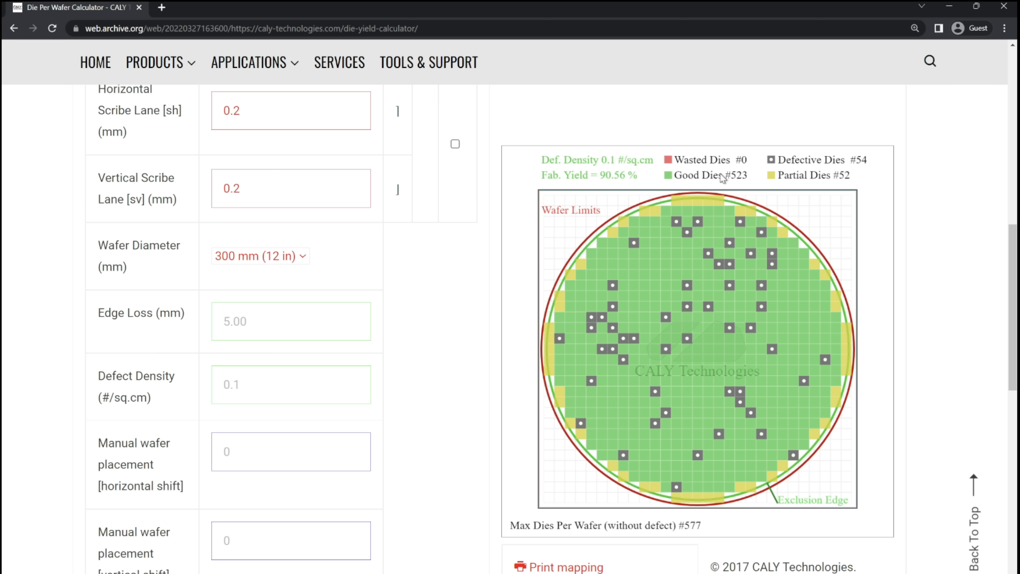
{"action": "mouse_move", "coordinate": [690, 531]}
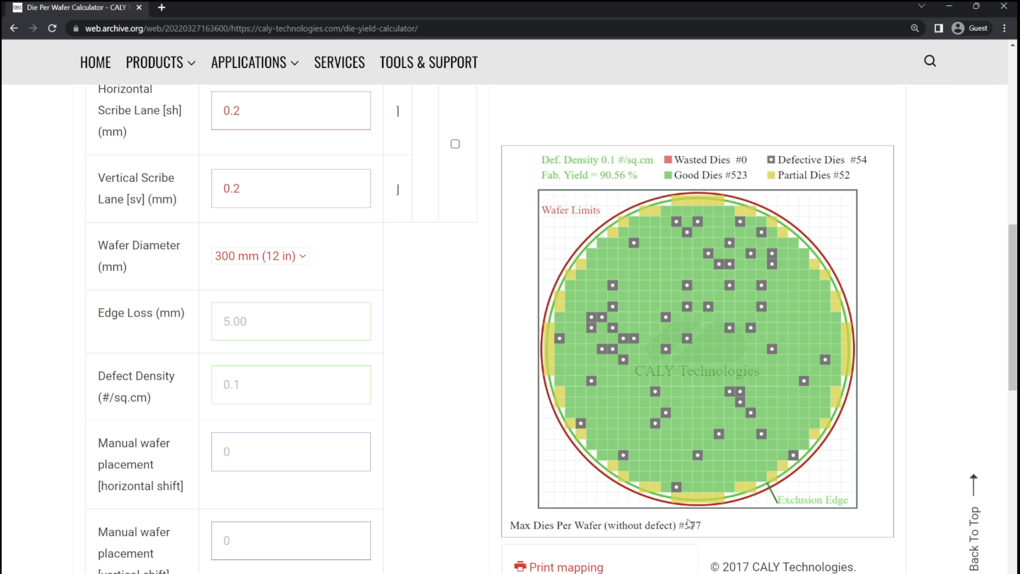
{"action": "mouse_move", "coordinate": [659, 471]}
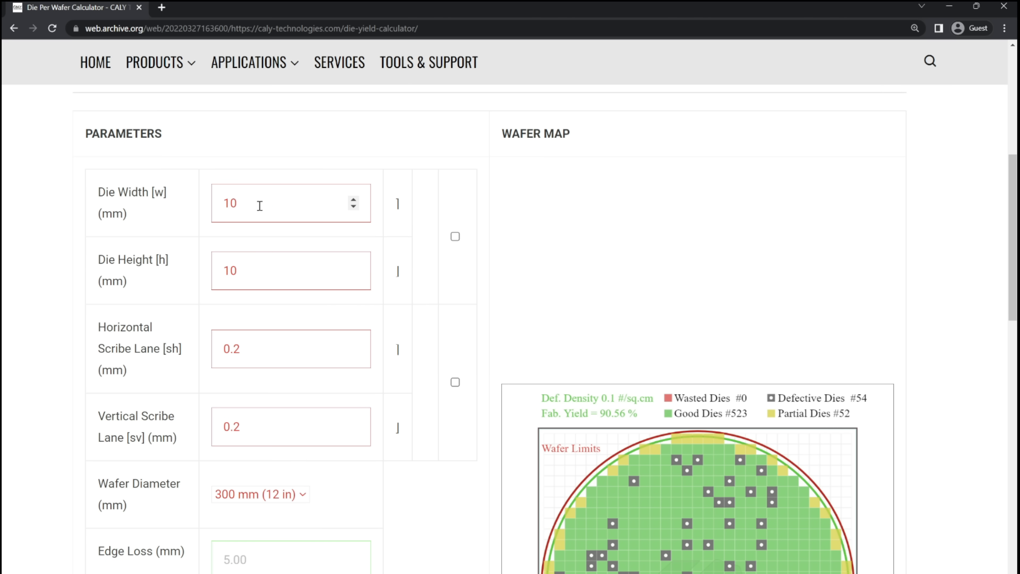
Widen the die to 20 mm, giving 226 good dies at 82.15% yield on the map.
{"action": "type", "text": "2"}
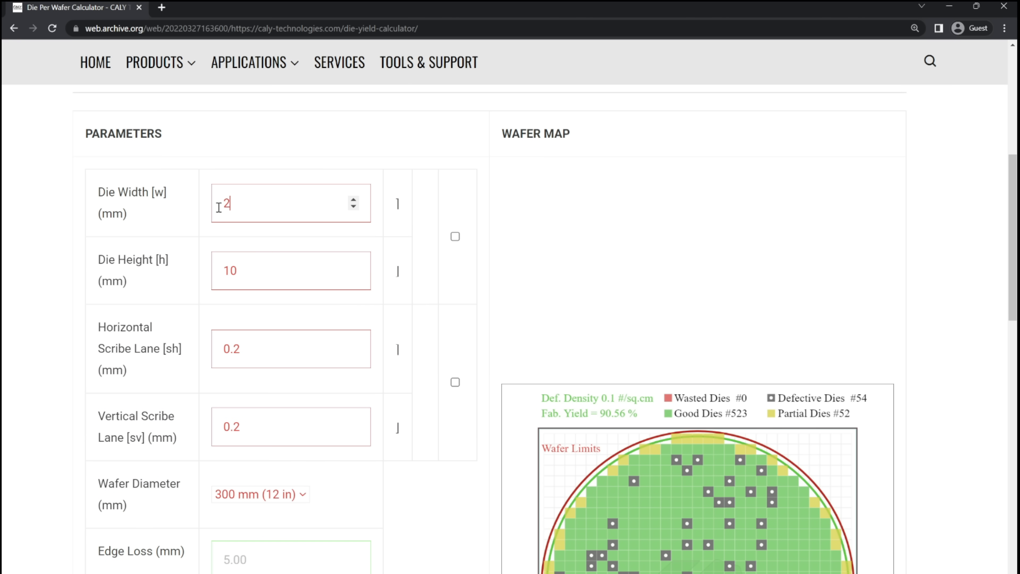
{"action": "type", "text": "0"}
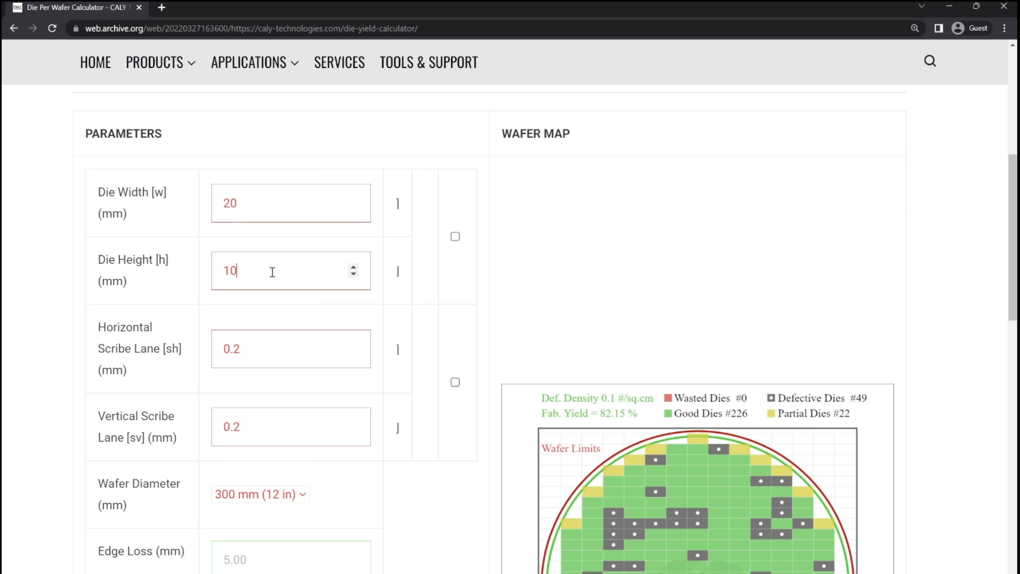
{"action": "scroll", "scroll_direction": "down", "scroll_amount": 3}
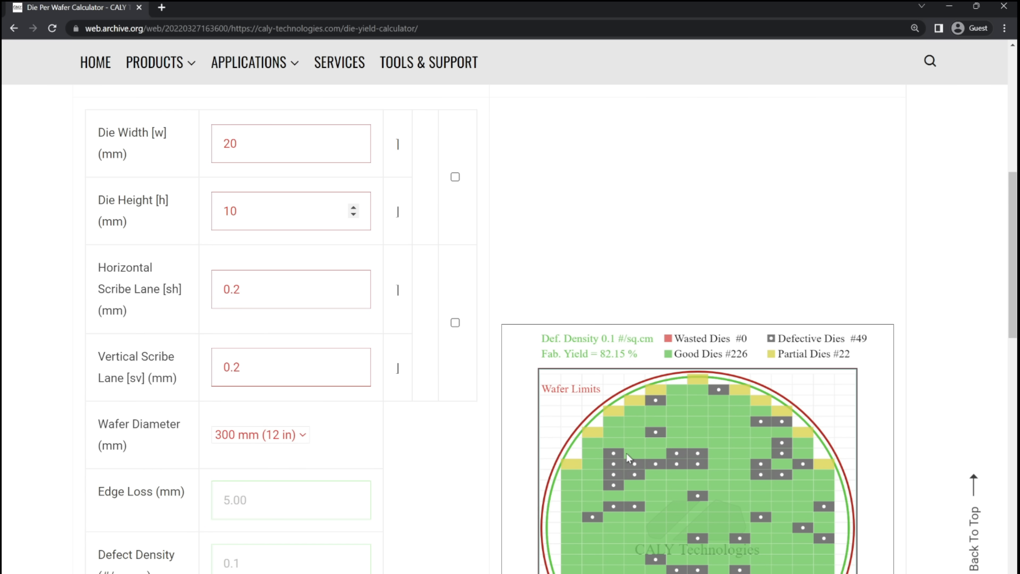
{"action": "scroll", "scroll_direction": "down", "scroll_amount": 3}
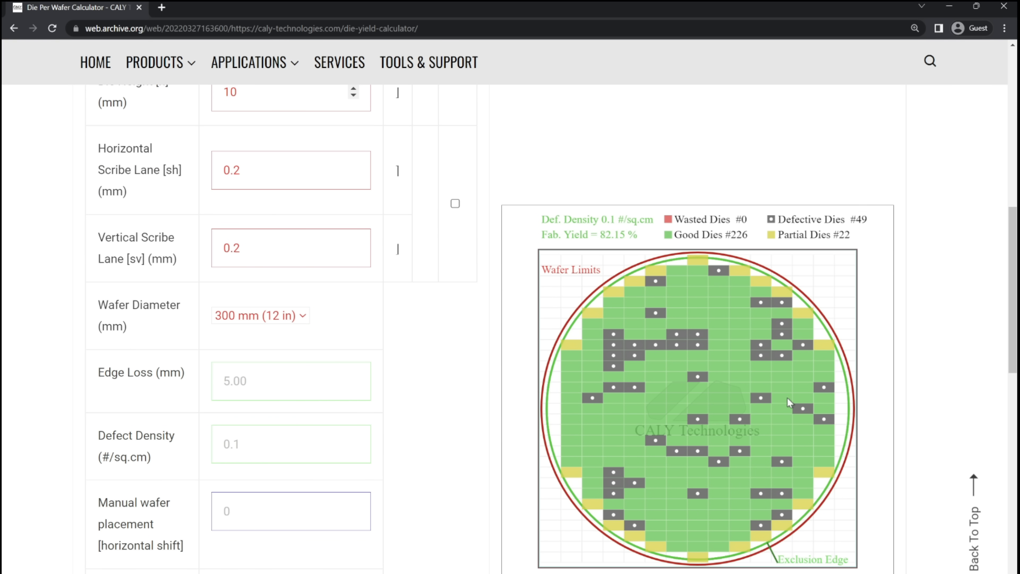
{"action": "mouse_move", "coordinate": [650, 405]}
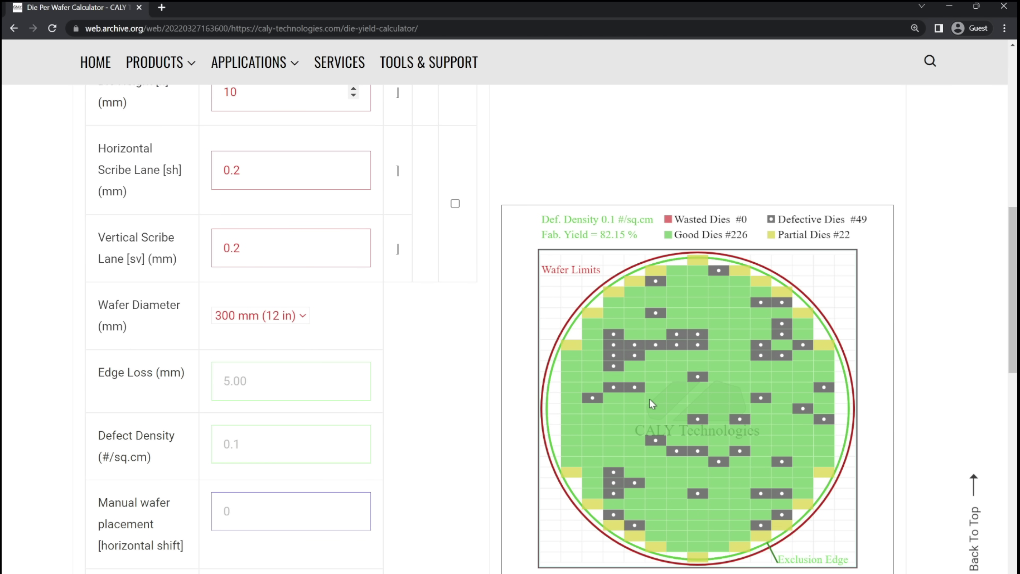
{"action": "mouse_move", "coordinate": [479, 220]}
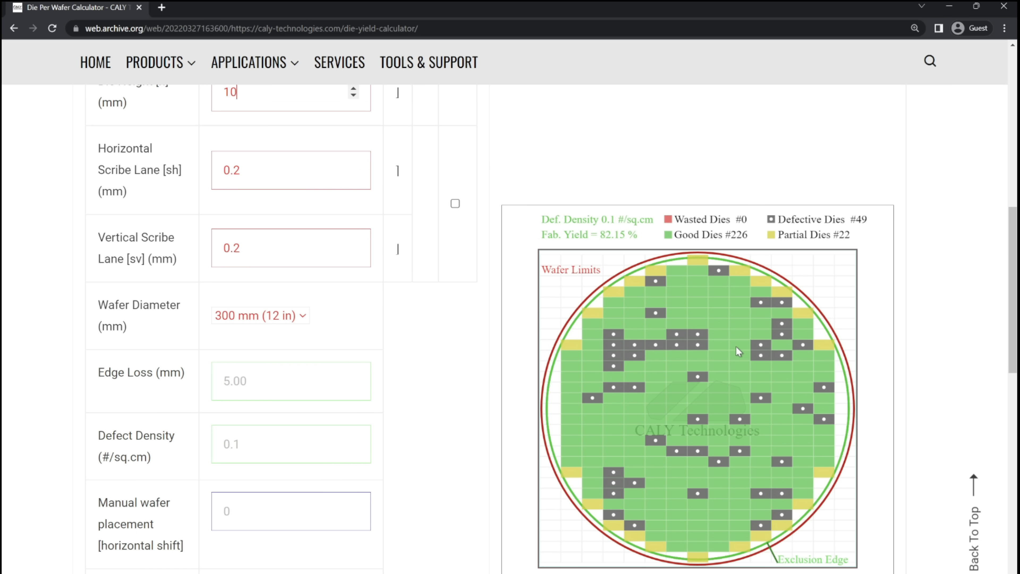
{"action": "mouse_move", "coordinate": [680, 343]}
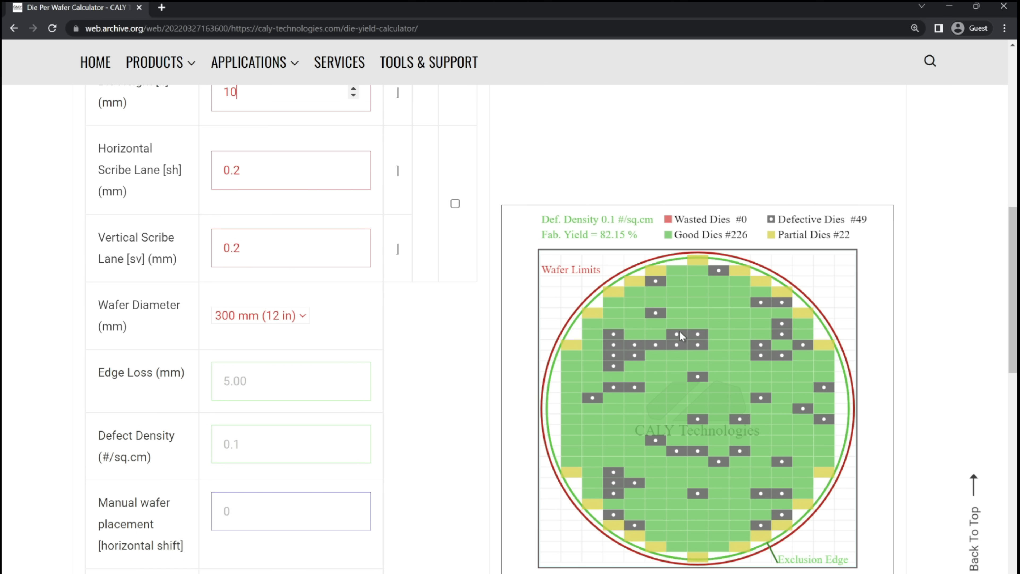
{"action": "mouse_move", "coordinate": [606, 248]}
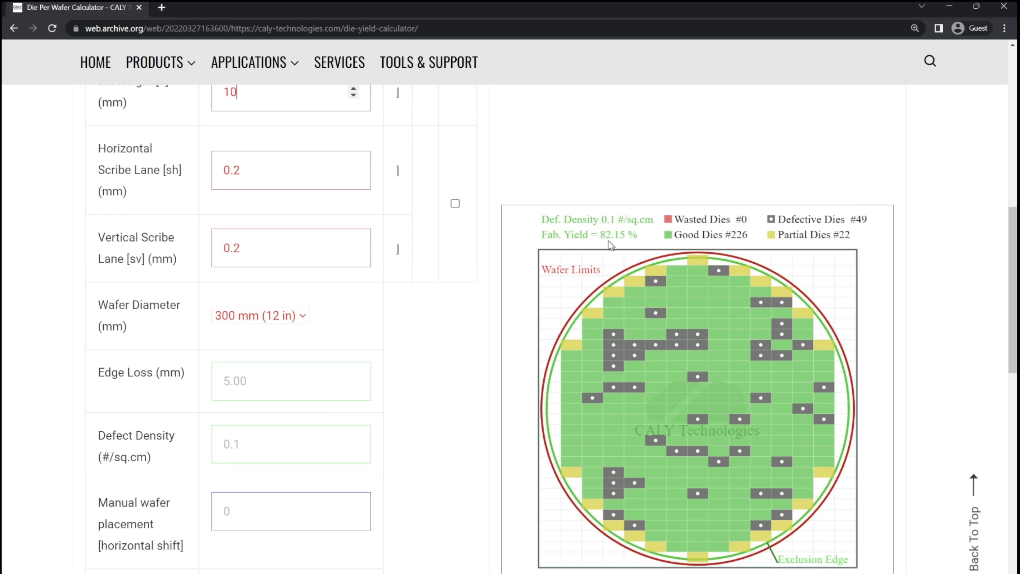
{"action": "mouse_move", "coordinate": [700, 382]}
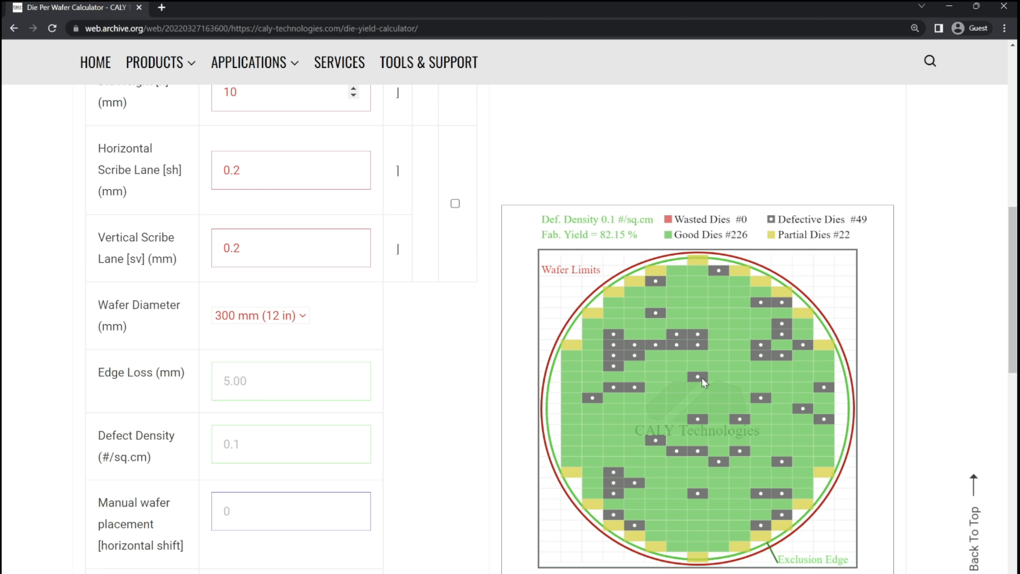
{"action": "mouse_move", "coordinate": [700, 404]}
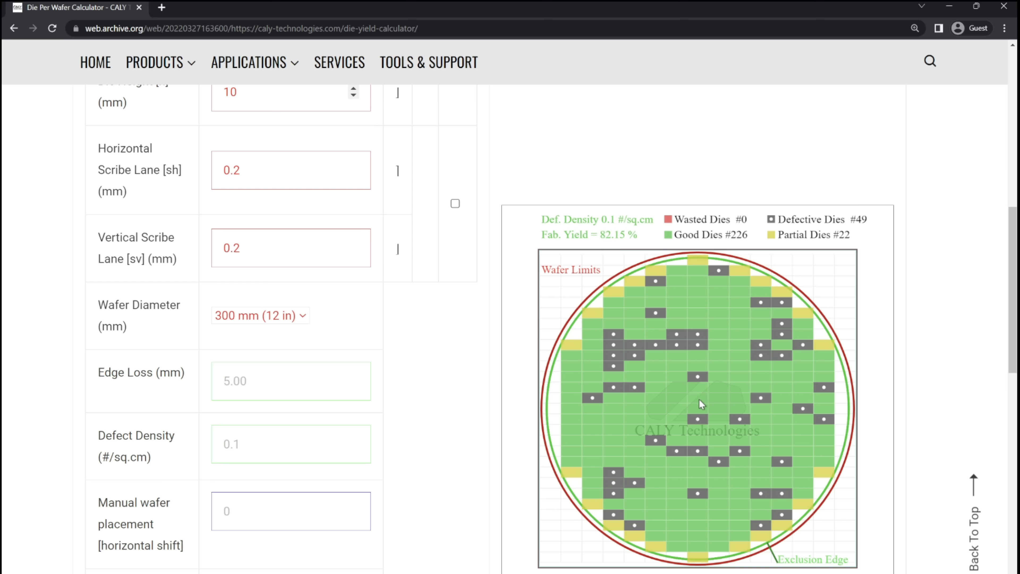
{"action": "mouse_move", "coordinate": [604, 379]}
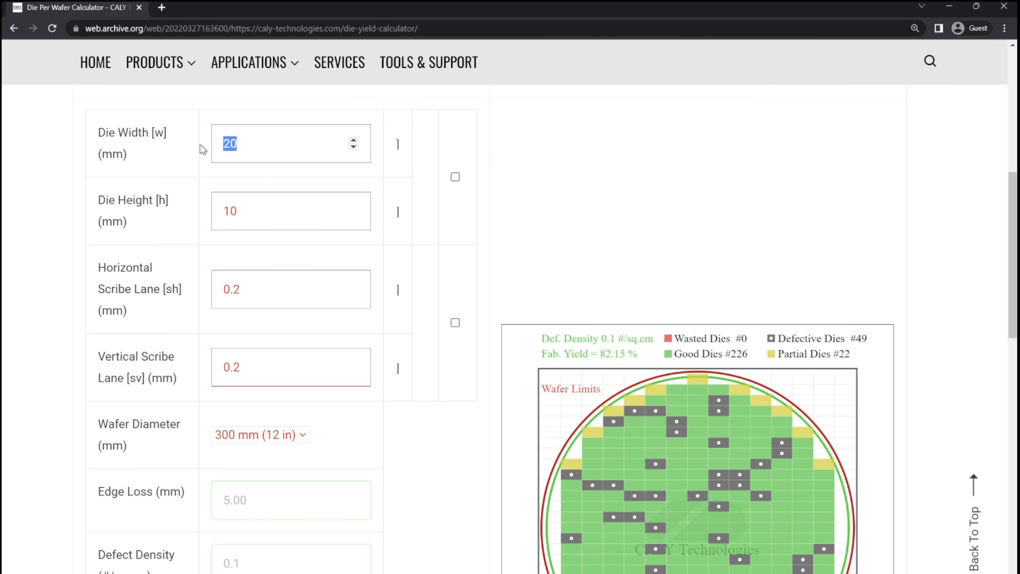
Restore the die width to 10 mm, bringing the map back to 523 good dies at 90.56% yield.
{"action": "type", "text": "10"}
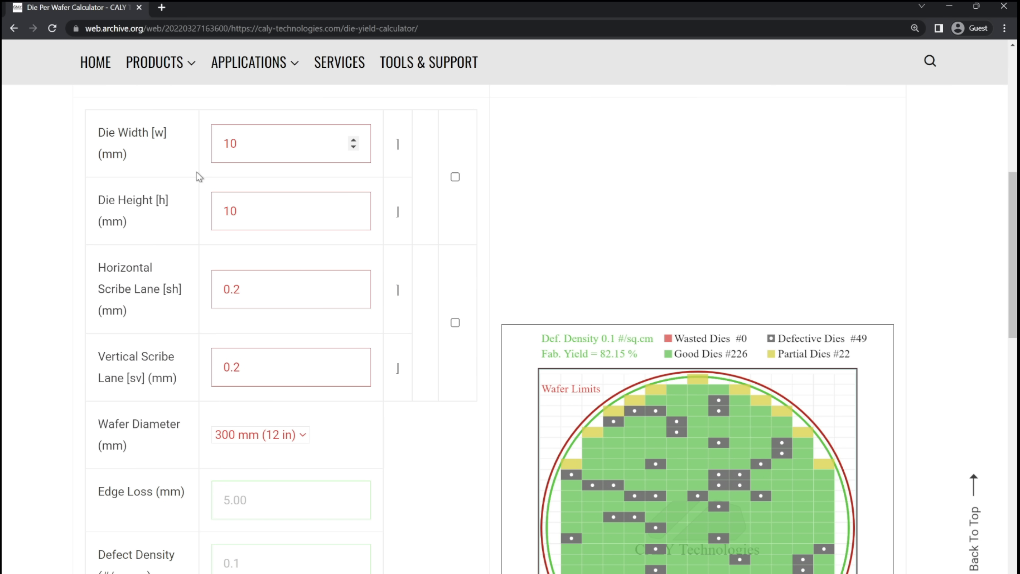
{"action": "left_click", "coordinate": [290, 211]}
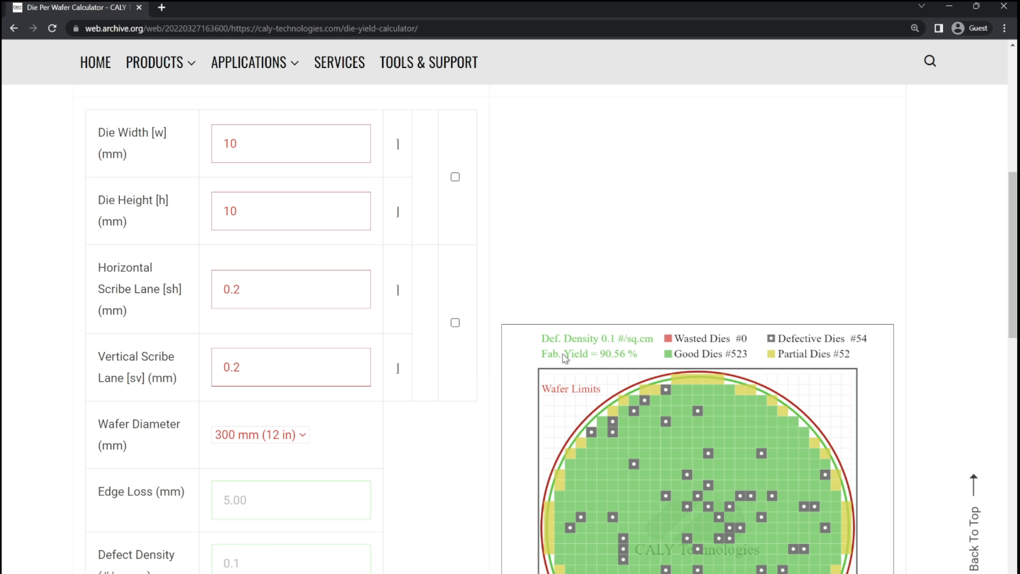
{"action": "scroll", "scroll_direction": "down", "scroll_amount": 3}
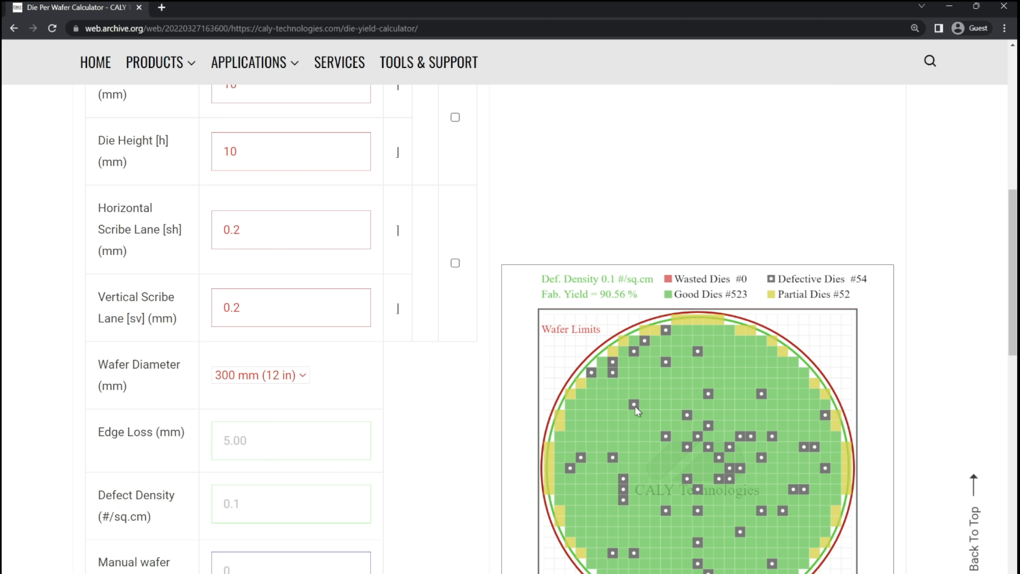
{"action": "scroll", "scroll_direction": "down", "scroll_amount": 3}
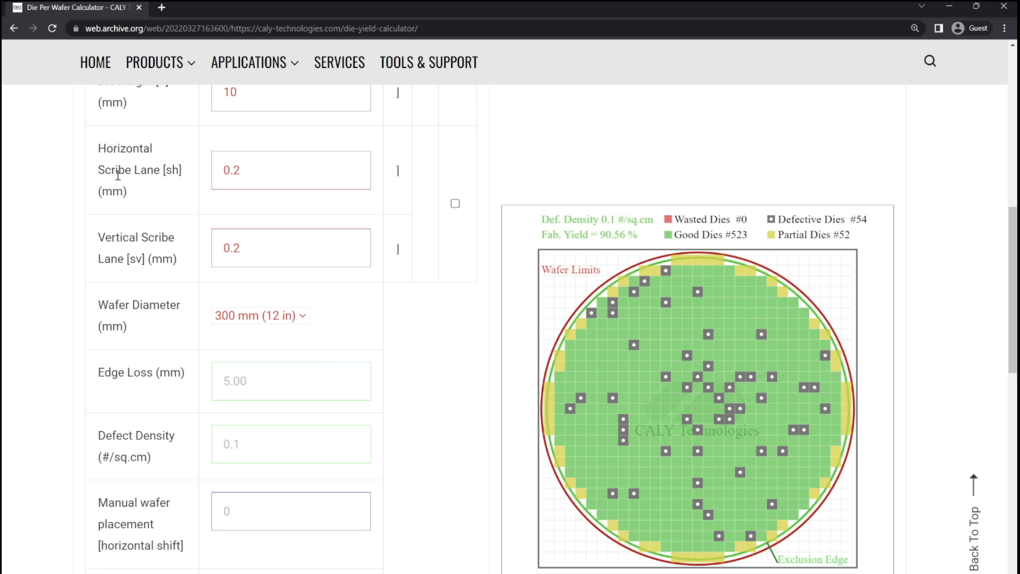
{"action": "mouse_move", "coordinate": [129, 218]}
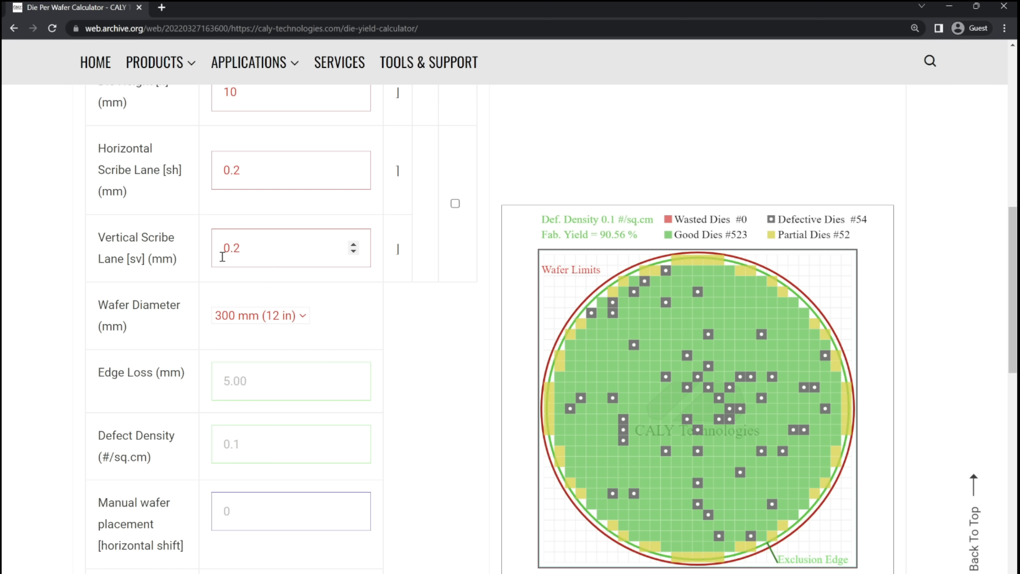
{"action": "mouse_move", "coordinate": [271, 248]}
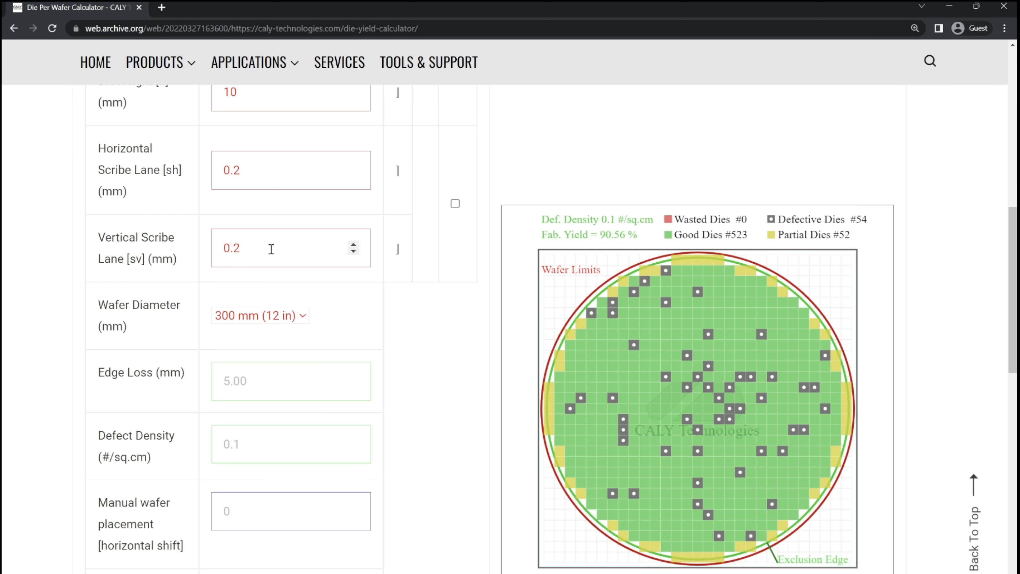
{"action": "mouse_move", "coordinate": [280, 241]}
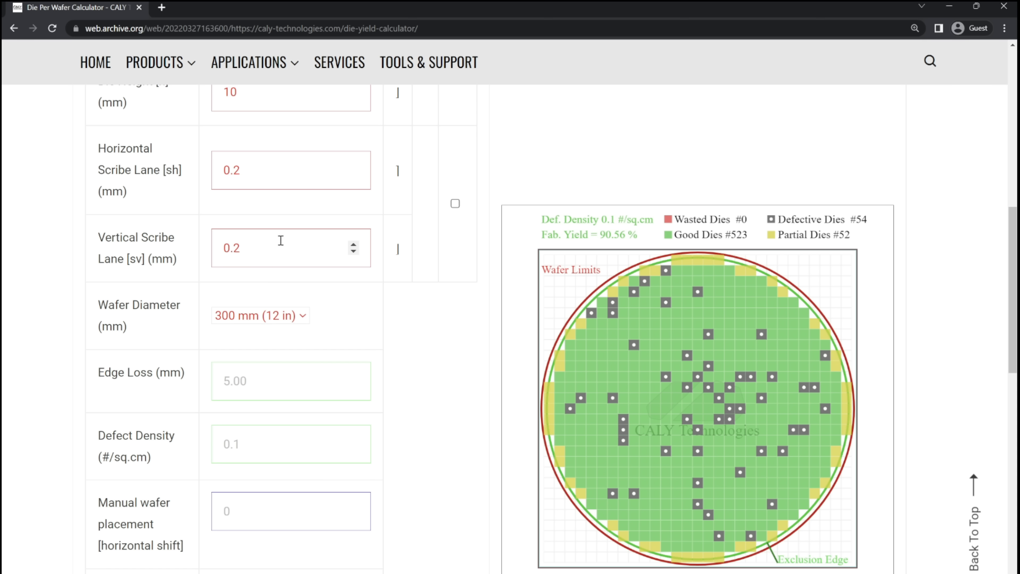
{"action": "mouse_move", "coordinate": [290, 245]}
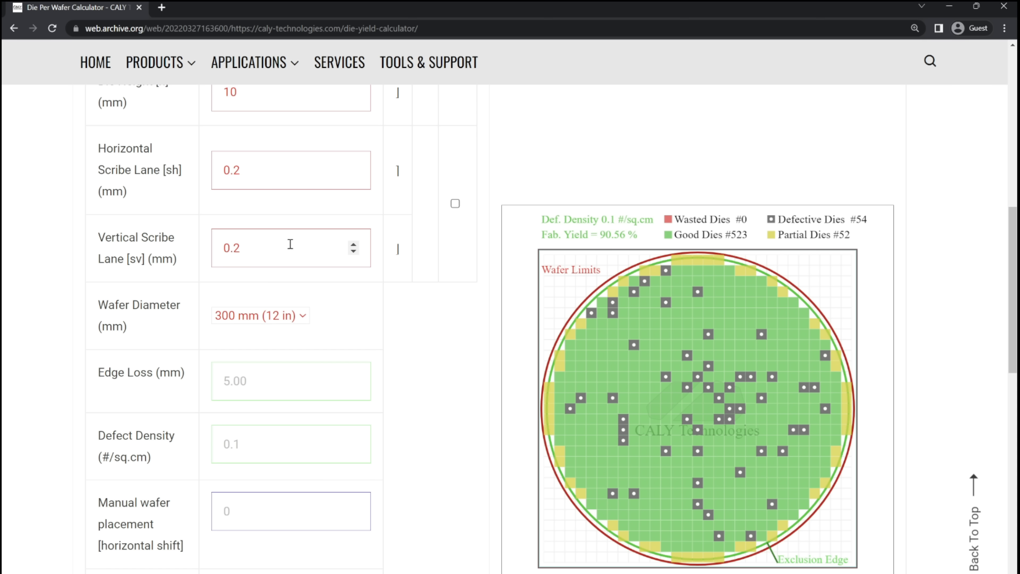
{"action": "mouse_move", "coordinate": [300, 236]}
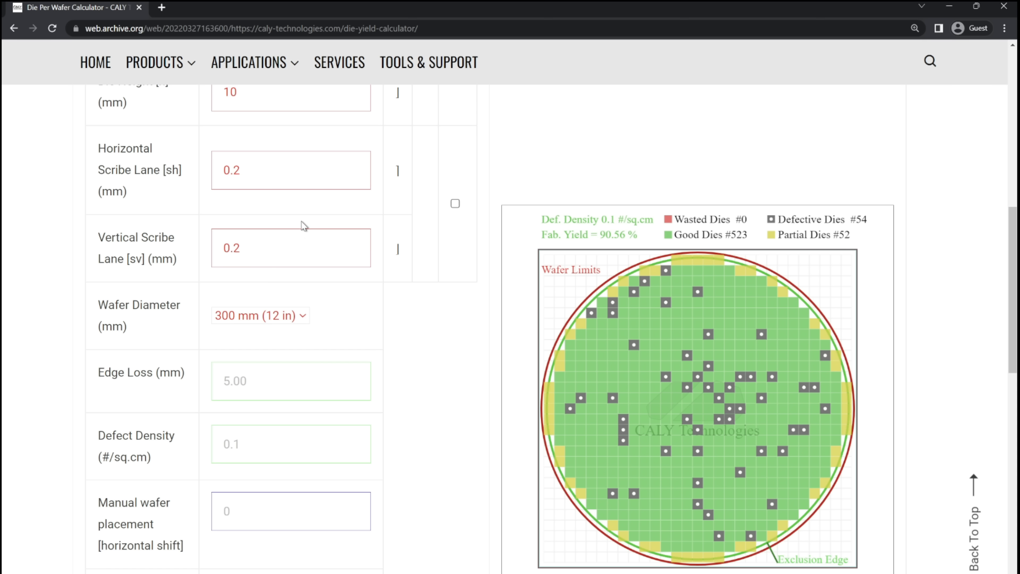
{"action": "mouse_move", "coordinate": [316, 228]}
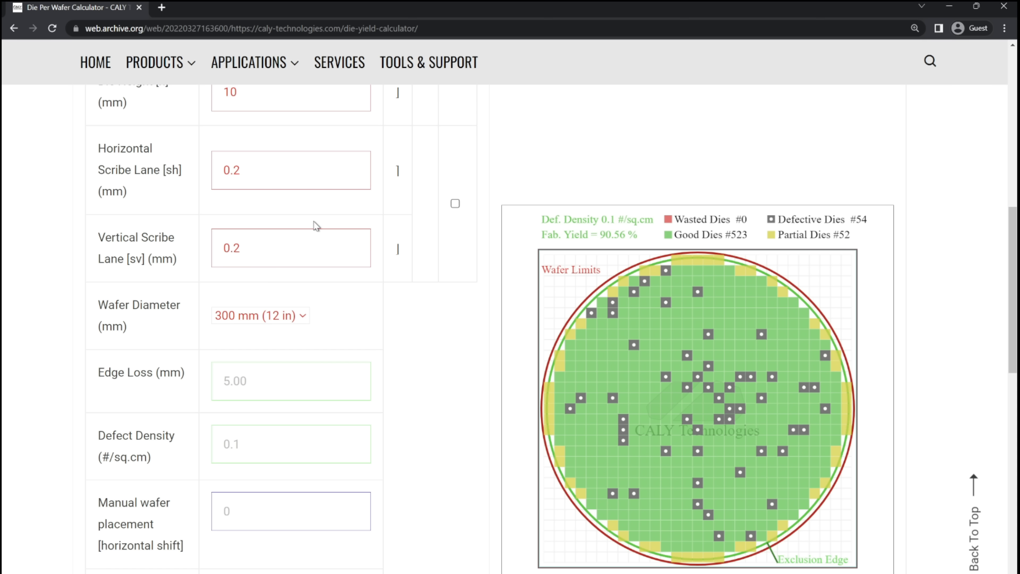
{"action": "mouse_move", "coordinate": [257, 206]}
{"action": "type", "text": "0.5"}
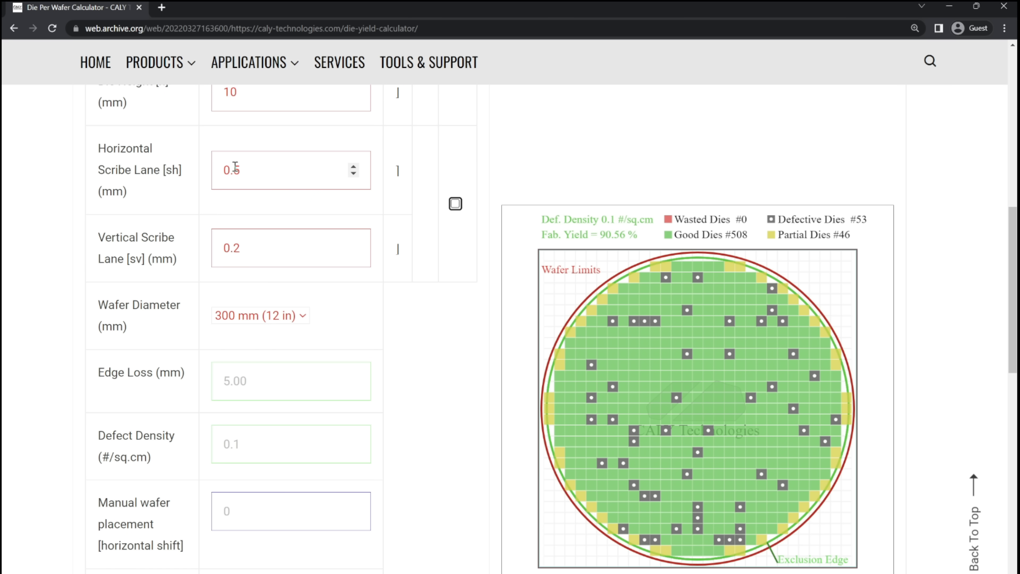
Set the horizontal scribe lane back to 0.2 mm, matching the vertical lane, for 523 good dies.
{"action": "type", "text": "0.2"}
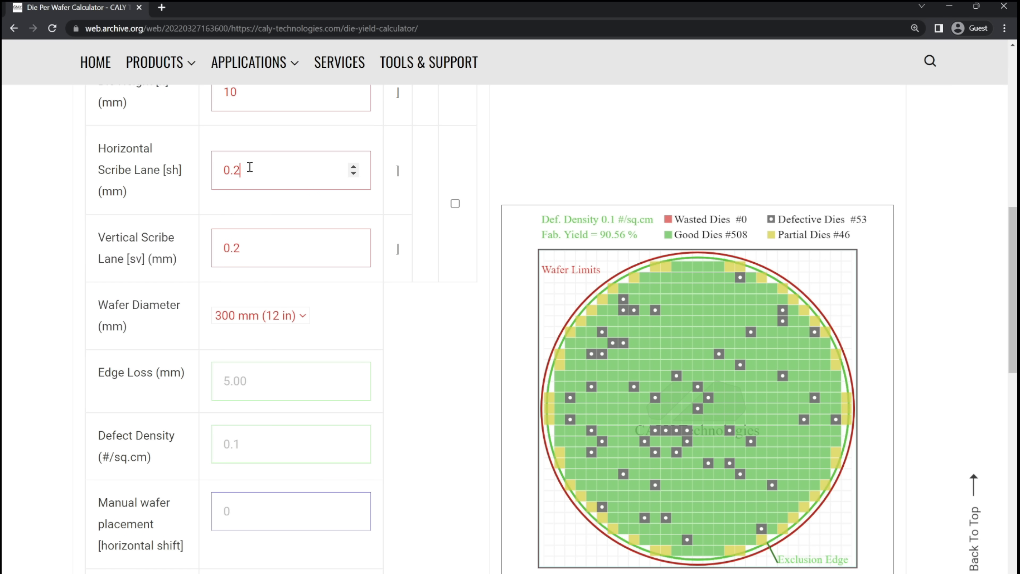
{"action": "left_click", "coordinate": [266, 253]}
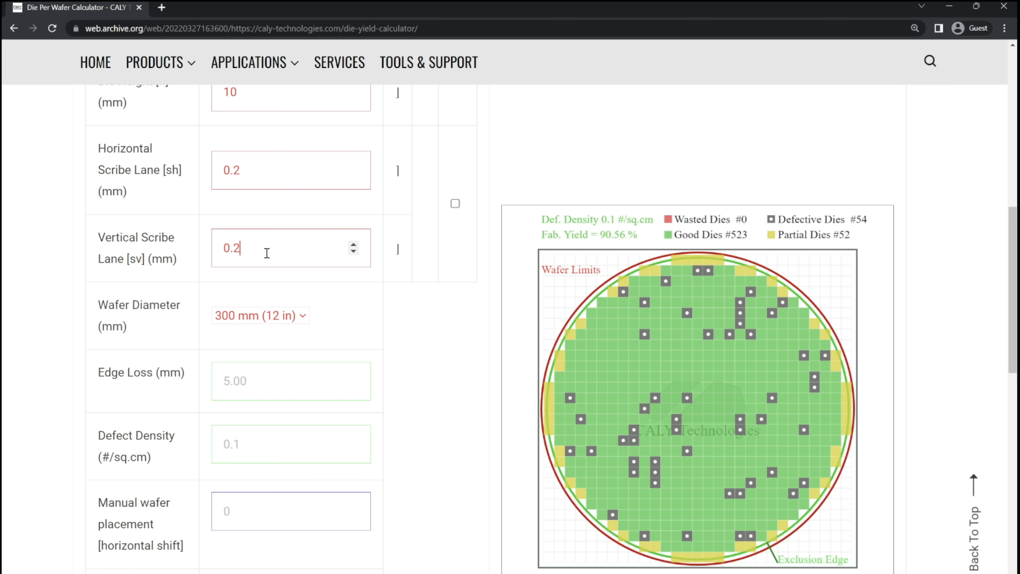
{"action": "scroll", "scroll_direction": "down", "scroll_amount": 3}
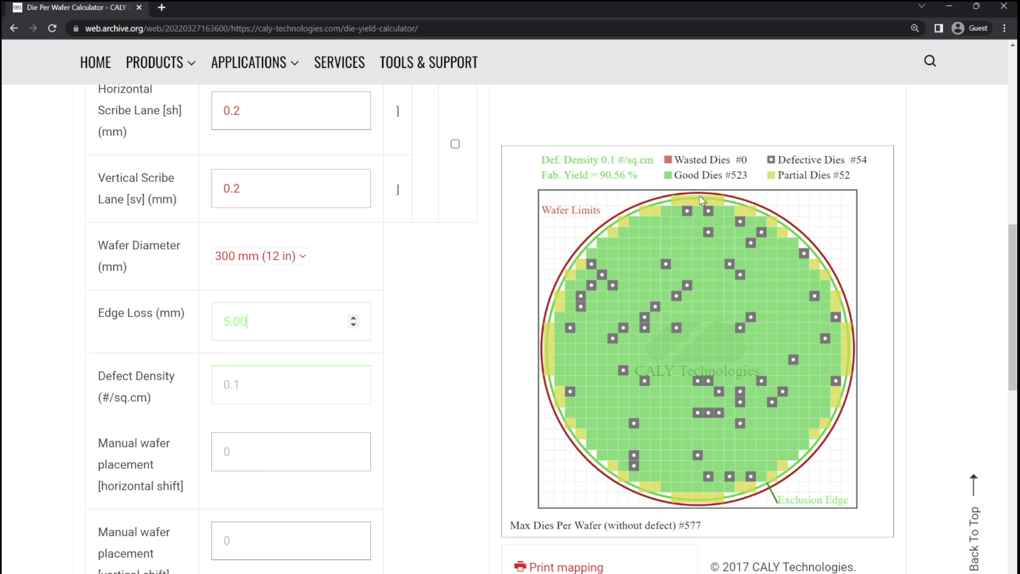
{"action": "mouse_move", "coordinate": [684, 512]}
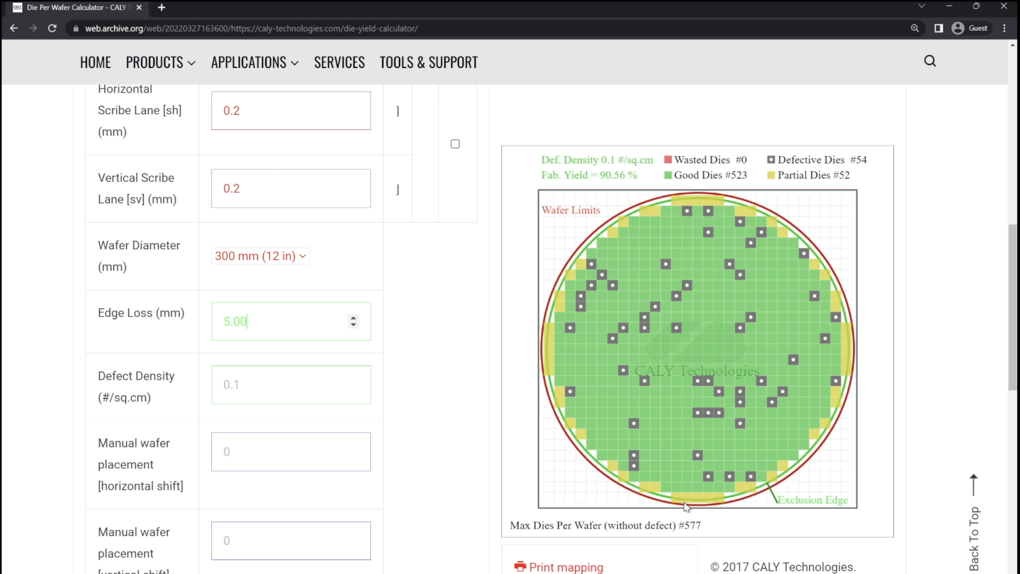
{"action": "mouse_move", "coordinate": [585, 459]}
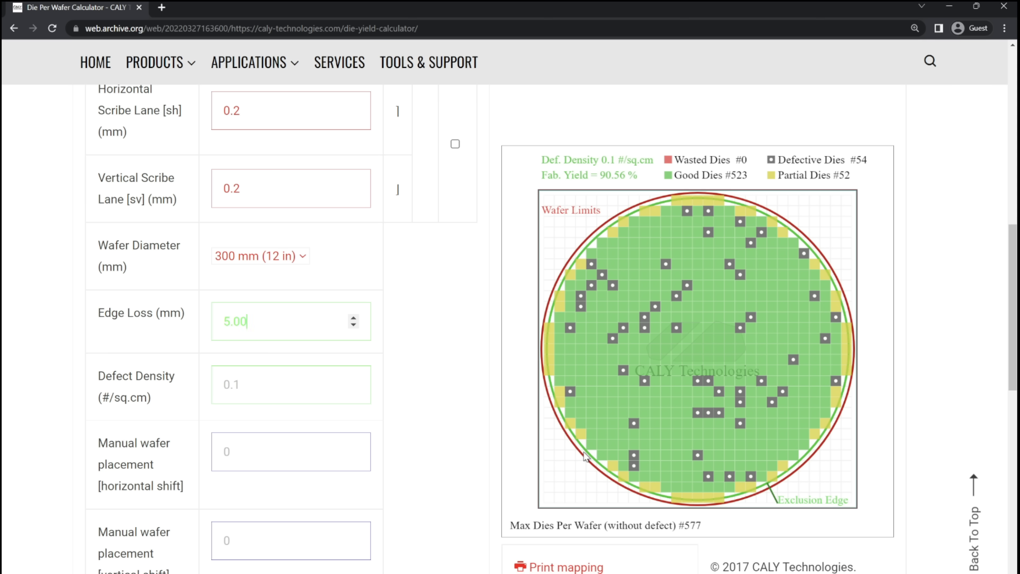
{"action": "mouse_move", "coordinate": [829, 317]}
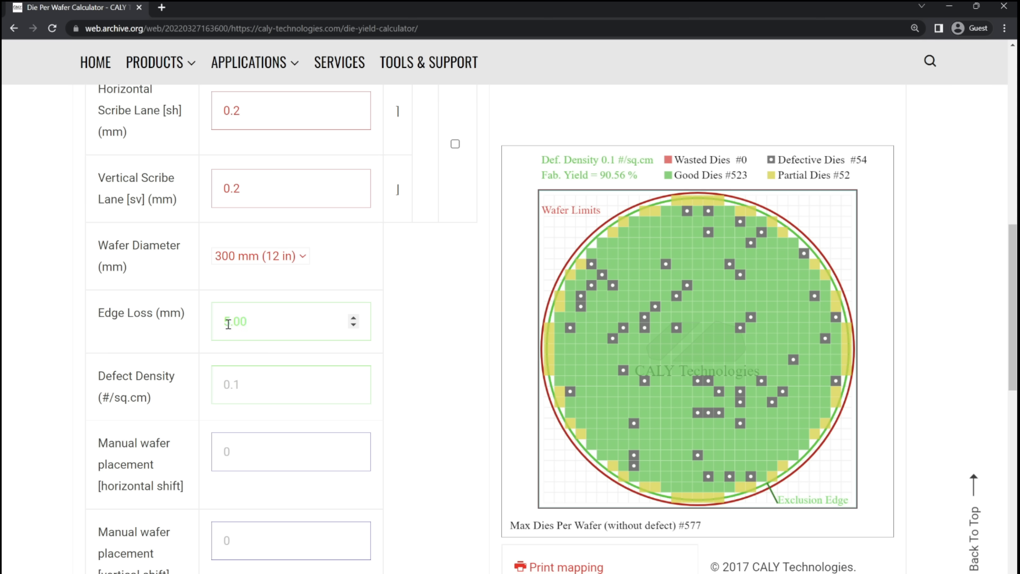
{"action": "type", "text": "5.00"}
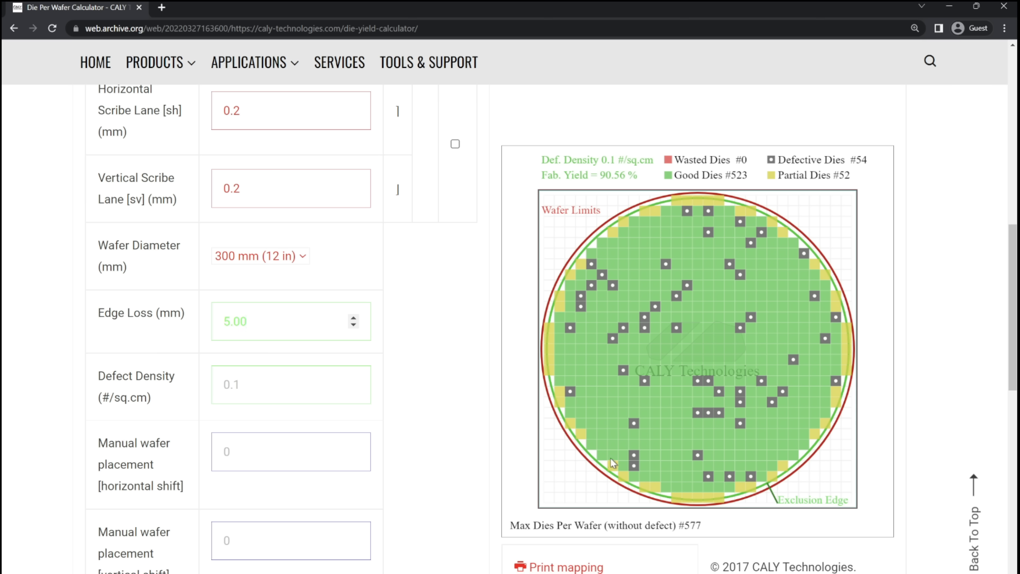
{"action": "mouse_move", "coordinate": [576, 292]}
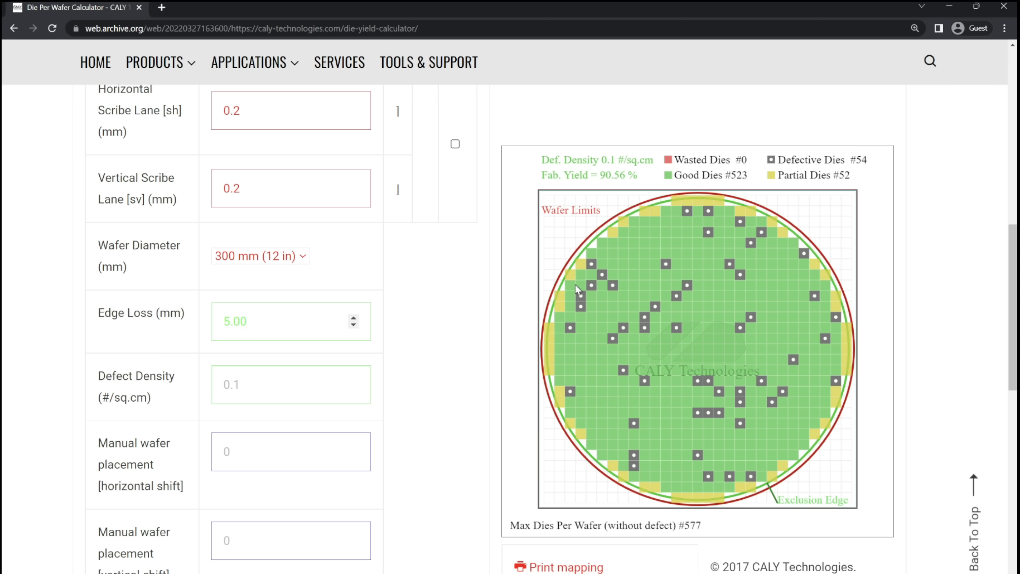
{"action": "mouse_move", "coordinate": [633, 216]}
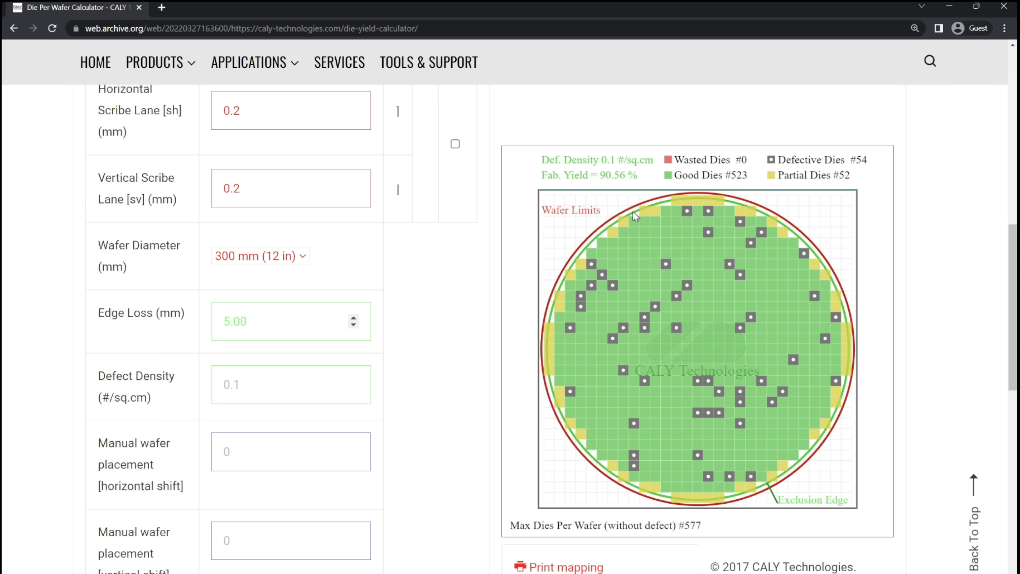
{"action": "mouse_move", "coordinate": [588, 250]}
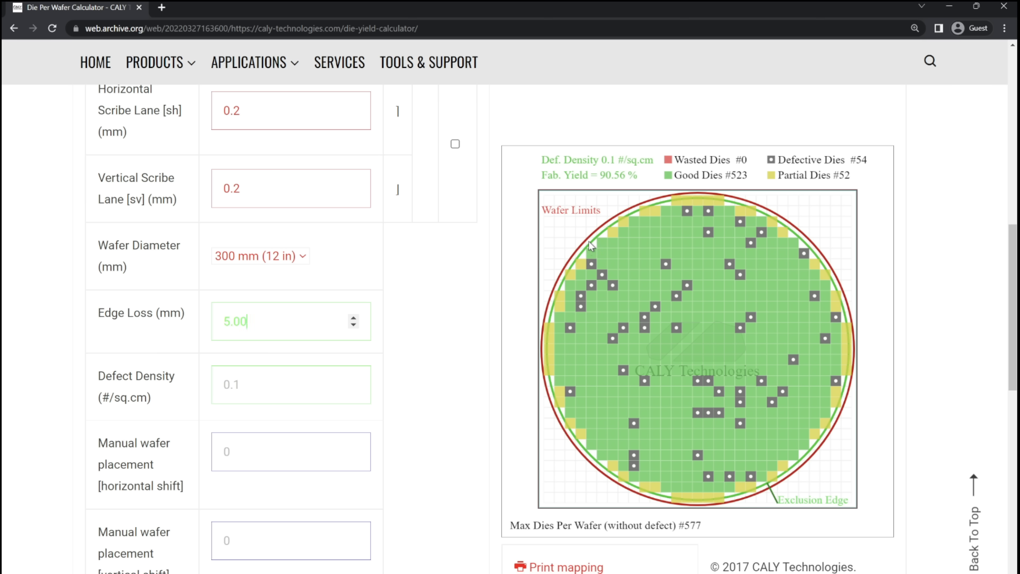
{"action": "mouse_move", "coordinate": [595, 252]}
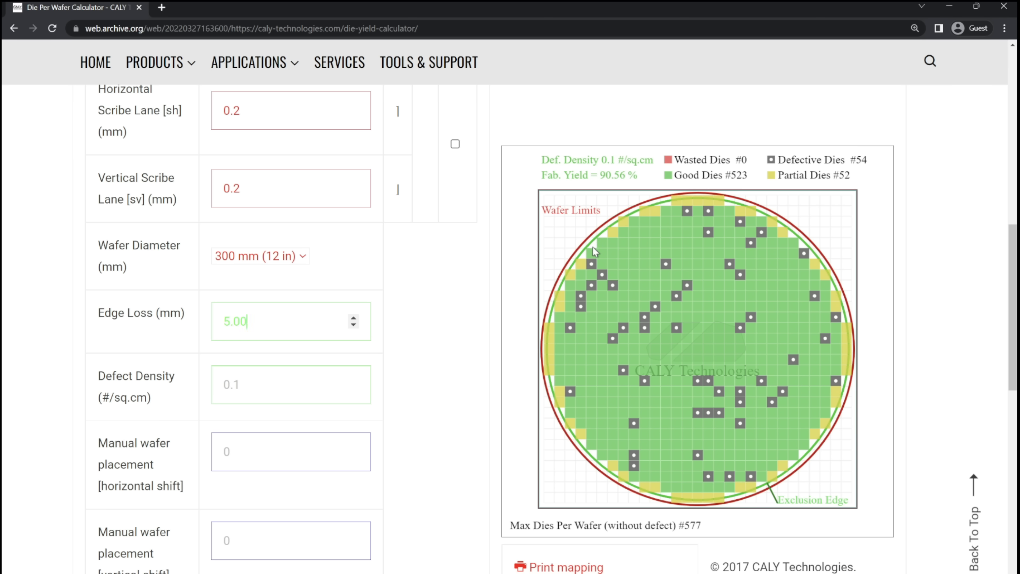
{"action": "mouse_move", "coordinate": [609, 237]}
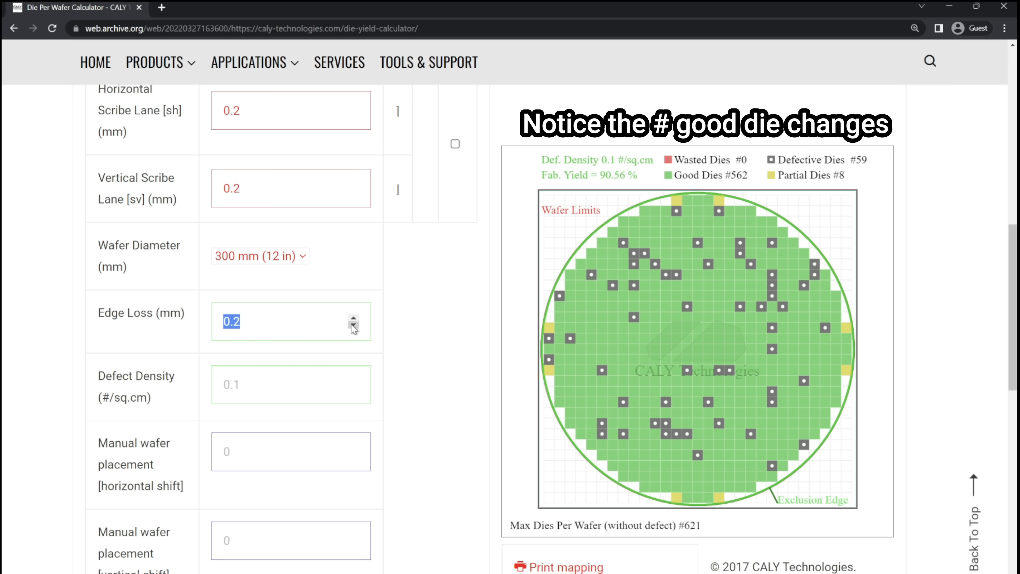
{"action": "mouse_move", "coordinate": [591, 189]}
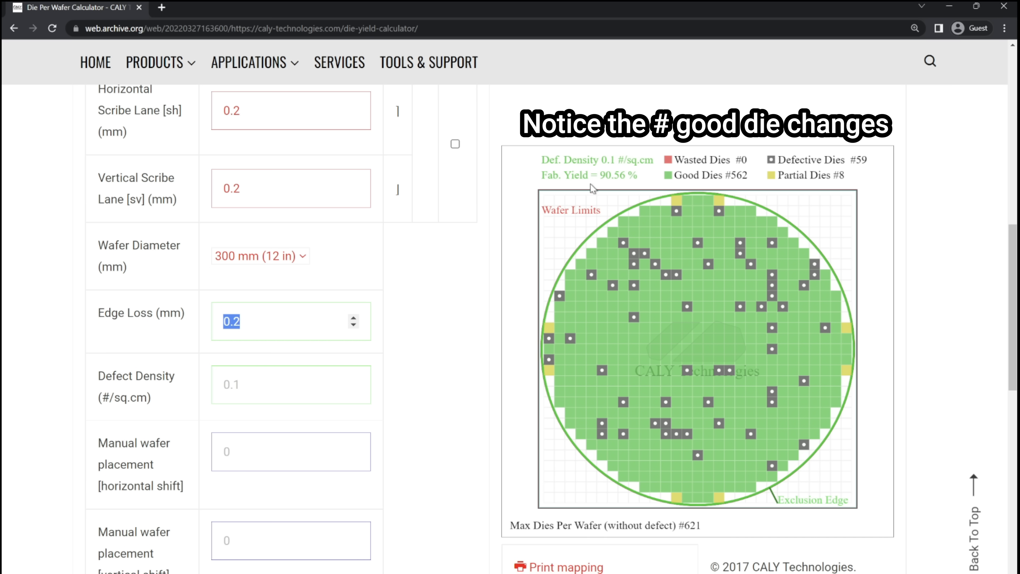
Step through edge-loss values and settle on 4 mm, giving 537 good dies out of 593.
{"action": "left_click", "coordinate": [352, 319]}
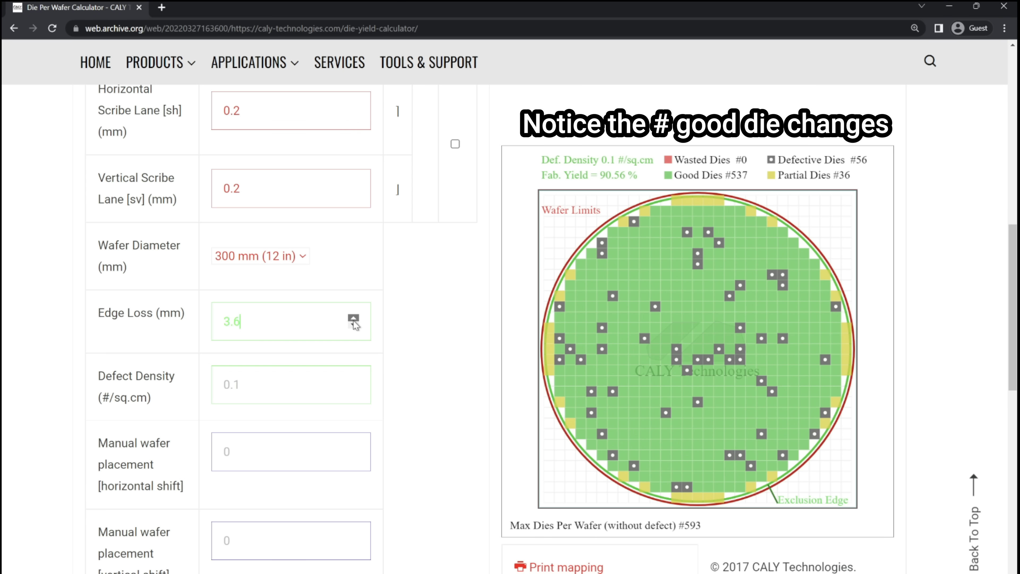
{"action": "left_click", "coordinate": [354, 319]}
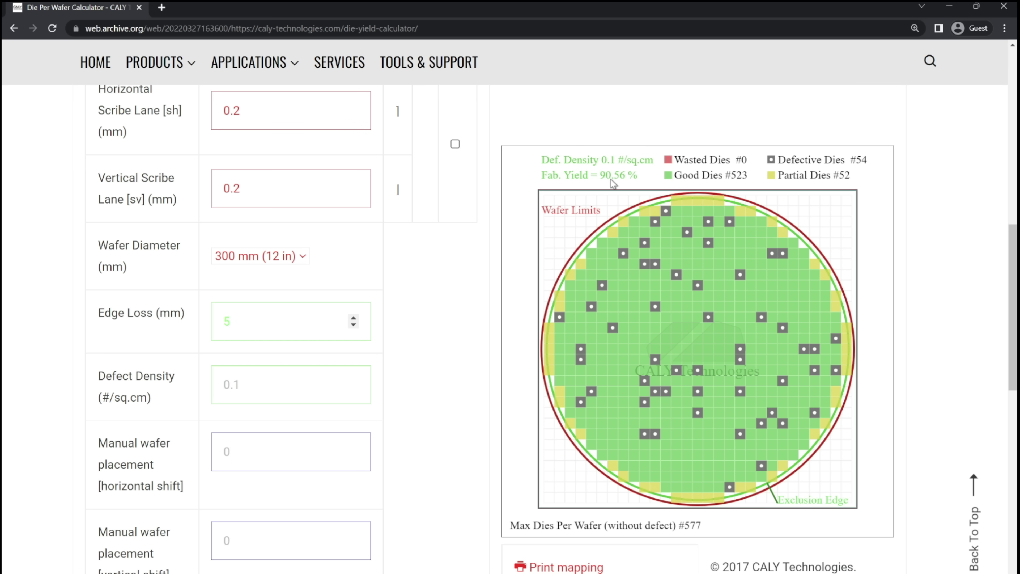
{"action": "mouse_move", "coordinate": [596, 188]}
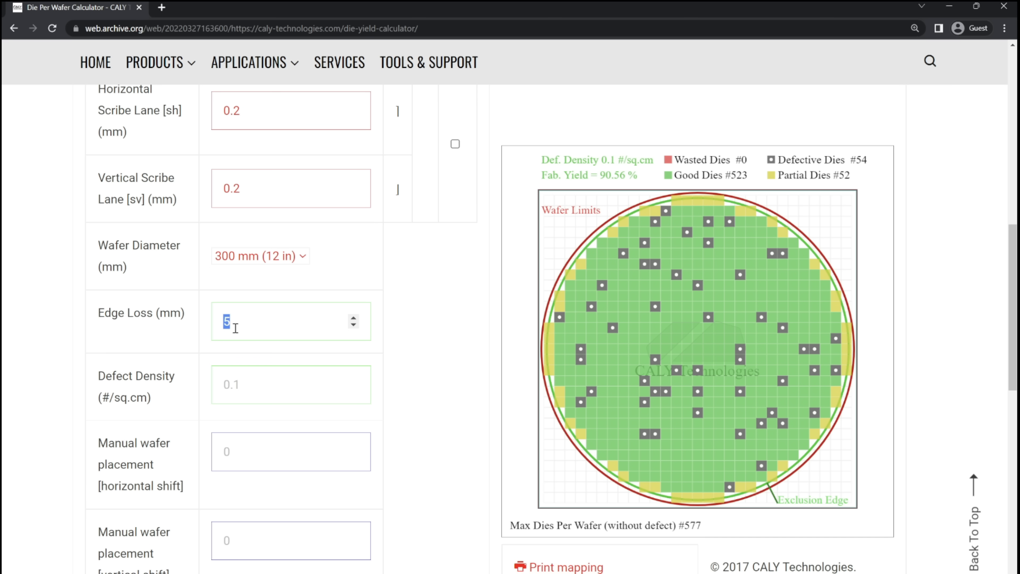
{"action": "type", "text": "4"}
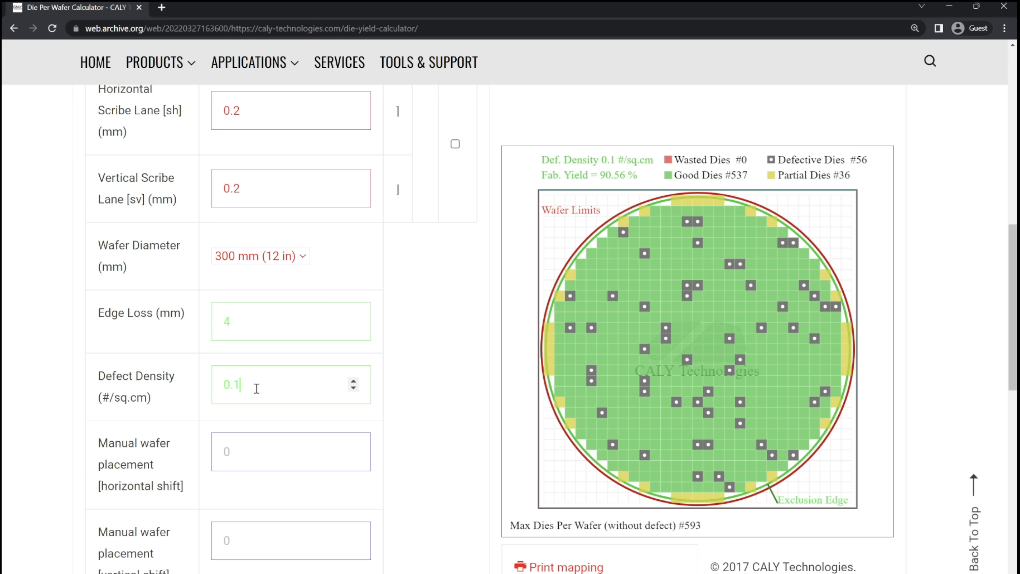
{"action": "mouse_move", "coordinate": [852, 298]}
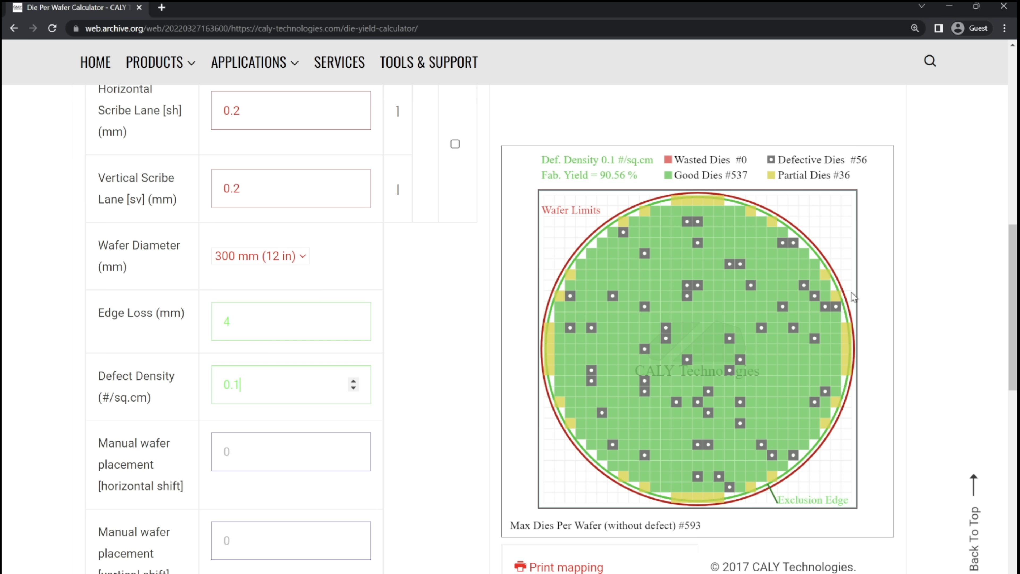
{"action": "mouse_move", "coordinate": [376, 518]}
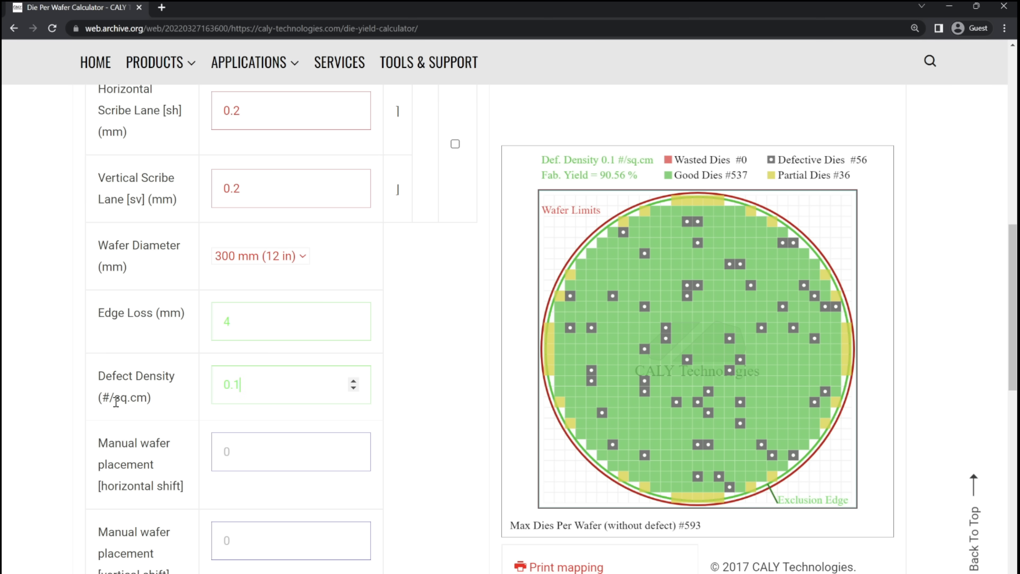
{"action": "mouse_move", "coordinate": [367, 433]}
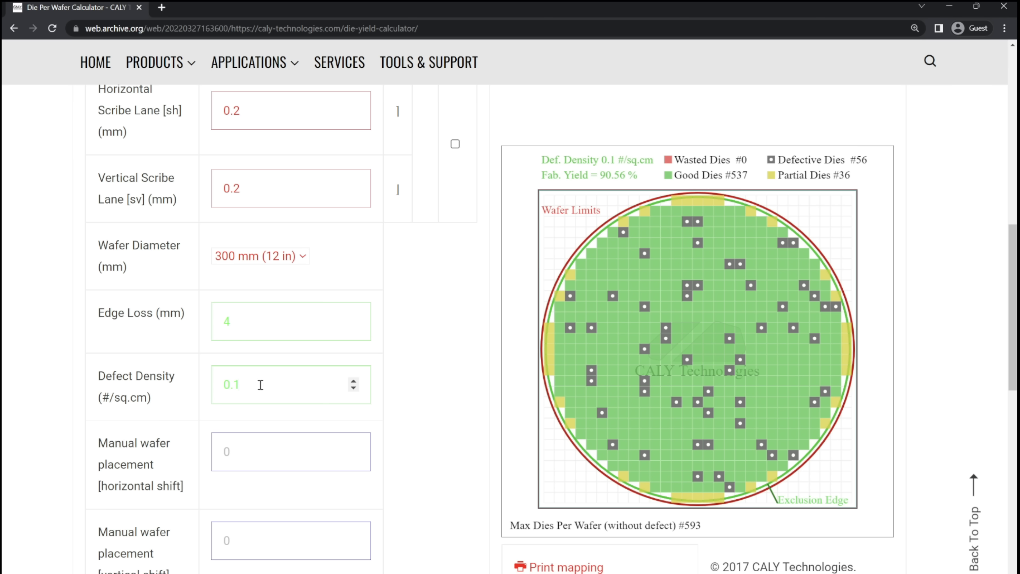
{"action": "mouse_move", "coordinate": [245, 396]}
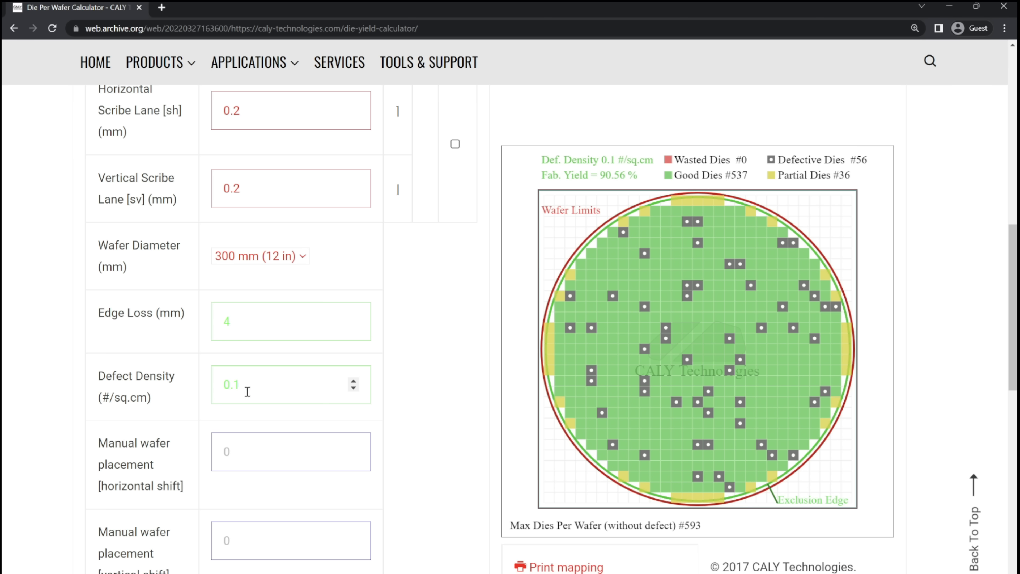
{"action": "mouse_move", "coordinate": [274, 389]}
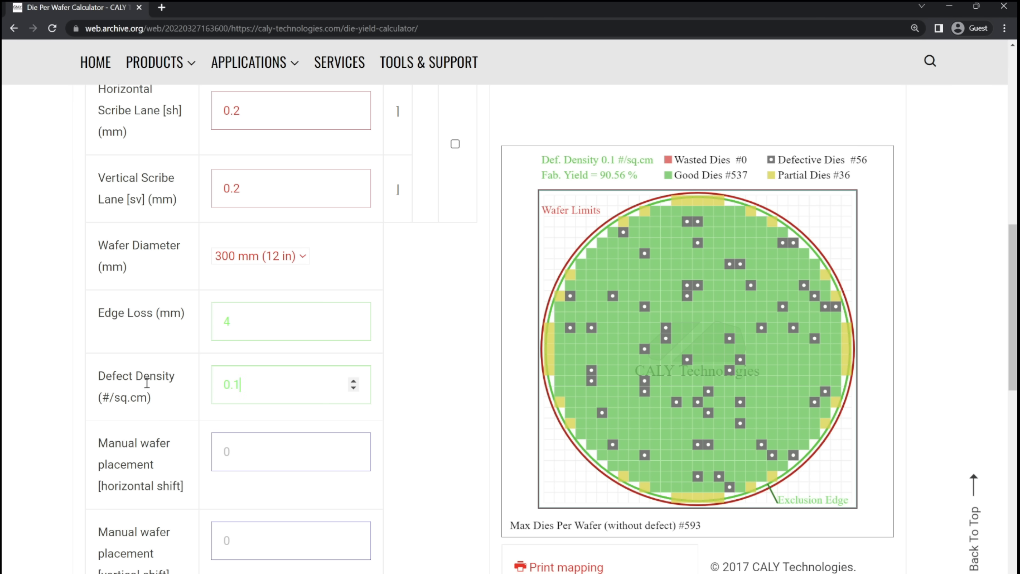
{"action": "mouse_move", "coordinate": [329, 389]}
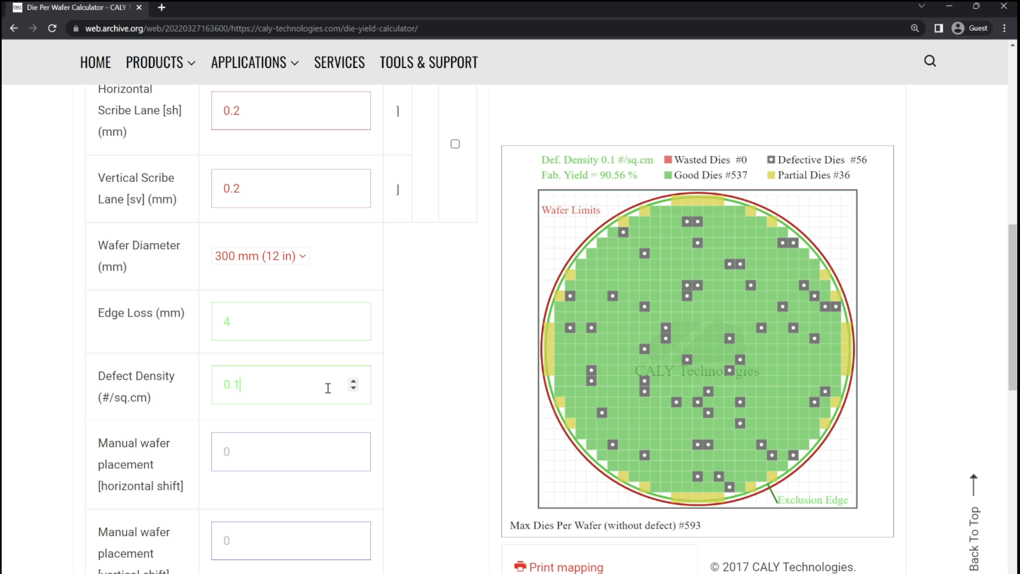
{"action": "mouse_move", "coordinate": [401, 407]}
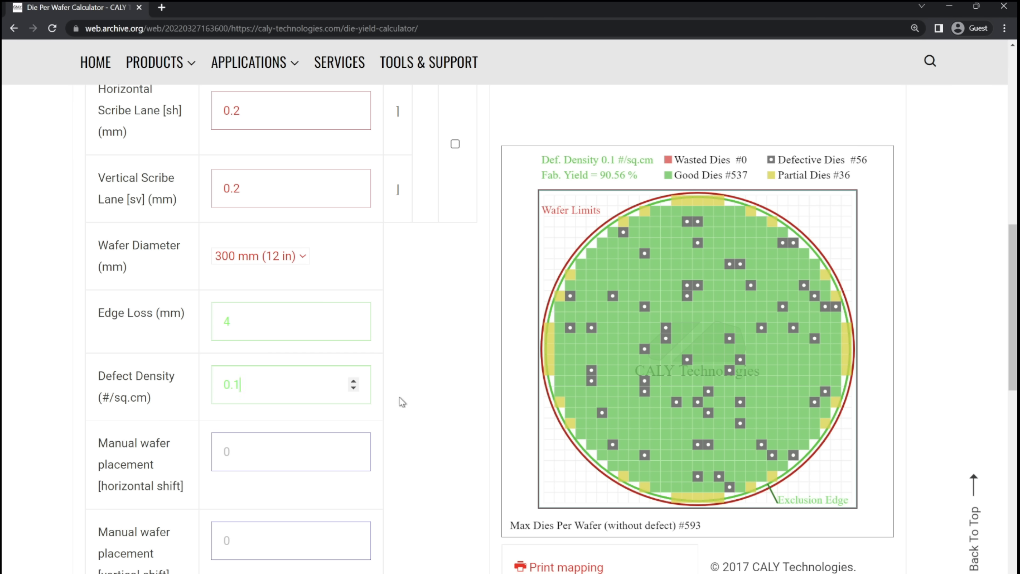
{"action": "mouse_move", "coordinate": [400, 393]}
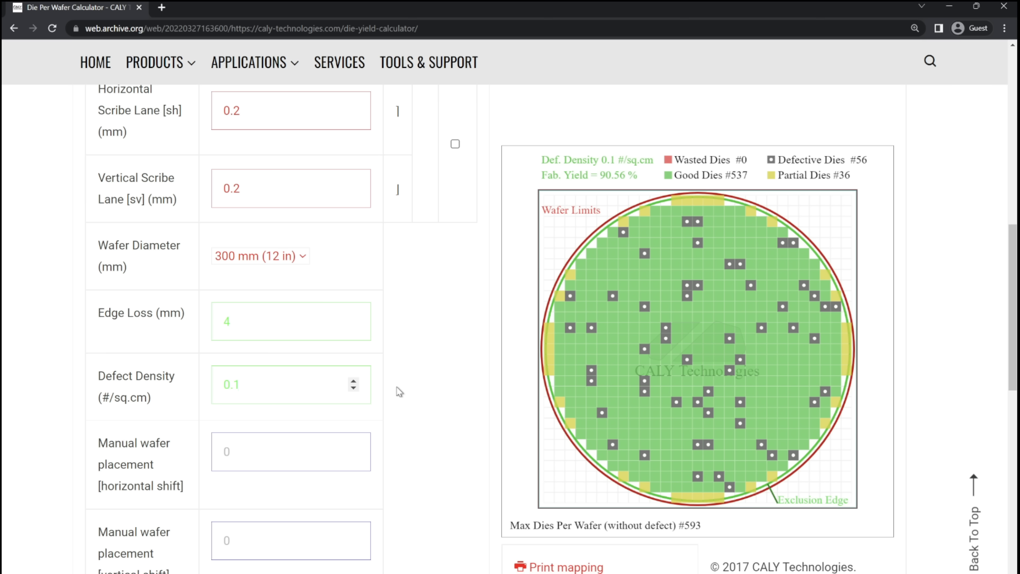
{"action": "mouse_move", "coordinate": [375, 404]}
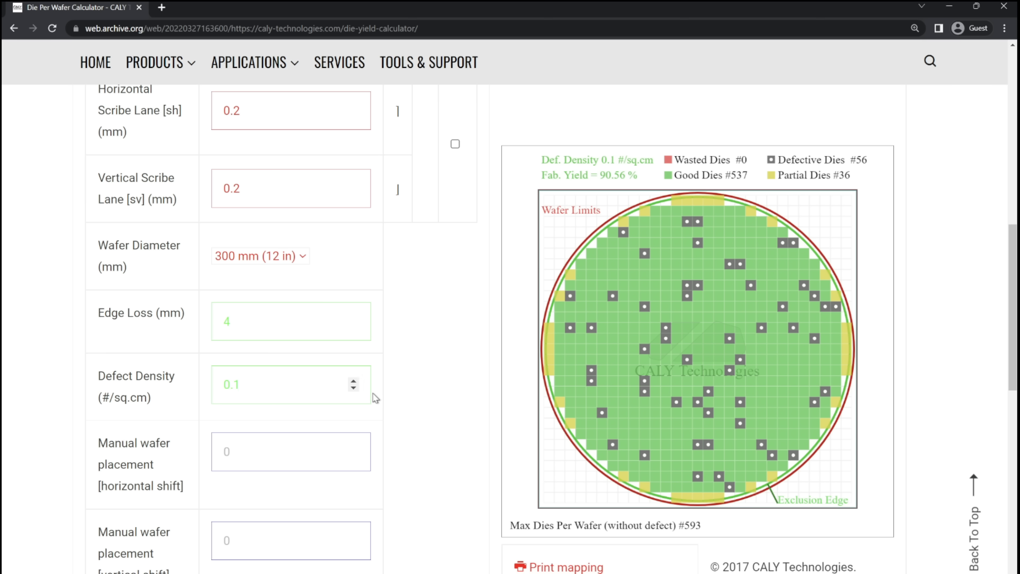
{"action": "mouse_move", "coordinate": [462, 372]}
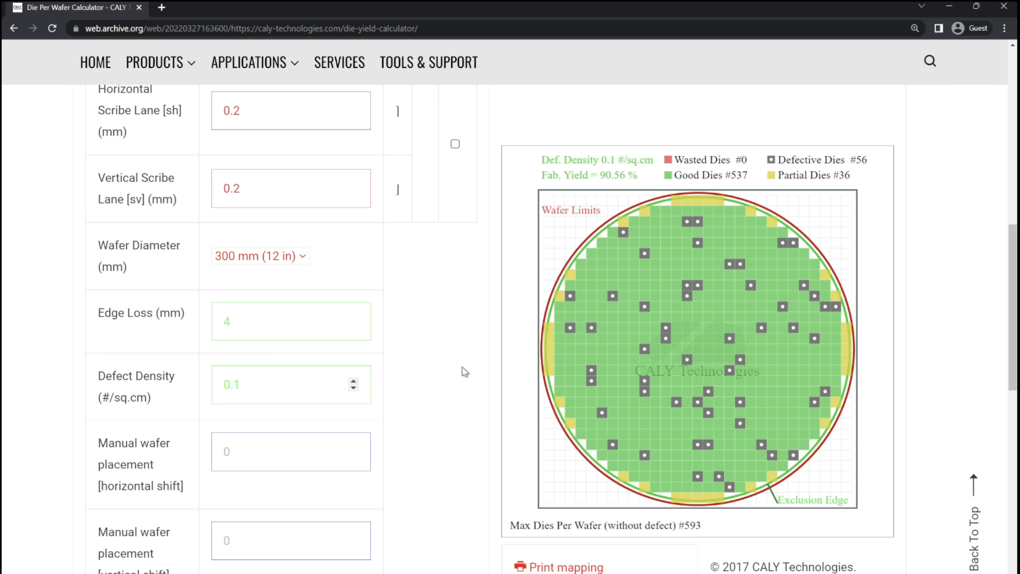
Clear the 0.1 defect density value to replace it with 0.07 per sq cm.
{"action": "left_click", "coordinate": [238, 386]}
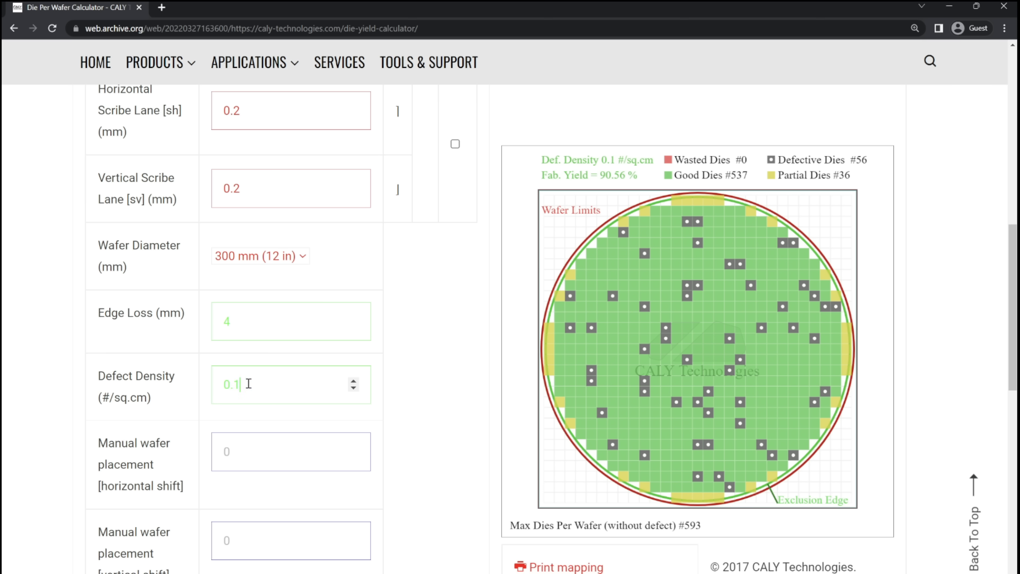
{"action": "key", "text": "Backspace"}
{"action": "type", "text": "07"}
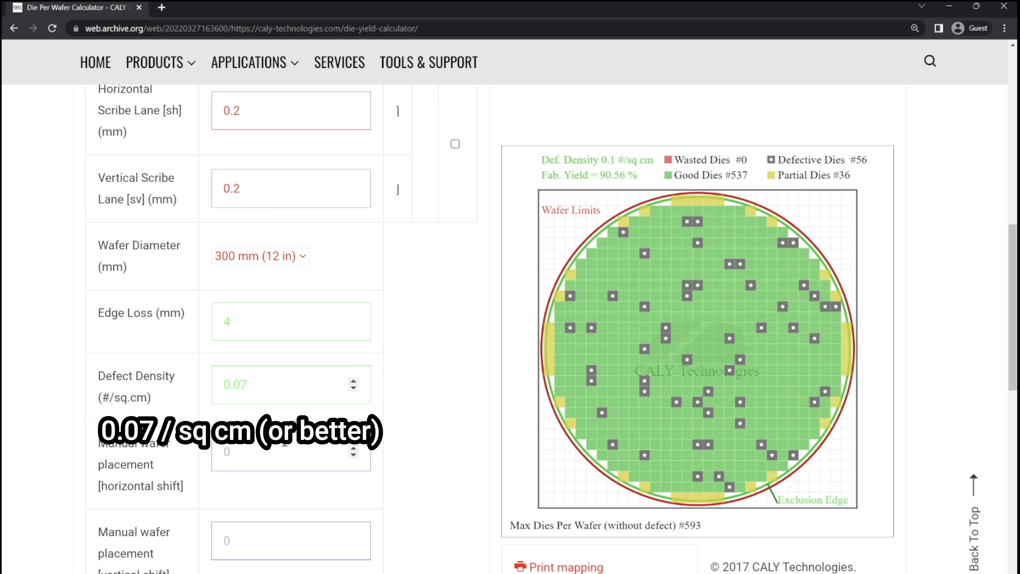
{"action": "left_click", "coordinate": [291, 320]}
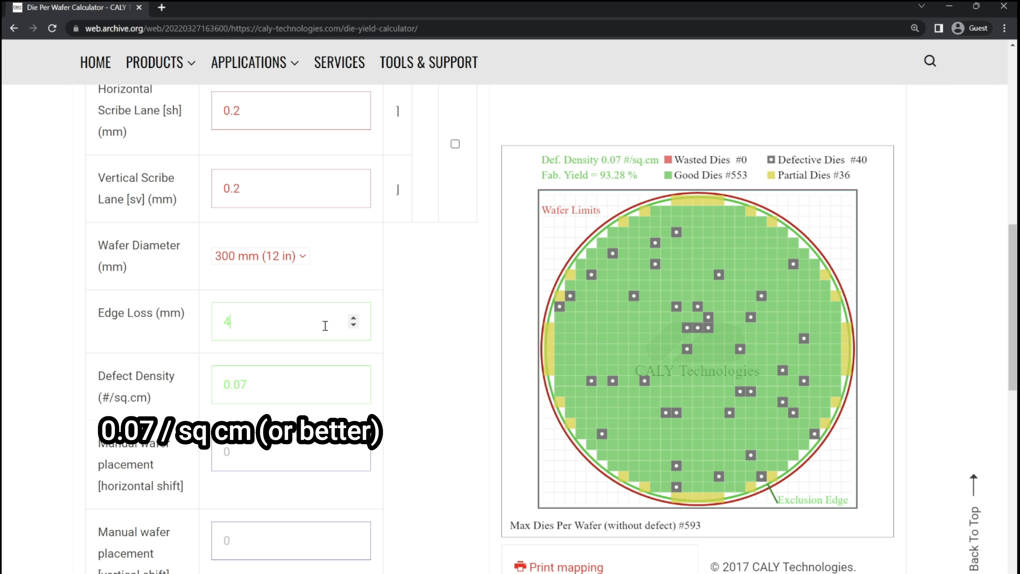
{"action": "mouse_move", "coordinate": [611, 185]}
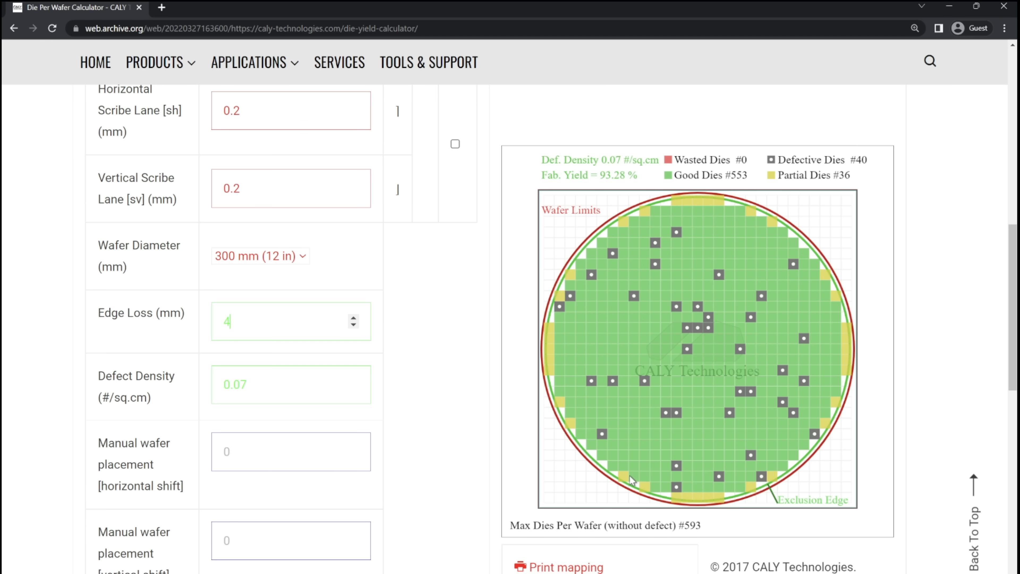
{"action": "left_click", "coordinate": [236, 385]}
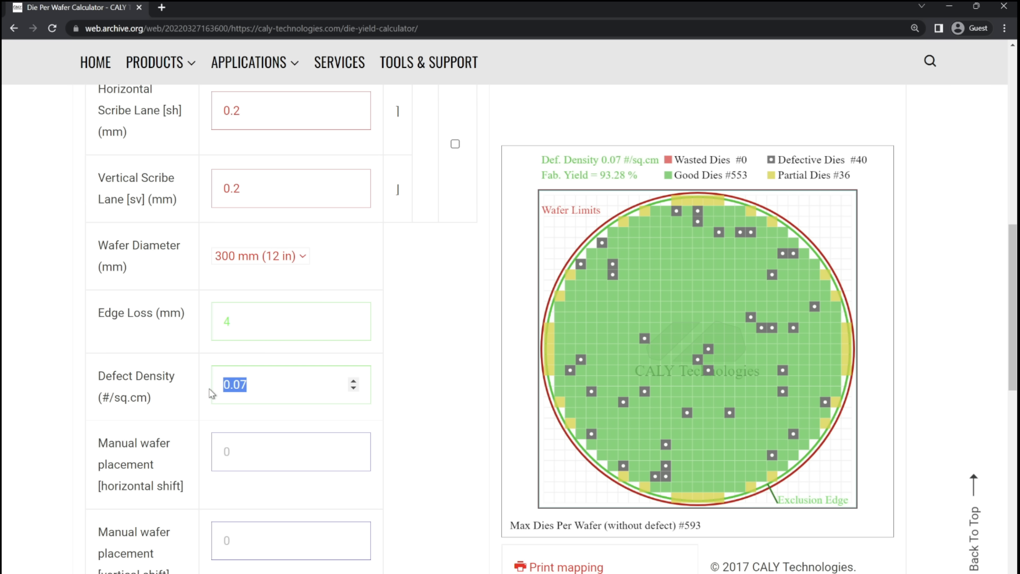
{"action": "type", "text": "2"}
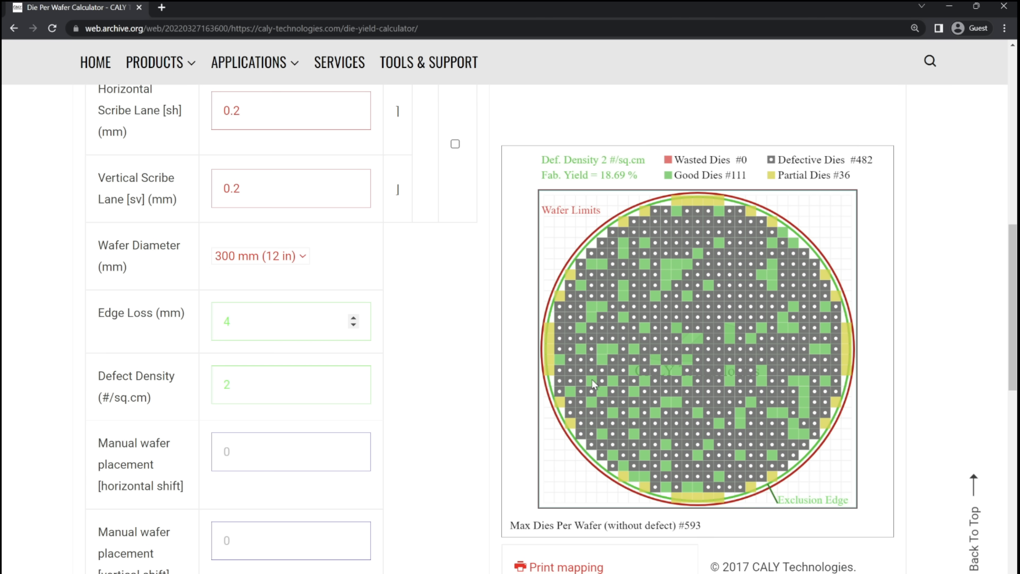
{"action": "mouse_move", "coordinate": [693, 402]}
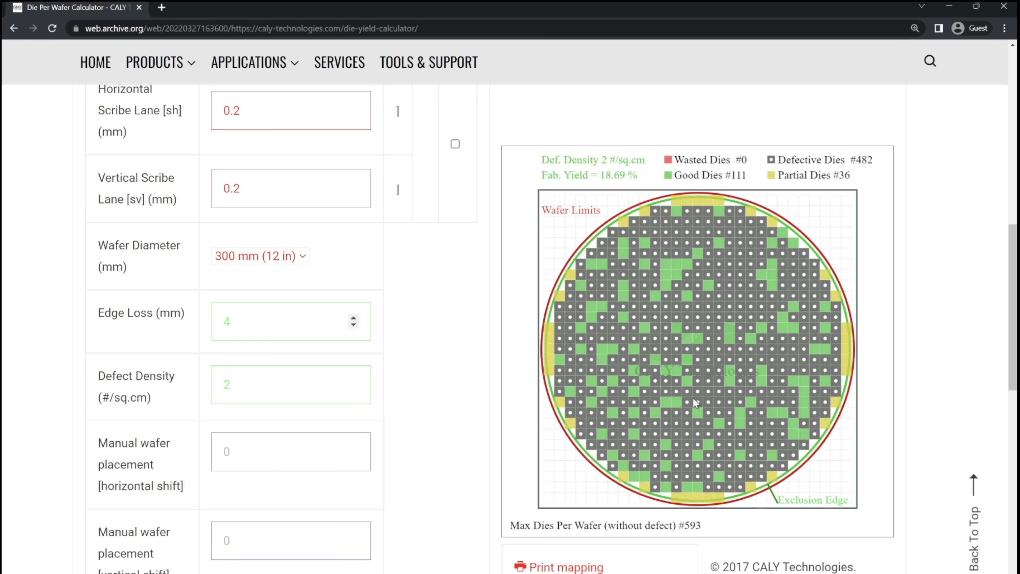
{"action": "mouse_move", "coordinate": [699, 477]}
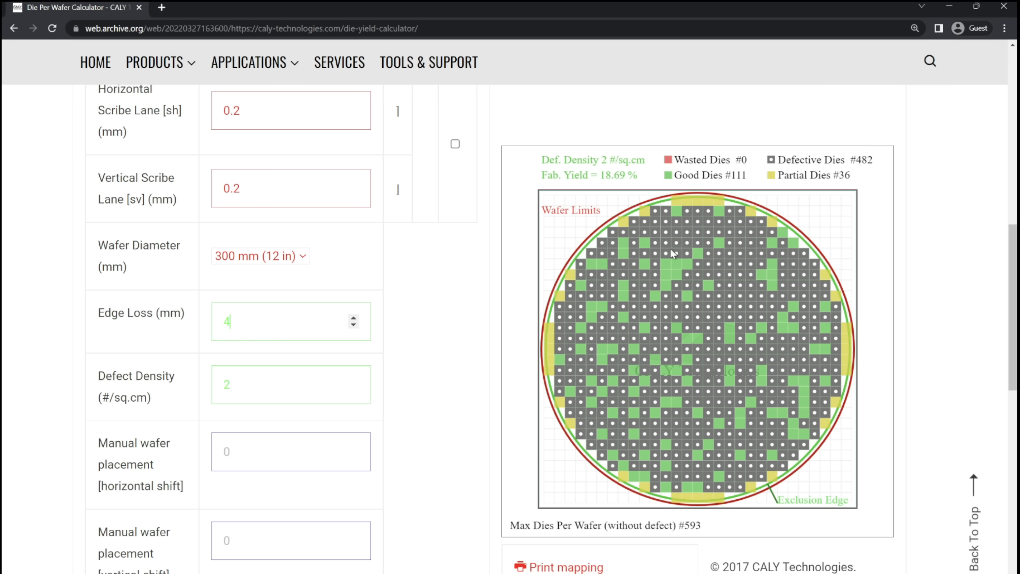
{"action": "mouse_move", "coordinate": [713, 281]}
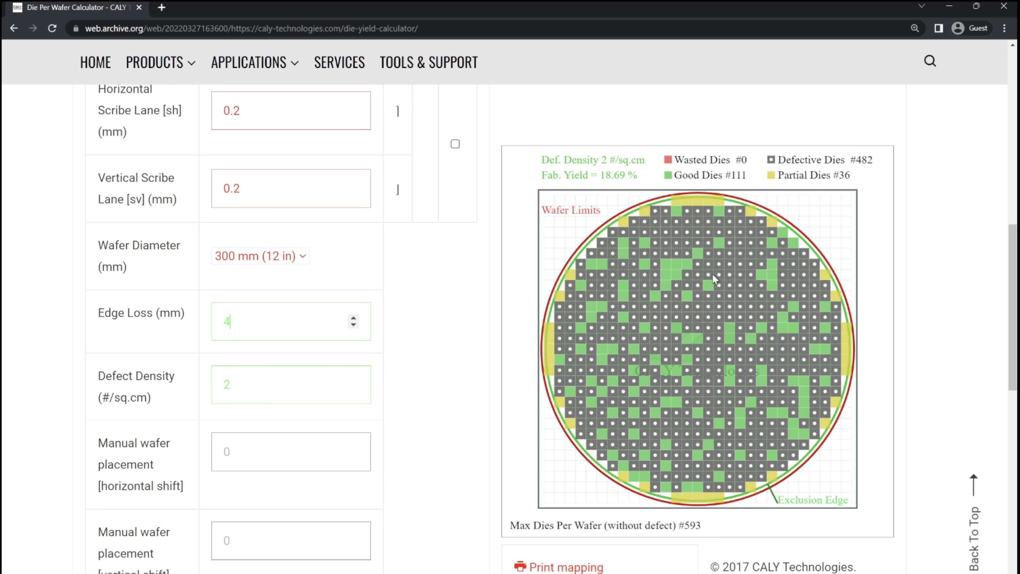
{"action": "mouse_move", "coordinate": [567, 381]}
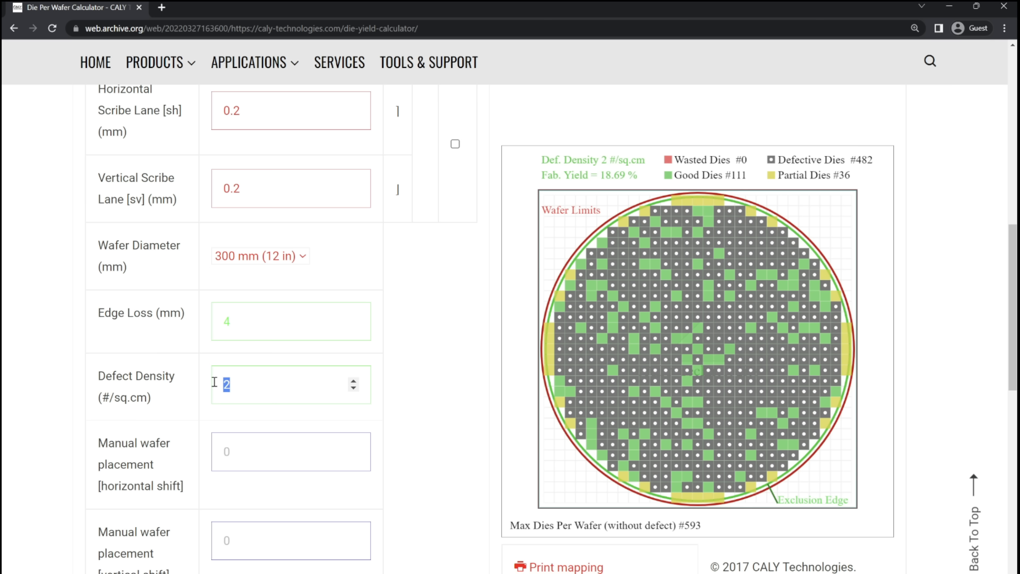
{"action": "mouse_move", "coordinate": [333, 357]}
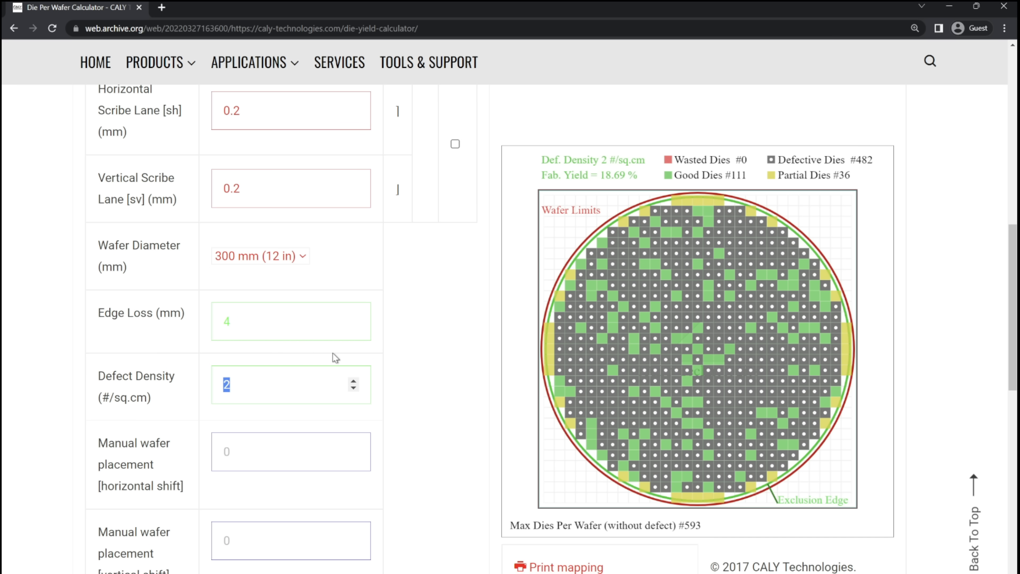
{"action": "mouse_move", "coordinate": [340, 365]}
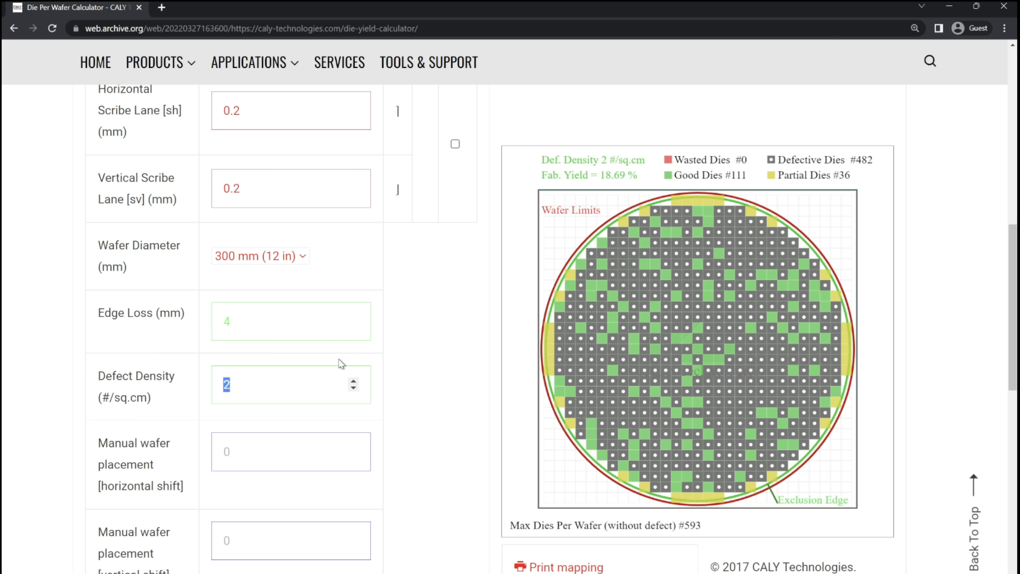
{"action": "type", "text": "0.07"}
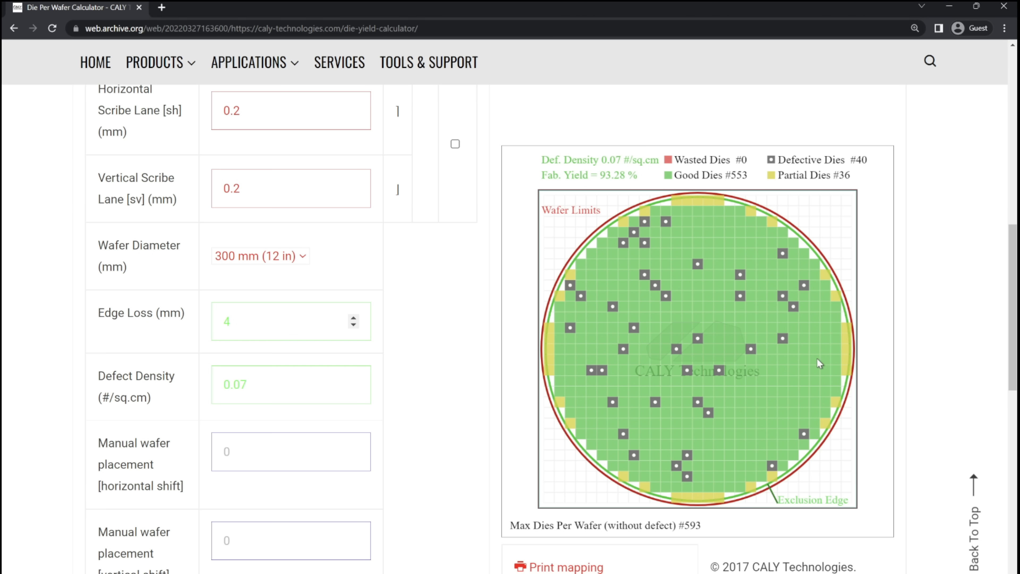
{"action": "scroll", "scroll_direction": "down", "scroll_amount": 3}
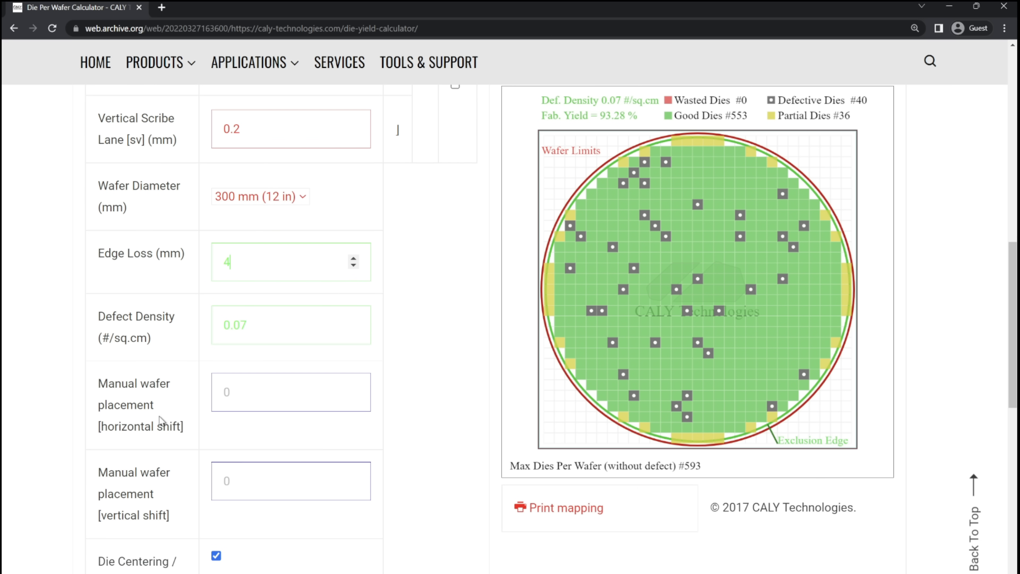
{"action": "mouse_move", "coordinate": [673, 291]}
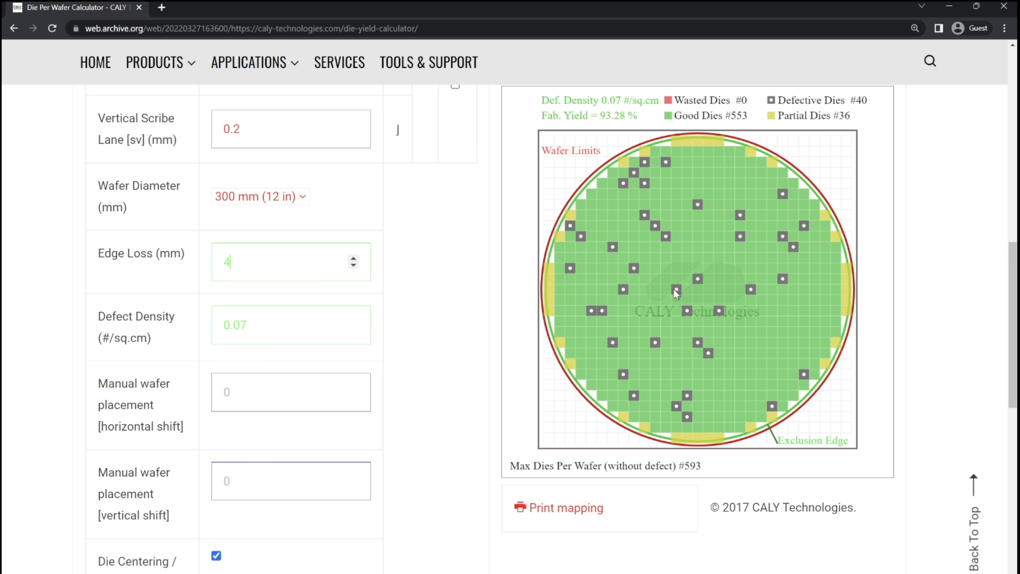
{"action": "mouse_move", "coordinate": [711, 314]}
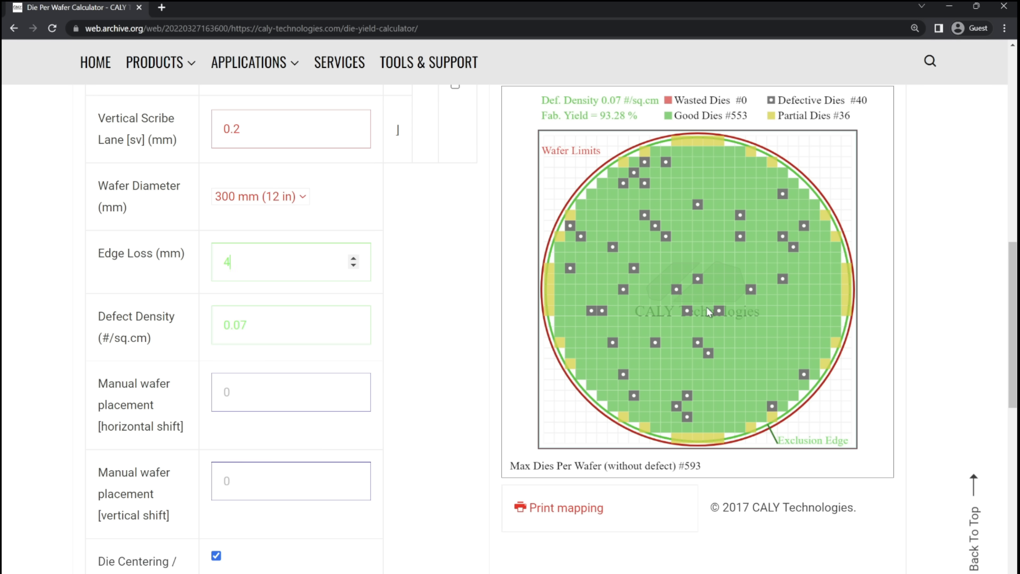
{"action": "mouse_move", "coordinate": [709, 283]}
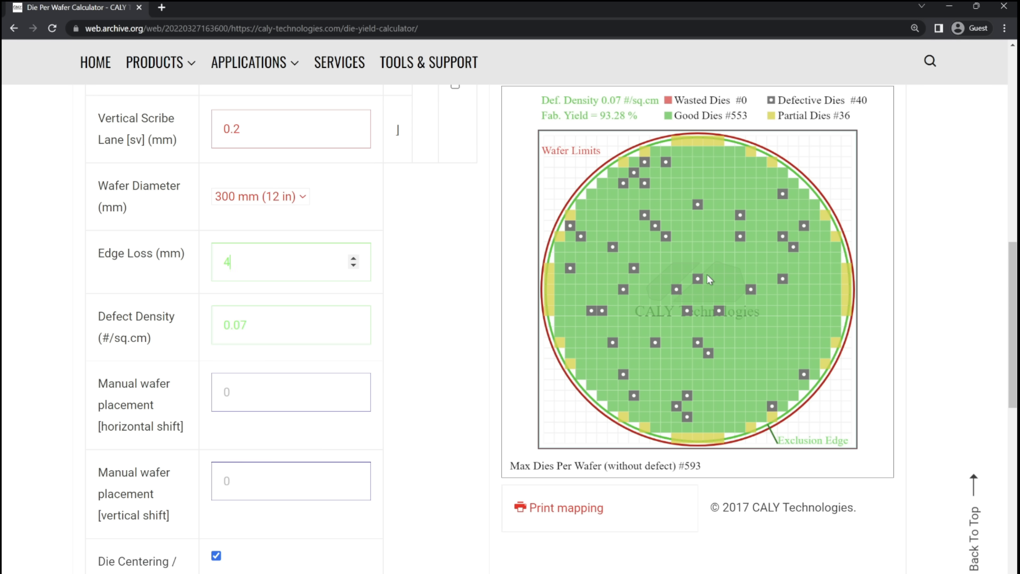
{"action": "mouse_move", "coordinate": [626, 166]}
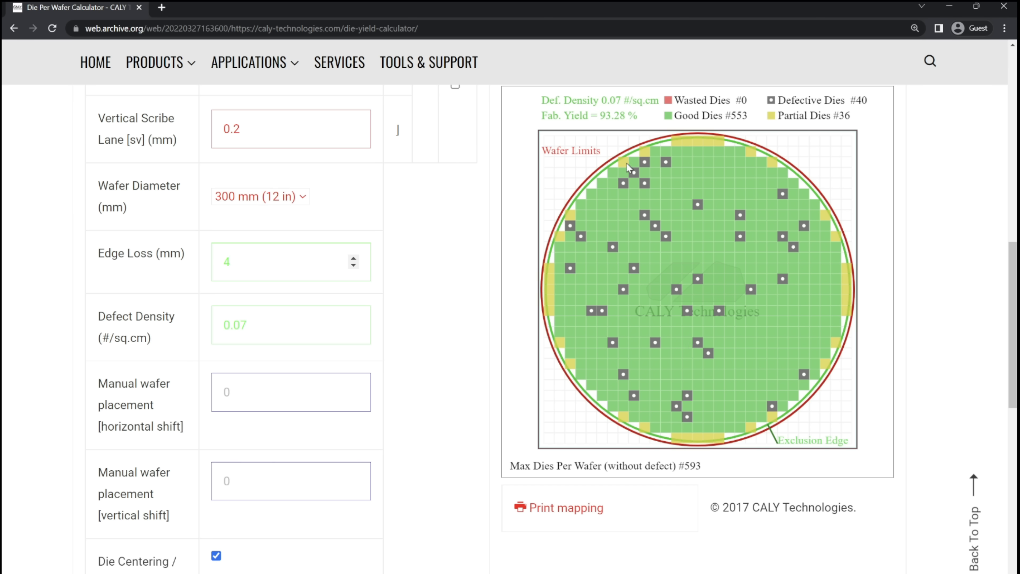
{"action": "mouse_move", "coordinate": [614, 178]}
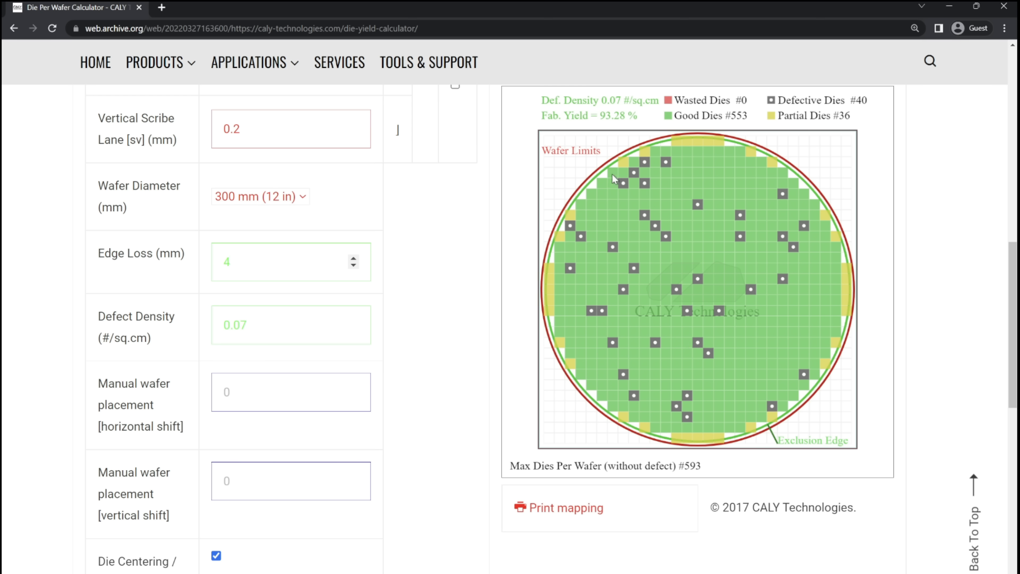
{"action": "mouse_move", "coordinate": [591, 202]}
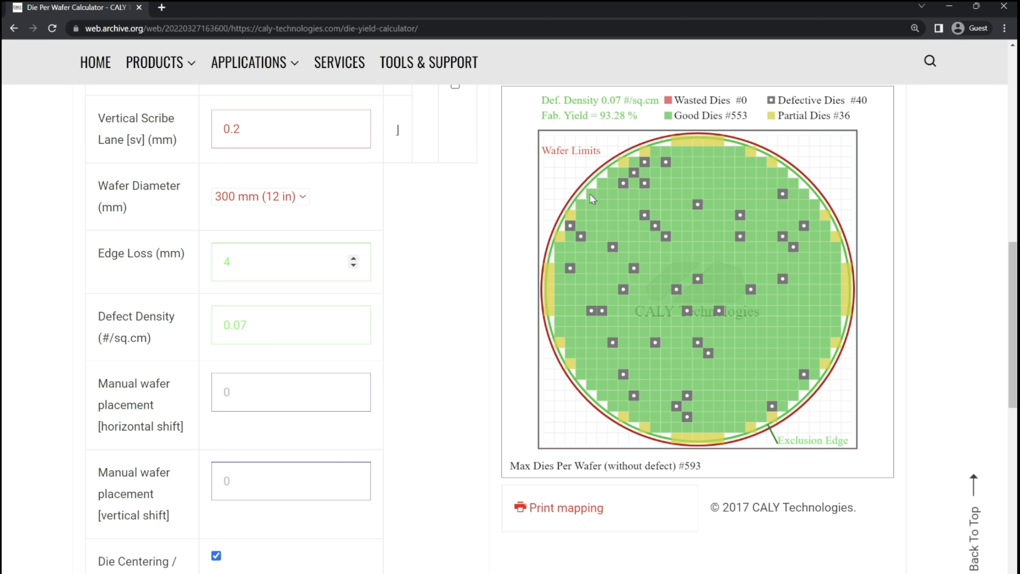
{"action": "mouse_move", "coordinate": [810, 307]}
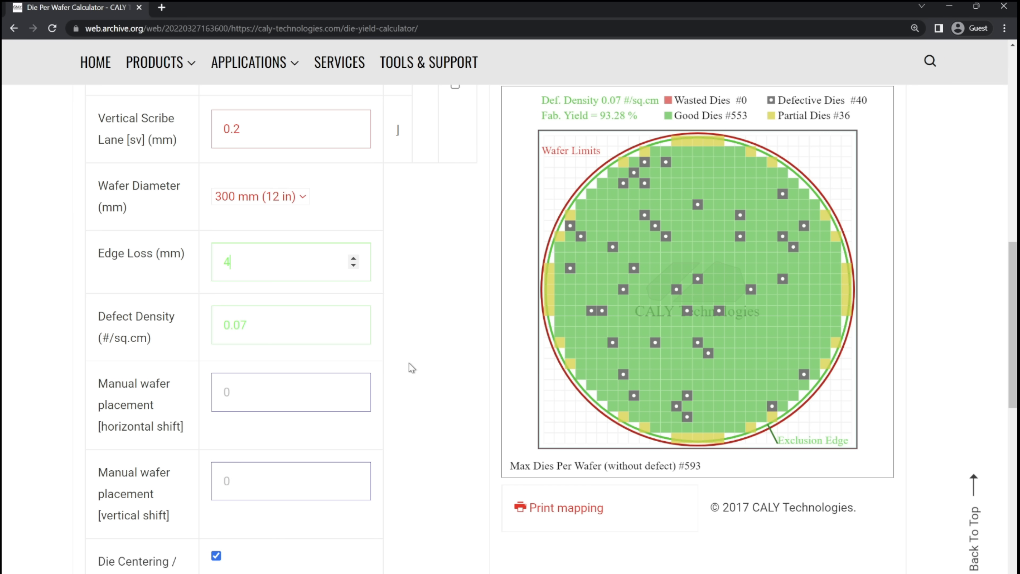
{"action": "scroll", "scroll_direction": "down", "scroll_amount": 3}
{"action": "type", "text": "5"}
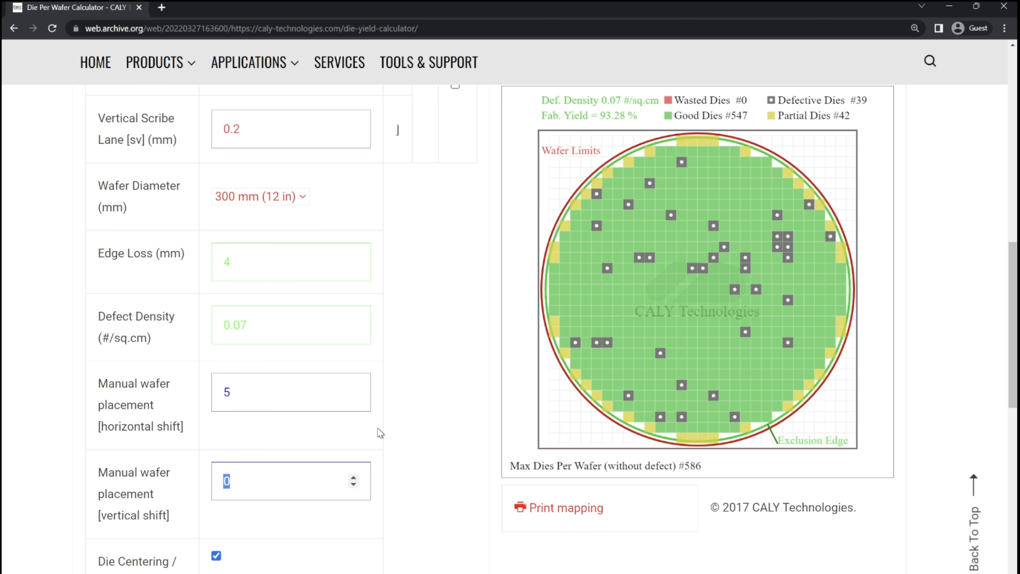
{"action": "mouse_move", "coordinate": [738, 451]}
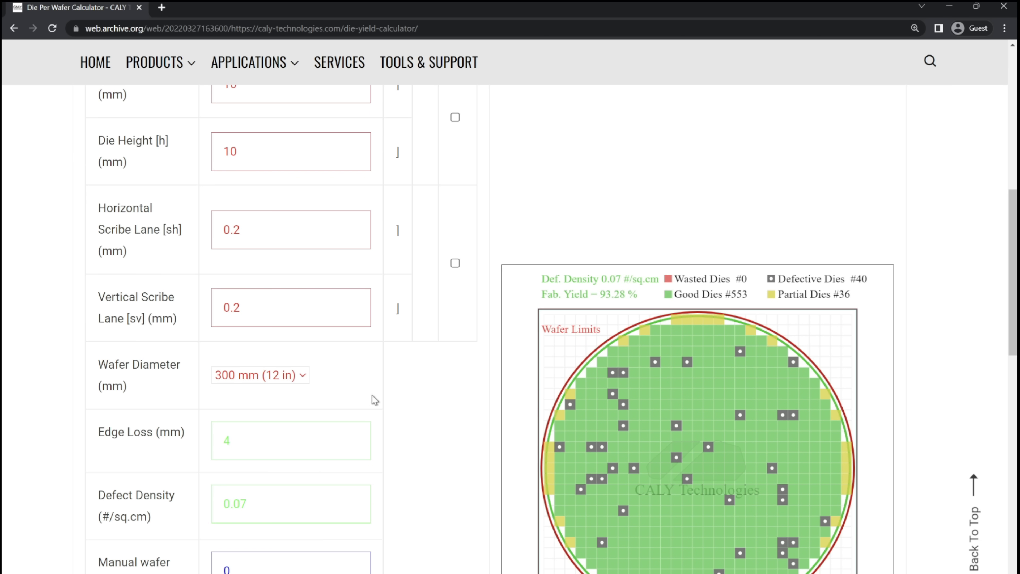
Make the dies 40 mm wide and 20 mm tall, giving 37 good dies at 58.63% yield.
{"action": "scroll", "scroll_direction": "down", "scroll_amount": 3}
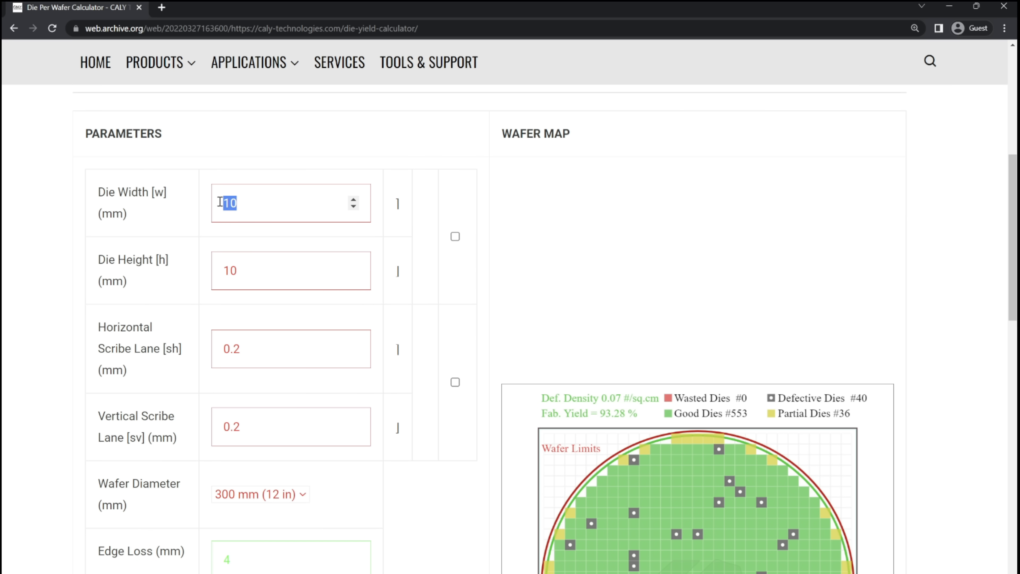
{"action": "mouse_move", "coordinate": [383, 225]}
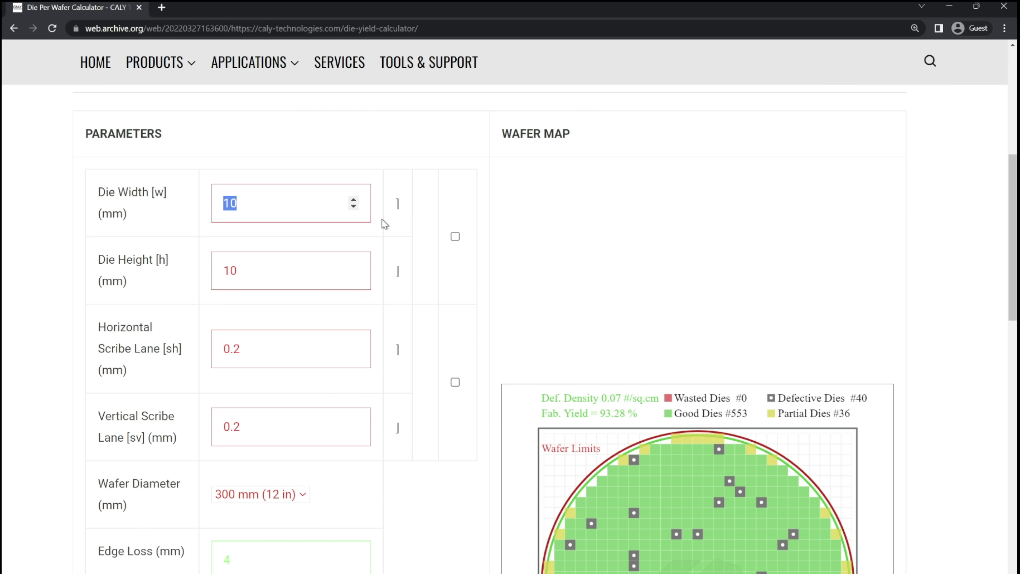
{"action": "type", "text": "40"}
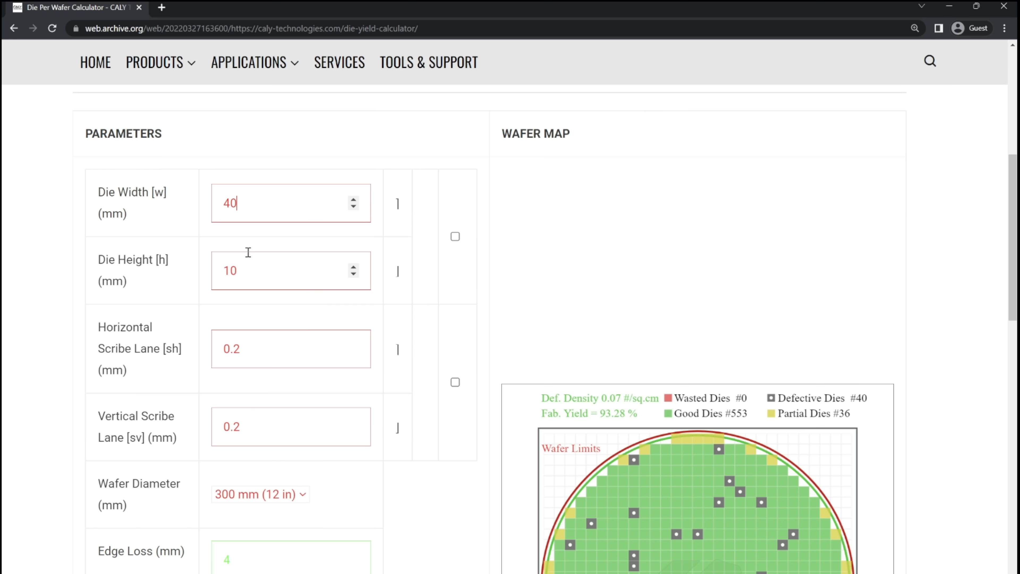
{"action": "type", "text": "20"}
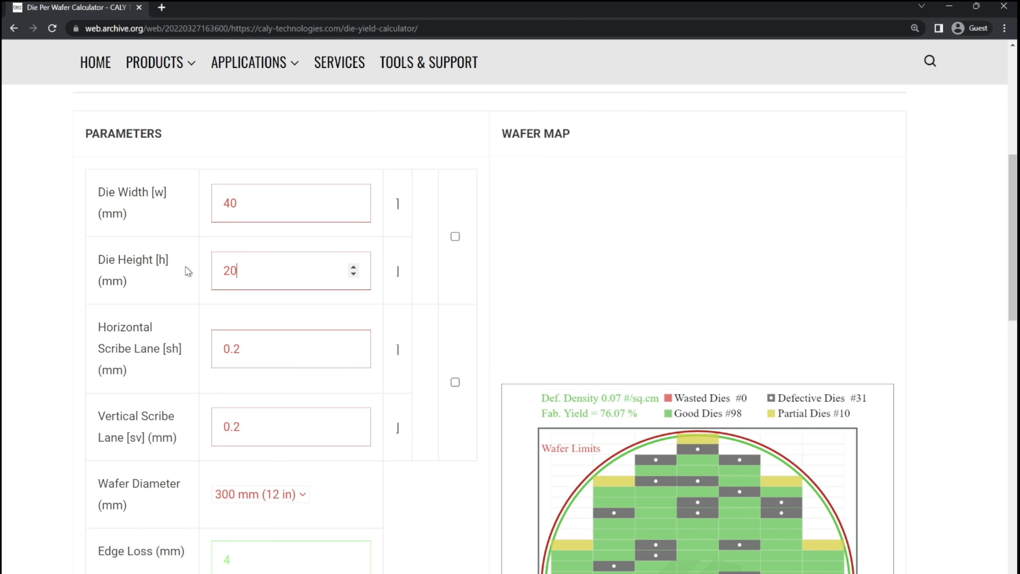
{"action": "triple_click", "coordinate": [232, 349]}
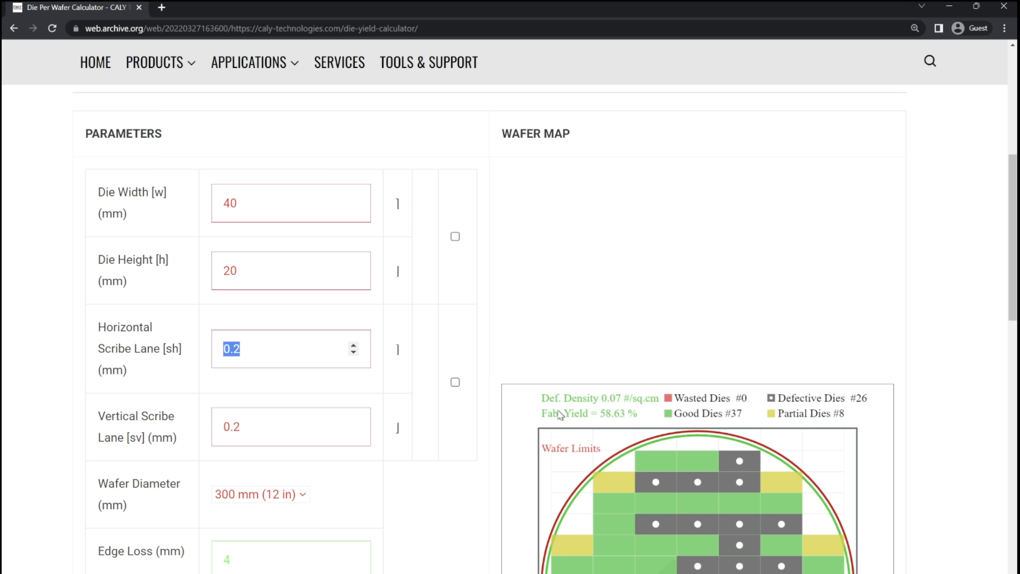
{"action": "scroll", "scroll_direction": "down", "scroll_amount": 3}
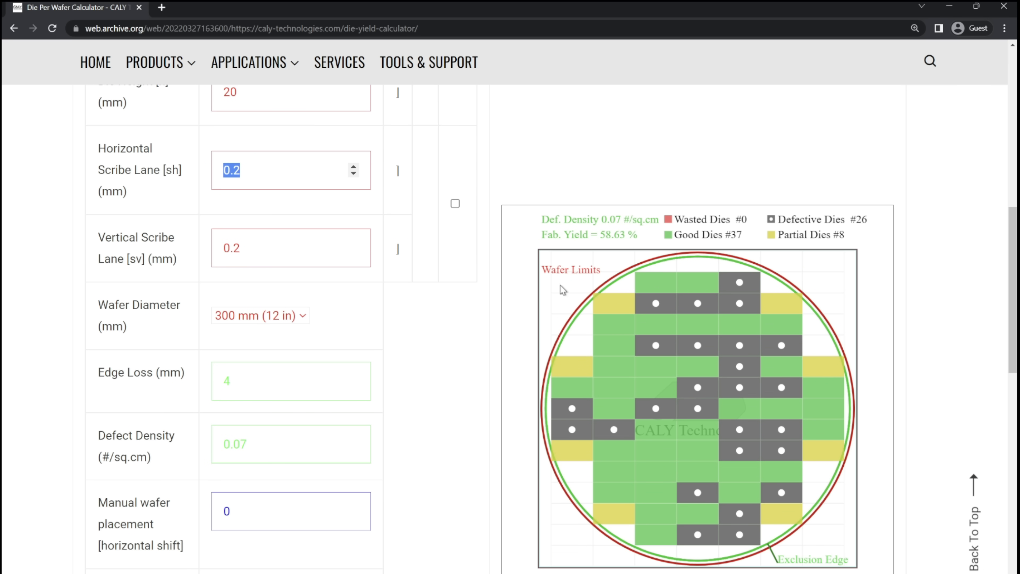
{"action": "mouse_move", "coordinate": [613, 246]}
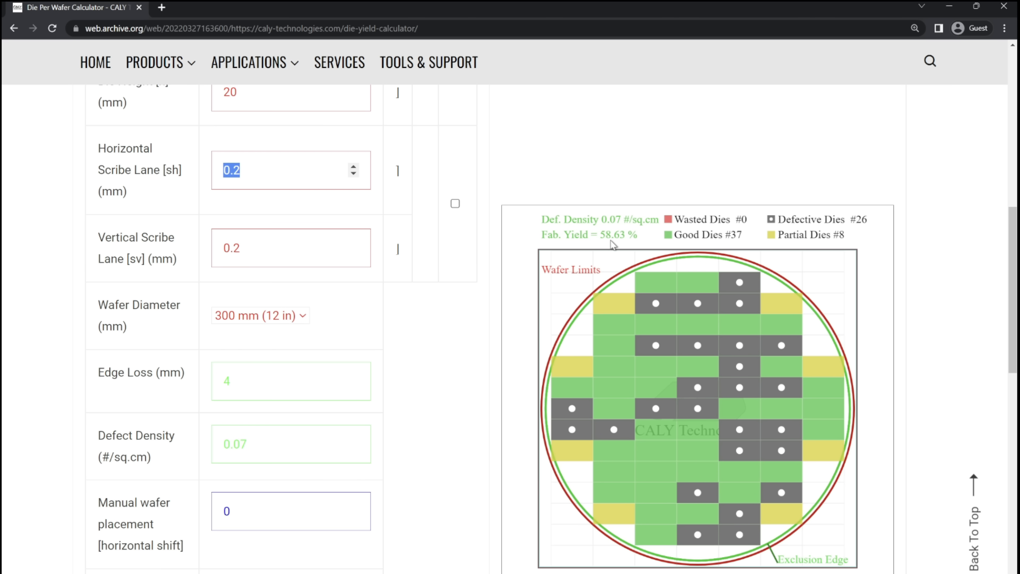
{"action": "mouse_move", "coordinate": [603, 242]}
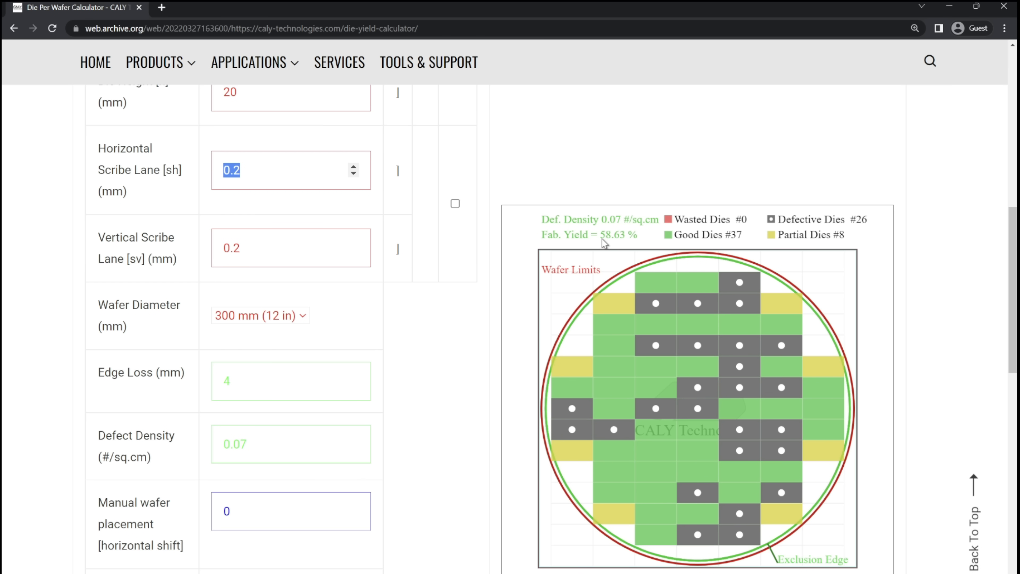
{"action": "mouse_move", "coordinate": [618, 245]}
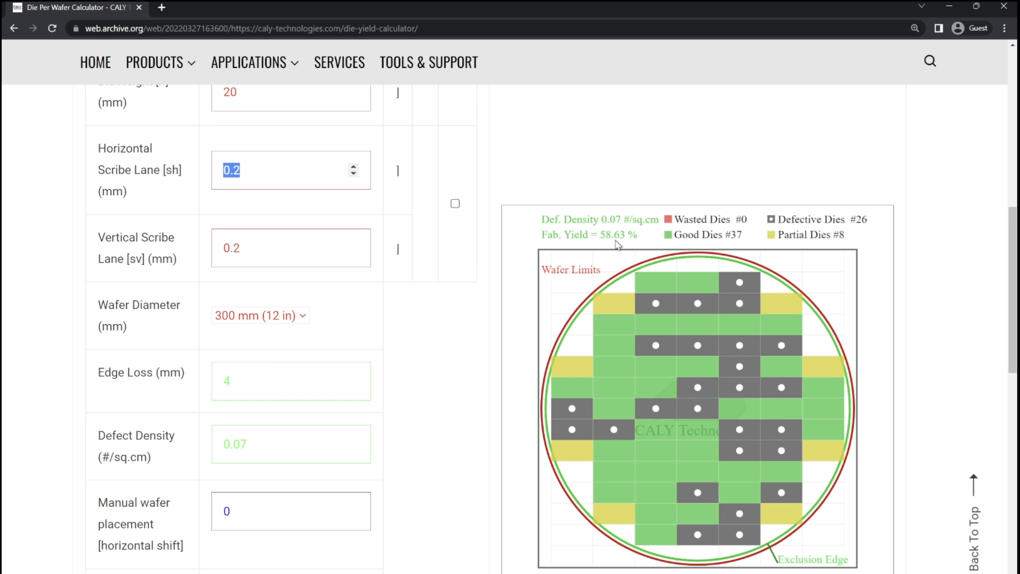
{"action": "left_click", "coordinate": [235, 444]}
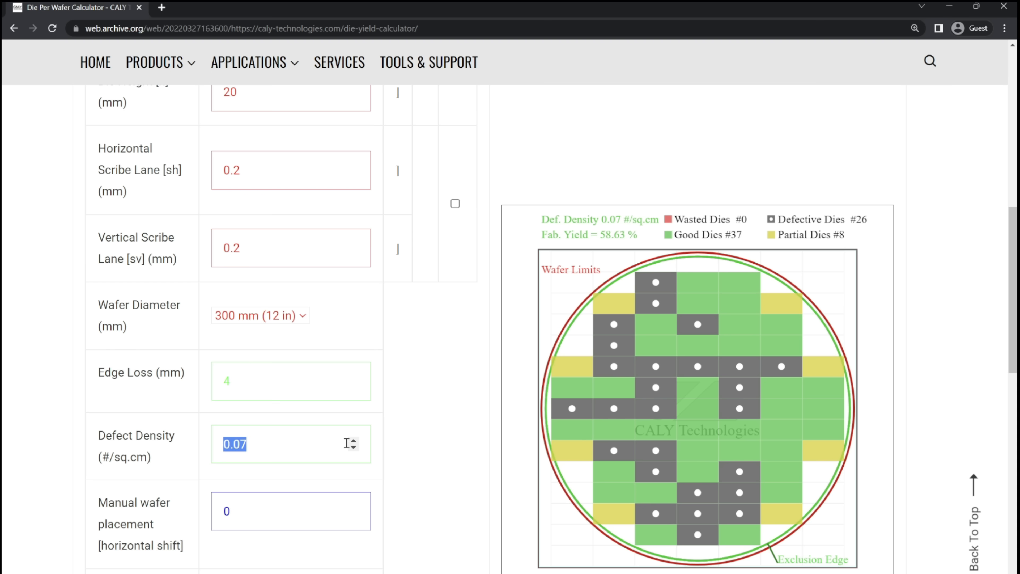
Try a 0.3 defect density, then lower it to 0.07 defects per square centimetre.
{"action": "type", "text": "0.3"}
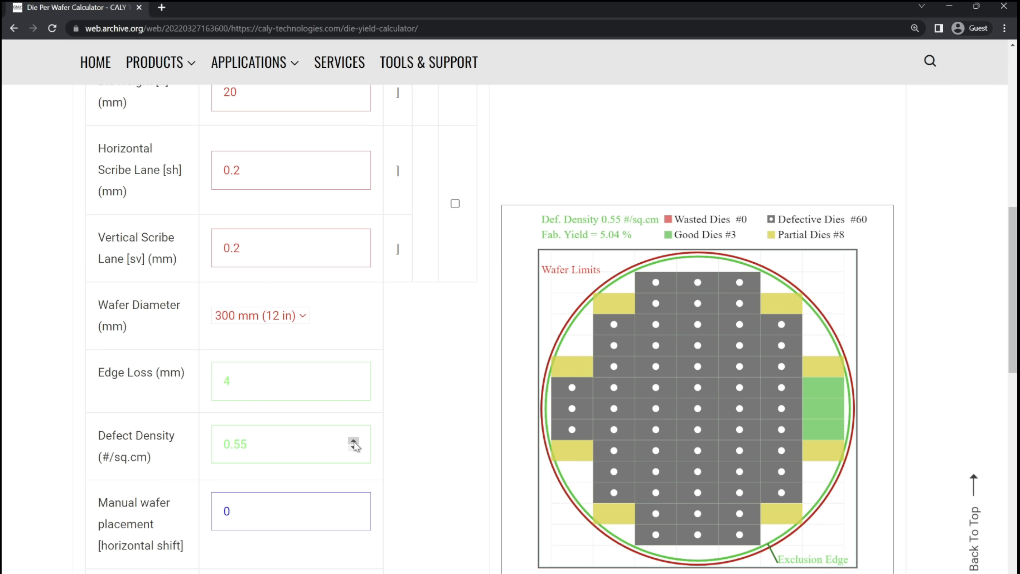
{"action": "left_click", "coordinate": [353, 448]}
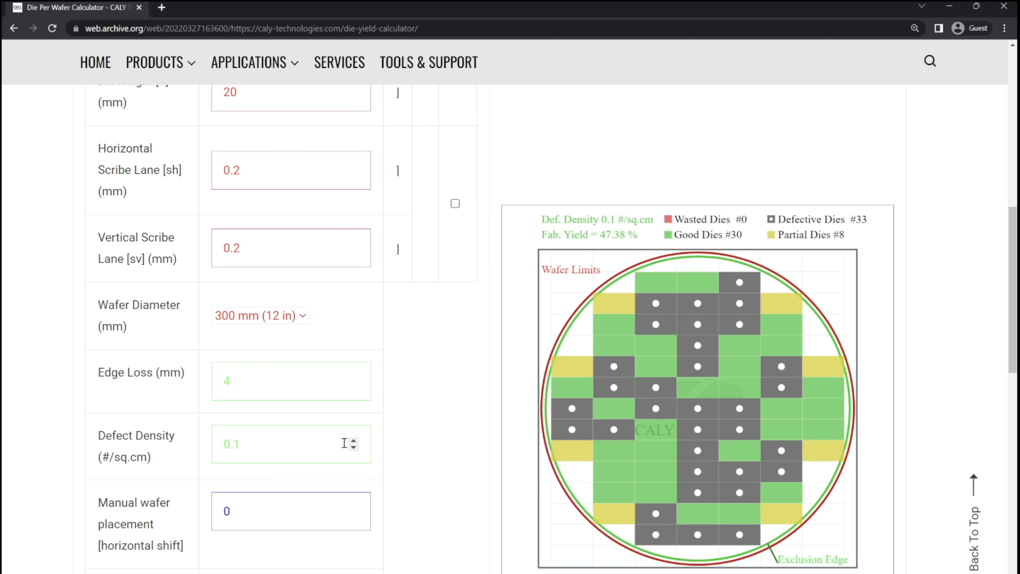
{"action": "type", "text": "0.07"}
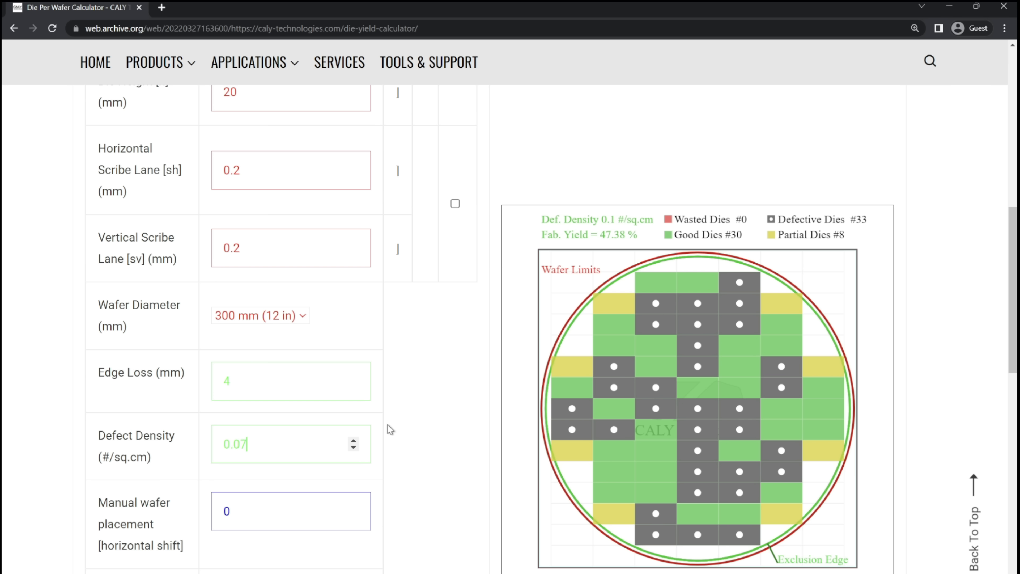
{"action": "mouse_move", "coordinate": [301, 429]}
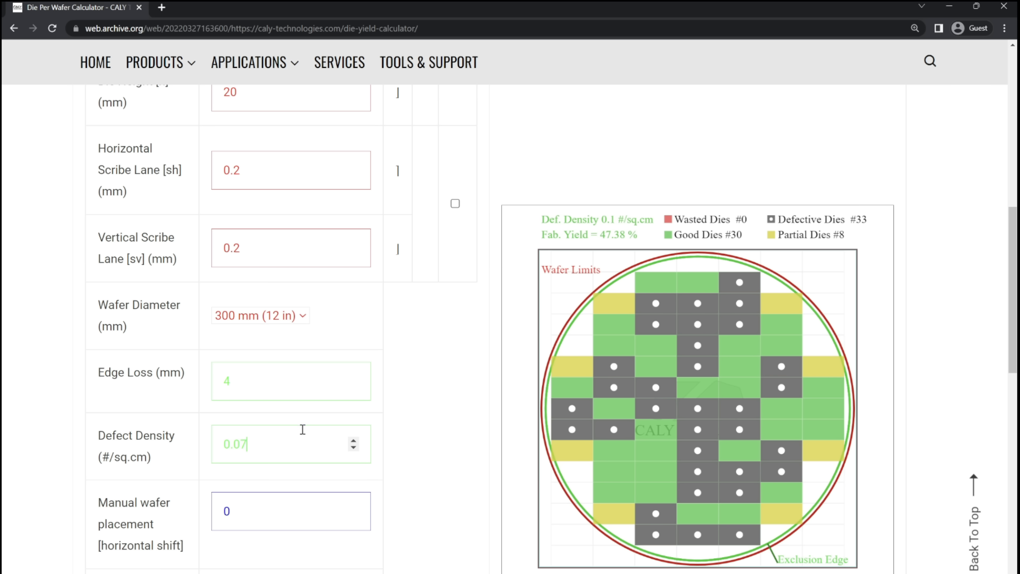
{"action": "left_click", "coordinate": [288, 513]}
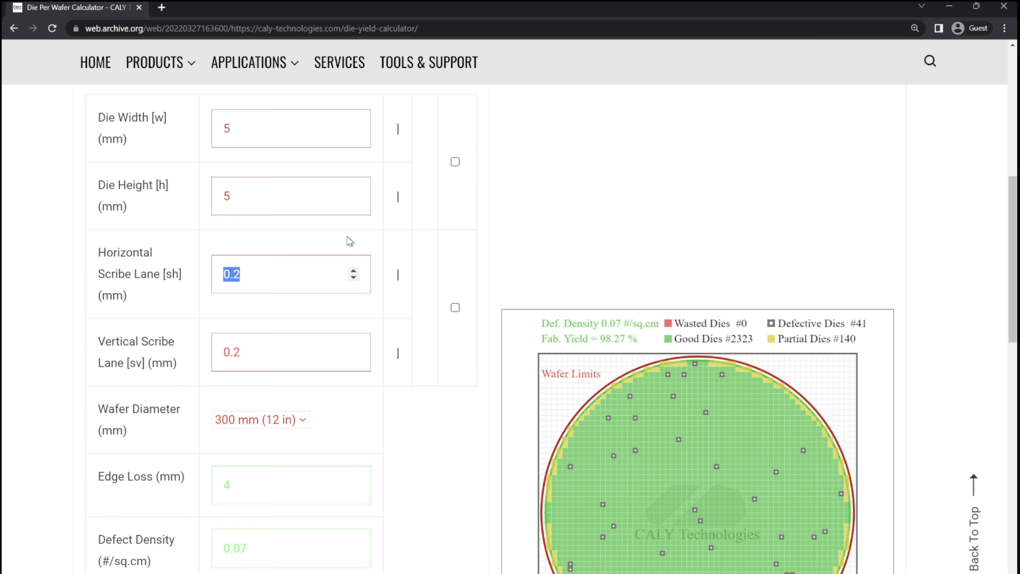
Scroll the wafer map to review 2323 good dies of 2364 maximum for the 5 x 5 mm die.
{"action": "scroll", "scroll_direction": "down", "scroll_amount": 3}
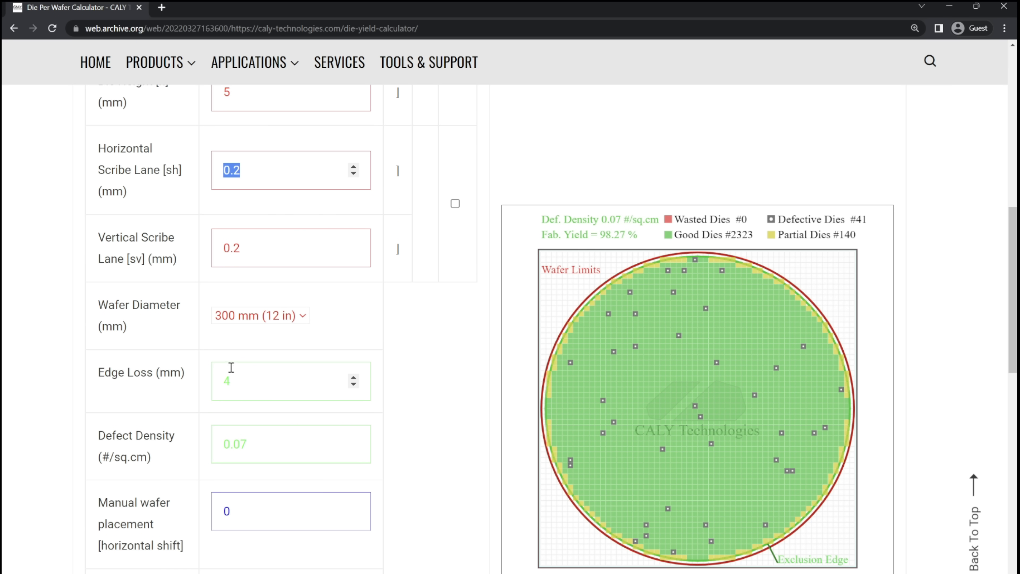
{"action": "mouse_move", "coordinate": [673, 338]}
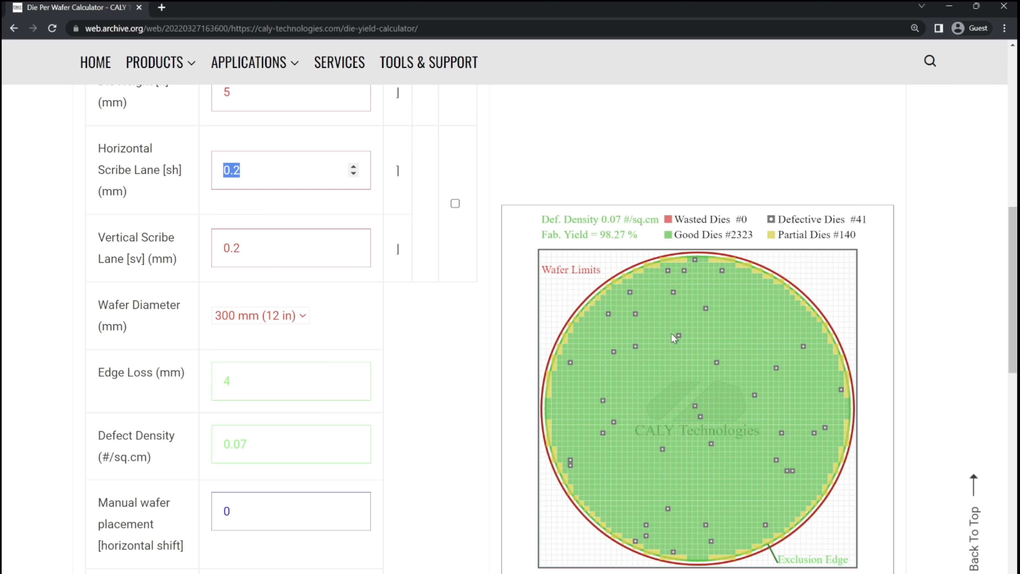
{"action": "mouse_move", "coordinate": [649, 495]}
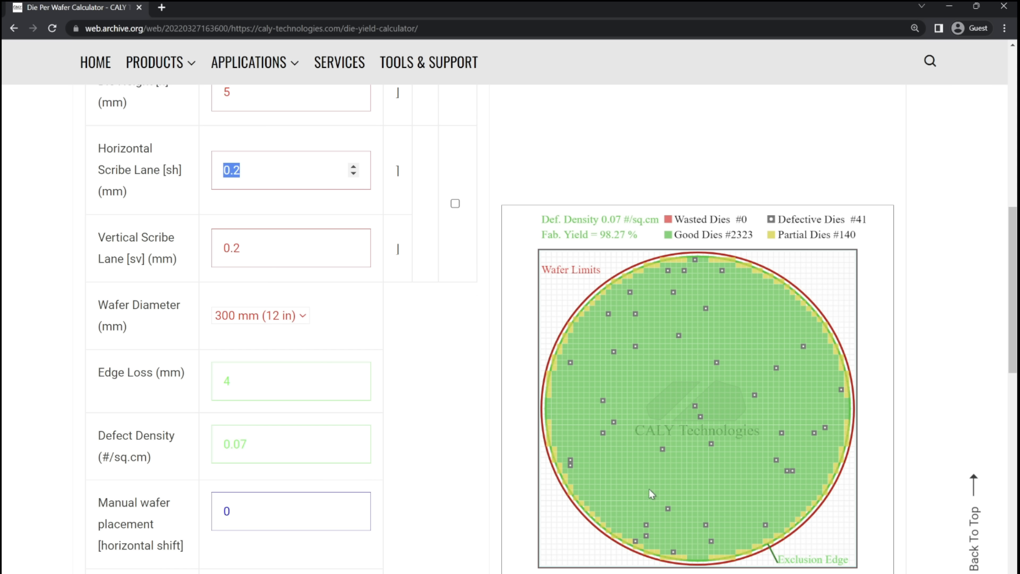
{"action": "mouse_move", "coordinate": [734, 506]}
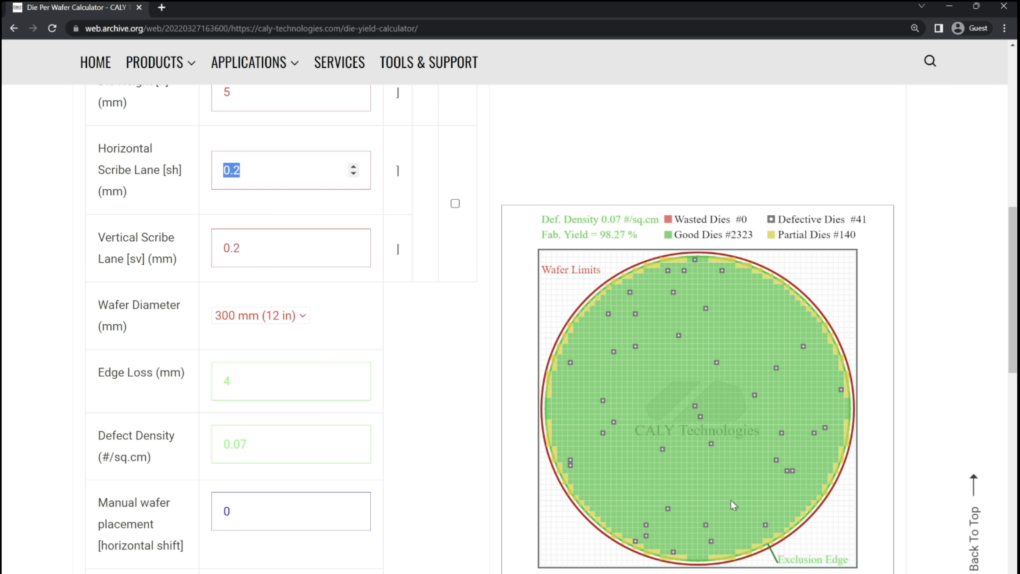
{"action": "mouse_move", "coordinate": [676, 481]}
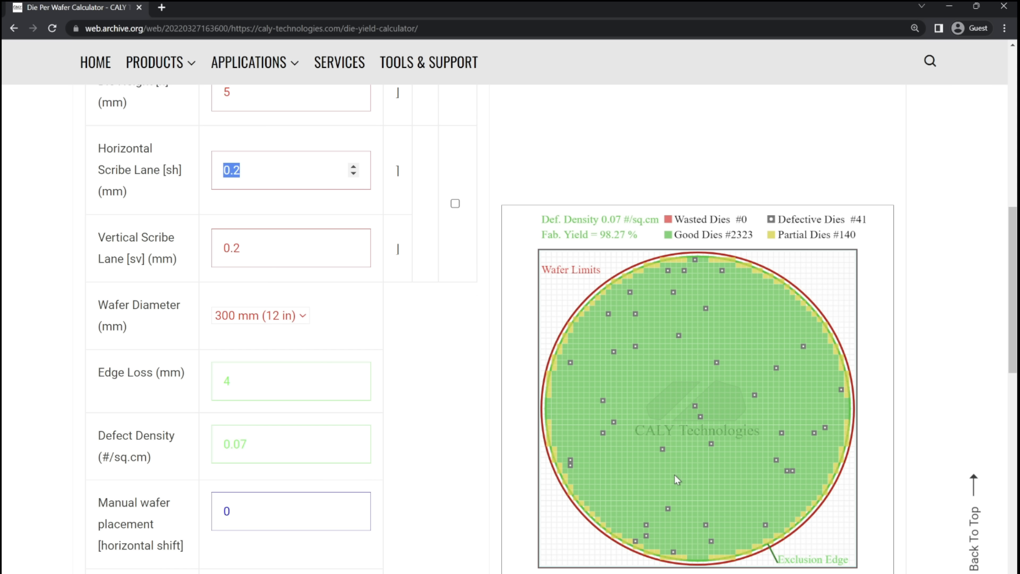
{"action": "mouse_move", "coordinate": [691, 501]}
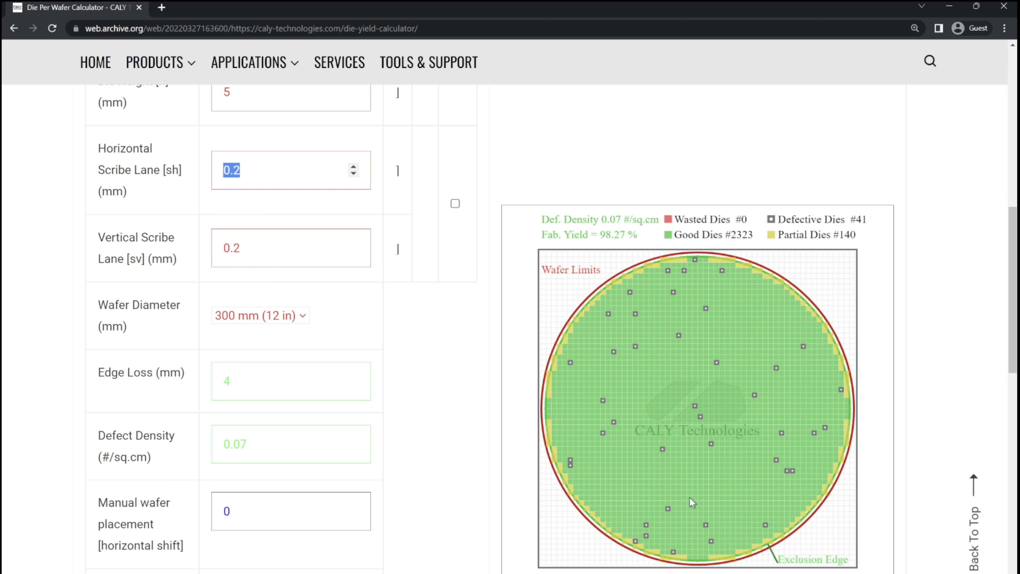
{"action": "mouse_move", "coordinate": [681, 485]}
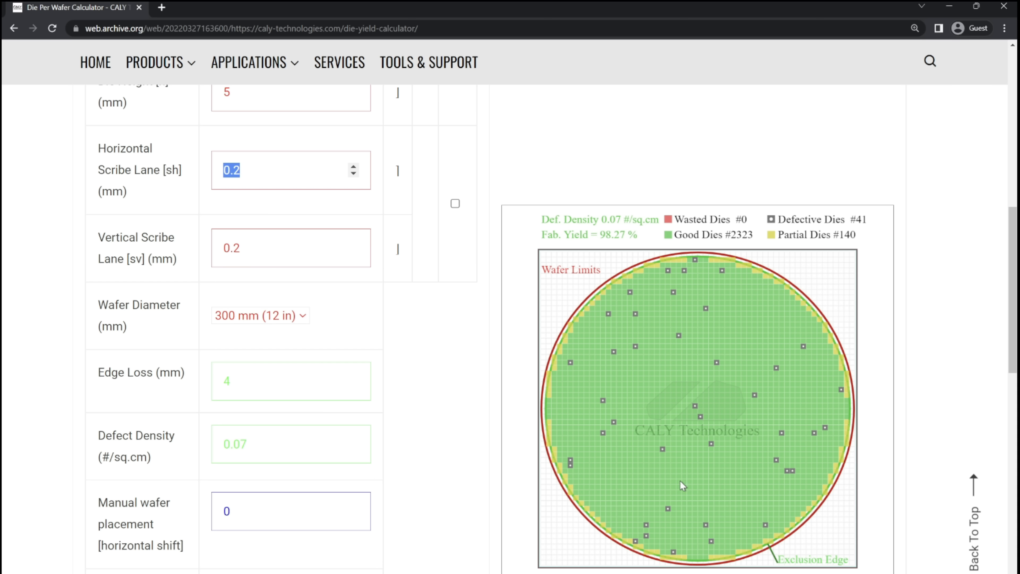
{"action": "mouse_move", "coordinate": [697, 416]}
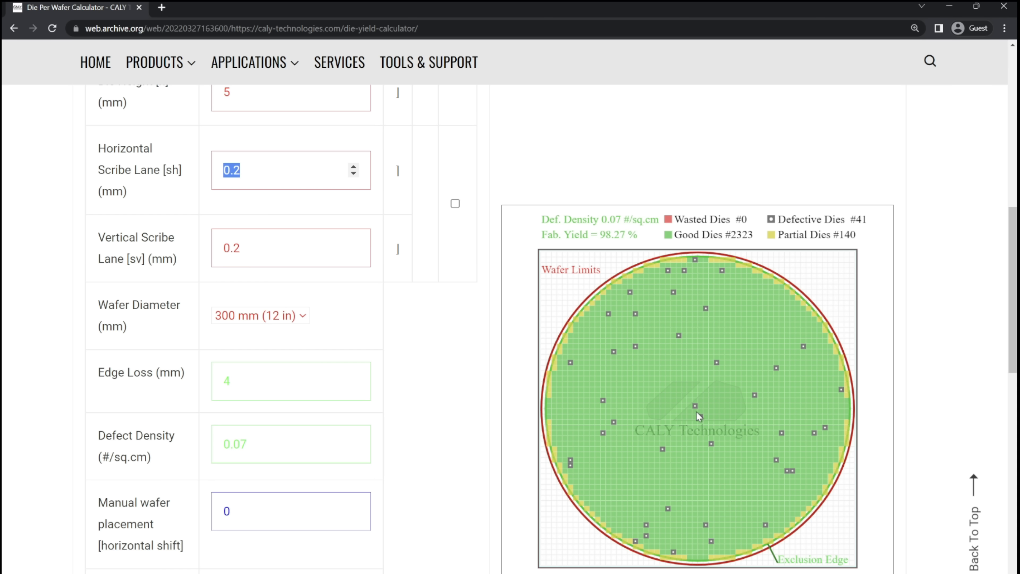
{"action": "mouse_move", "coordinate": [735, 435]}
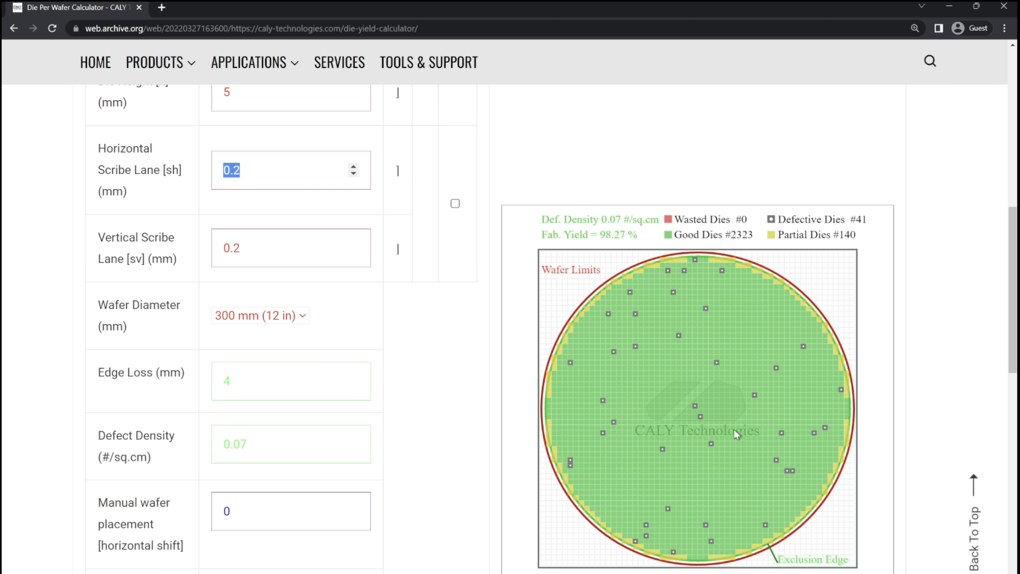
{"action": "mouse_move", "coordinate": [658, 473]}
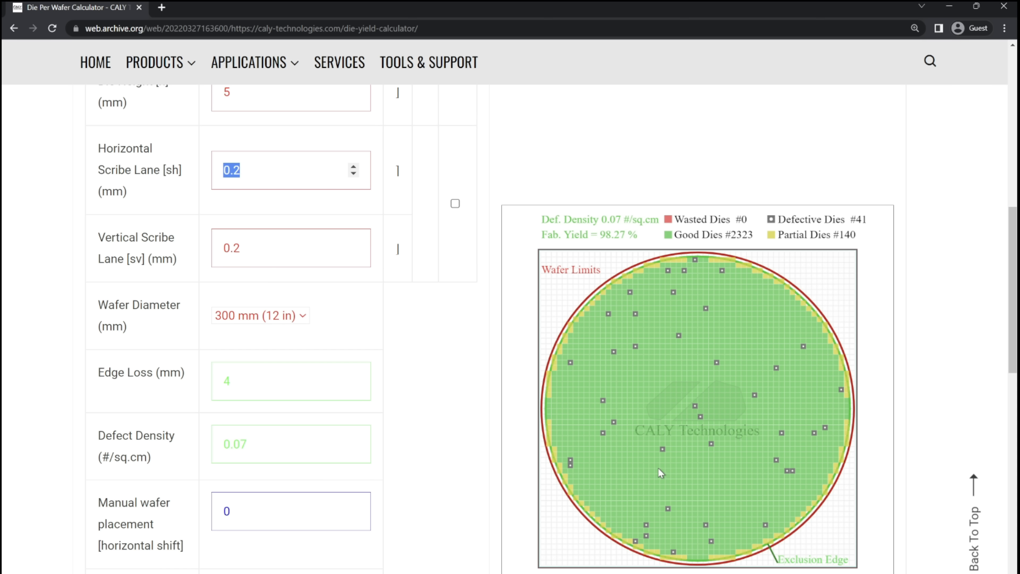
{"action": "mouse_move", "coordinate": [633, 458]}
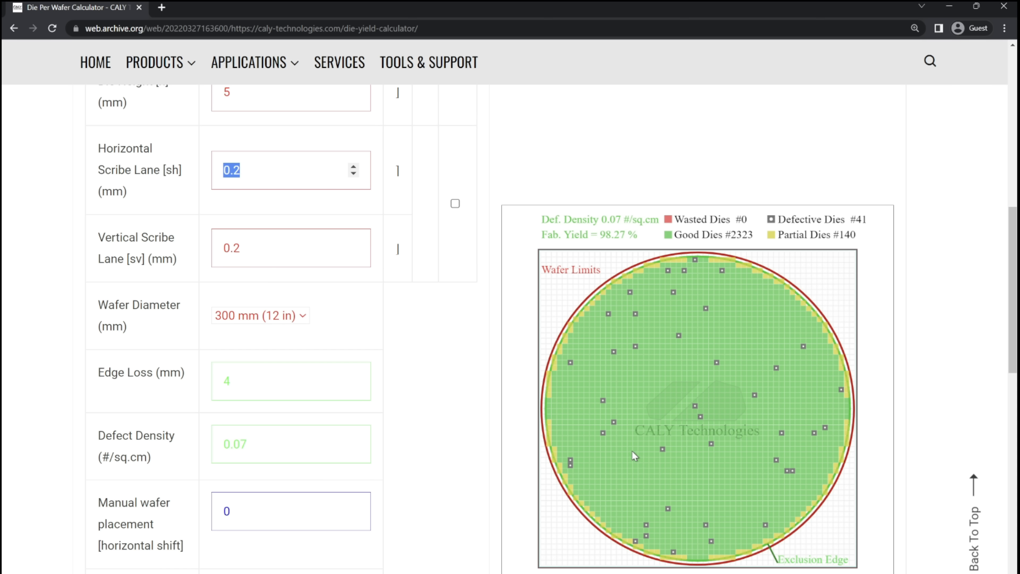
{"action": "mouse_move", "coordinate": [618, 452]}
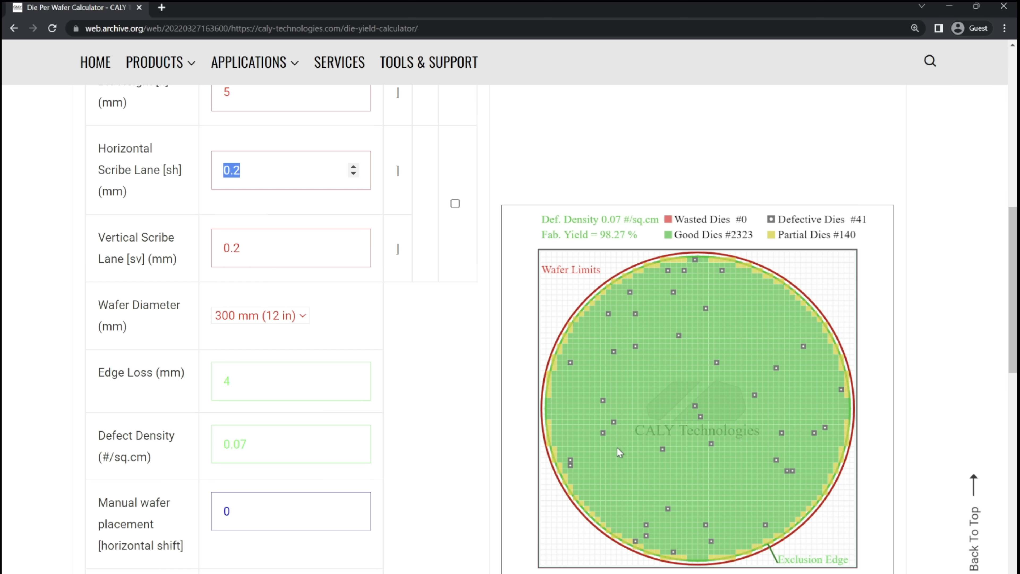
{"action": "scroll", "scroll_direction": "down", "scroll_amount": 3}
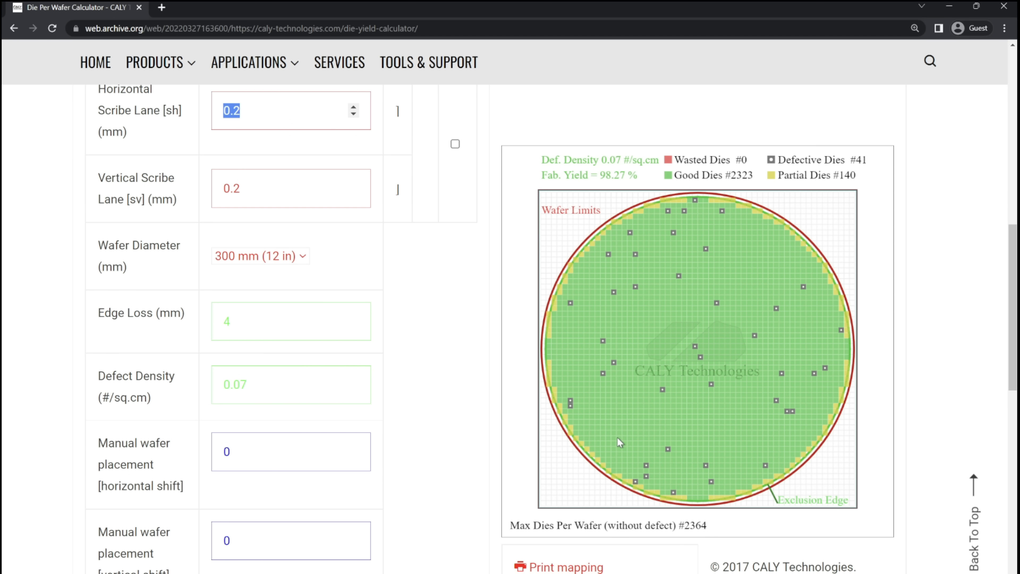
{"action": "mouse_move", "coordinate": [609, 433]}
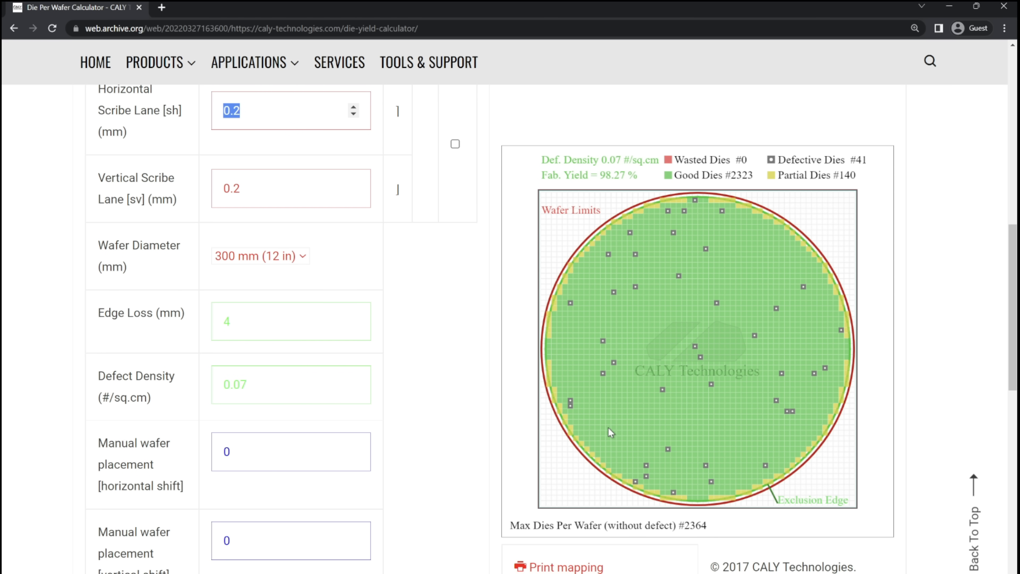
{"action": "mouse_move", "coordinate": [652, 410]}
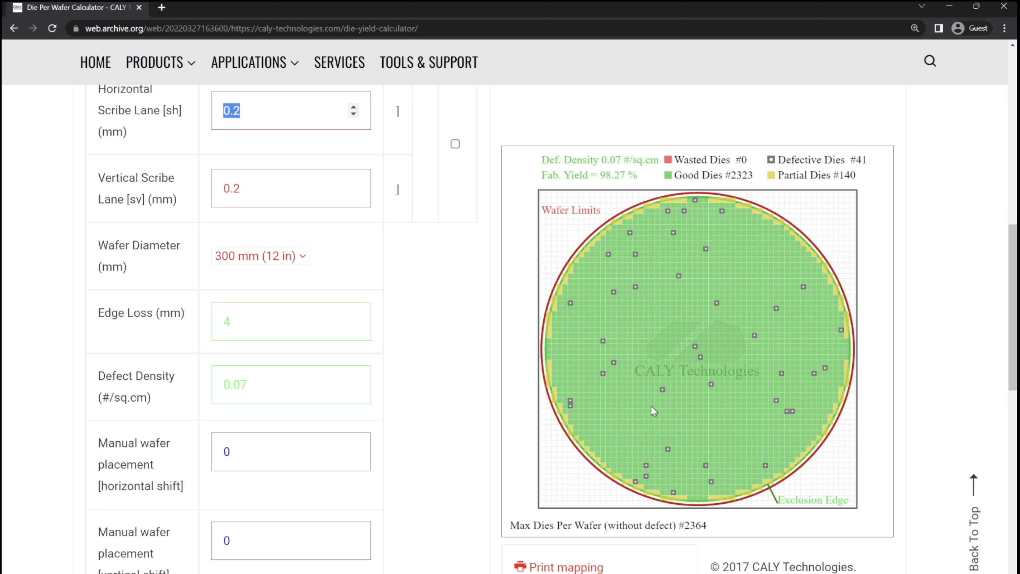
{"action": "mouse_move", "coordinate": [616, 400]}
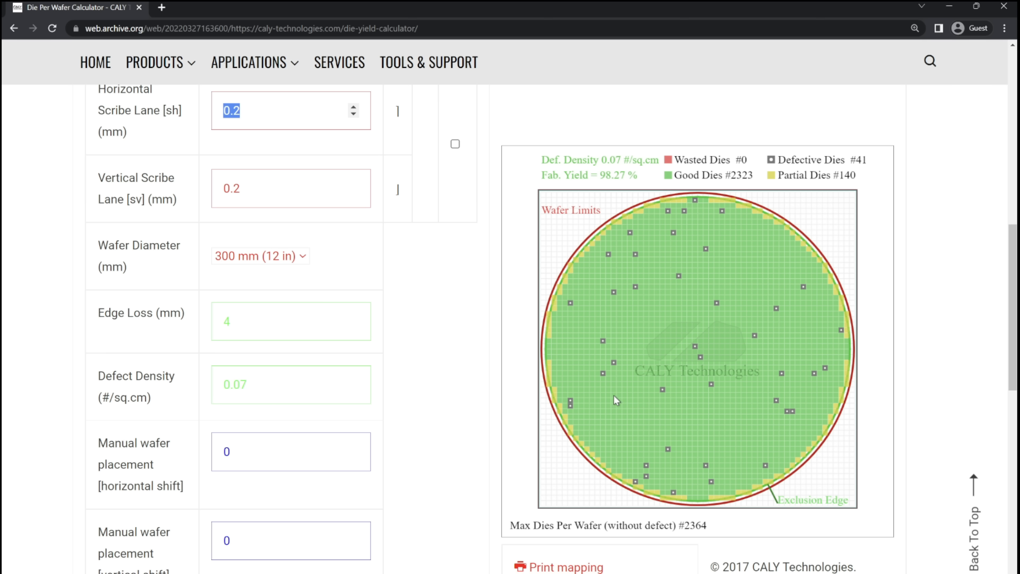
{"action": "mouse_move", "coordinate": [624, 452]}
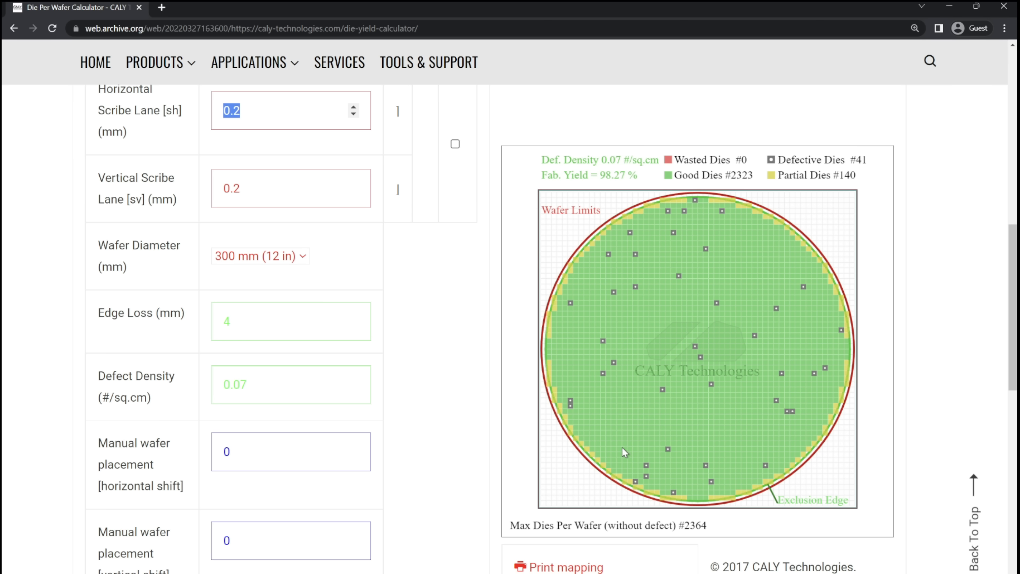
{"action": "mouse_move", "coordinate": [648, 426]}
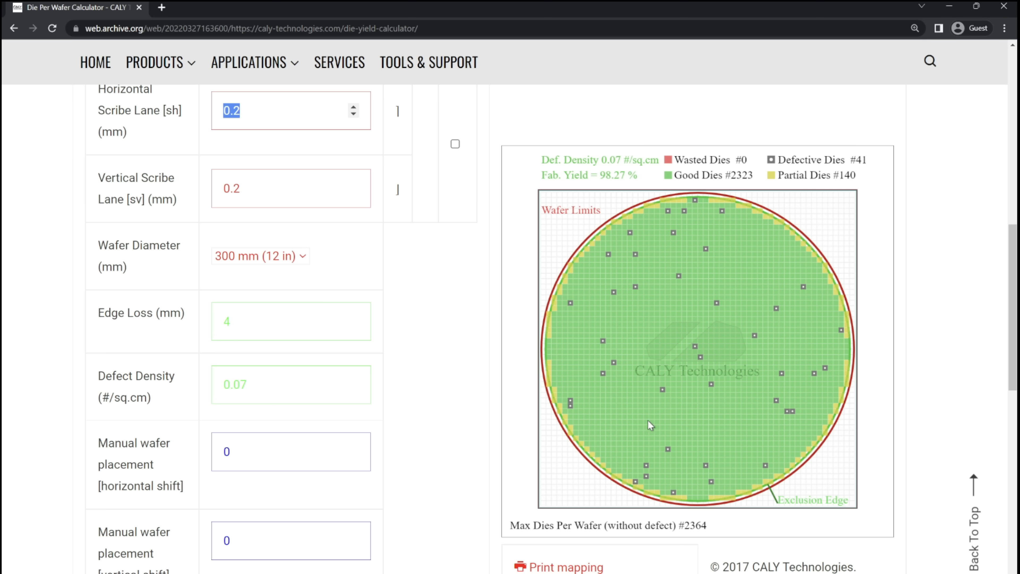
{"action": "mouse_move", "coordinate": [651, 397]}
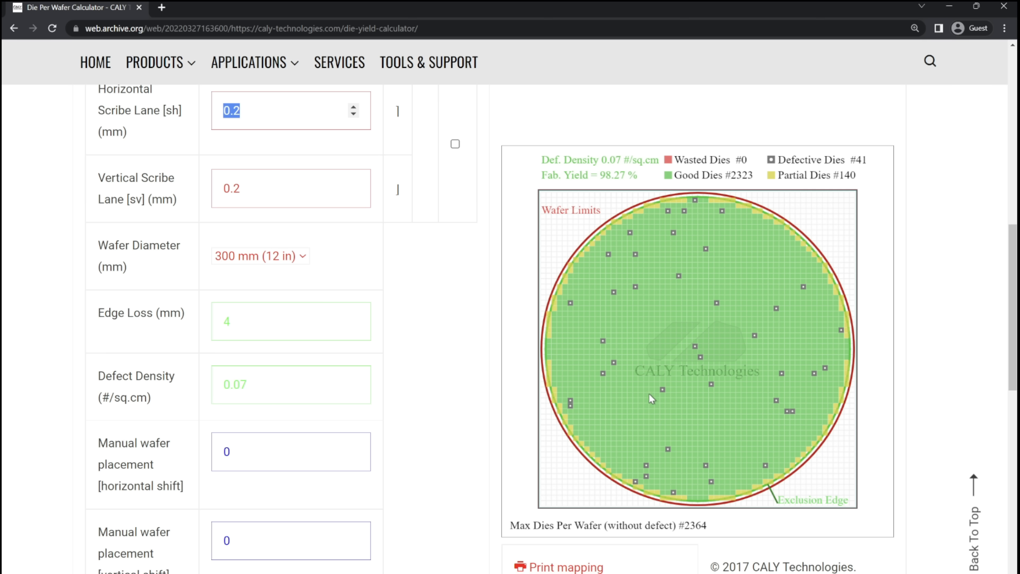
{"action": "mouse_move", "coordinate": [646, 375]}
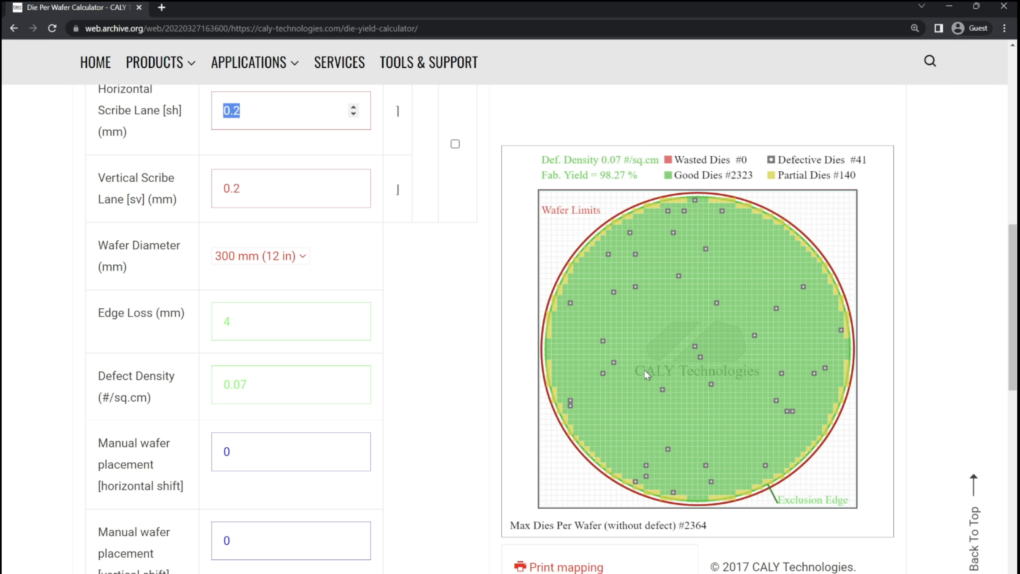
{"action": "mouse_move", "coordinate": [633, 440]}
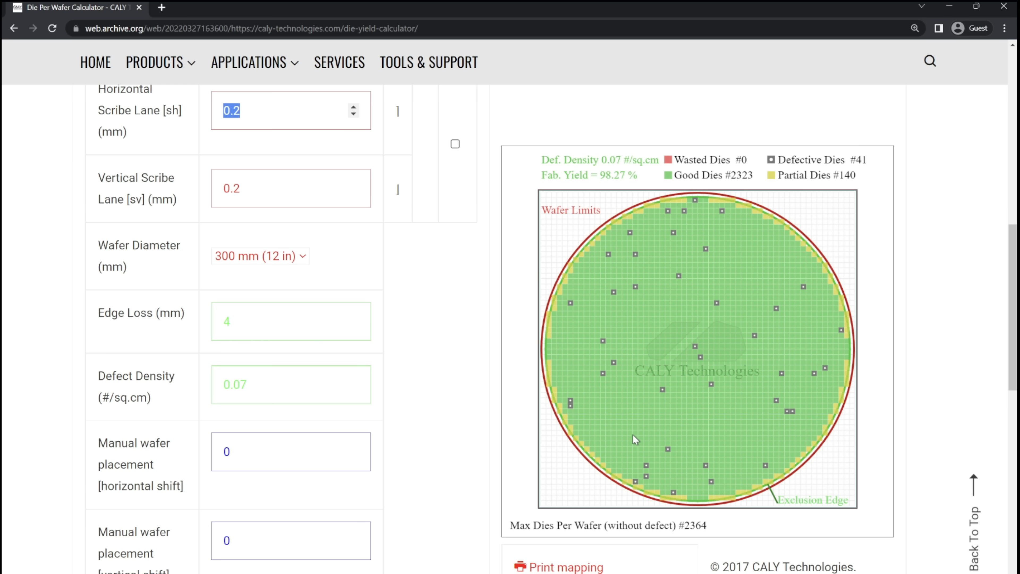
{"action": "mouse_move", "coordinate": [496, 423]}
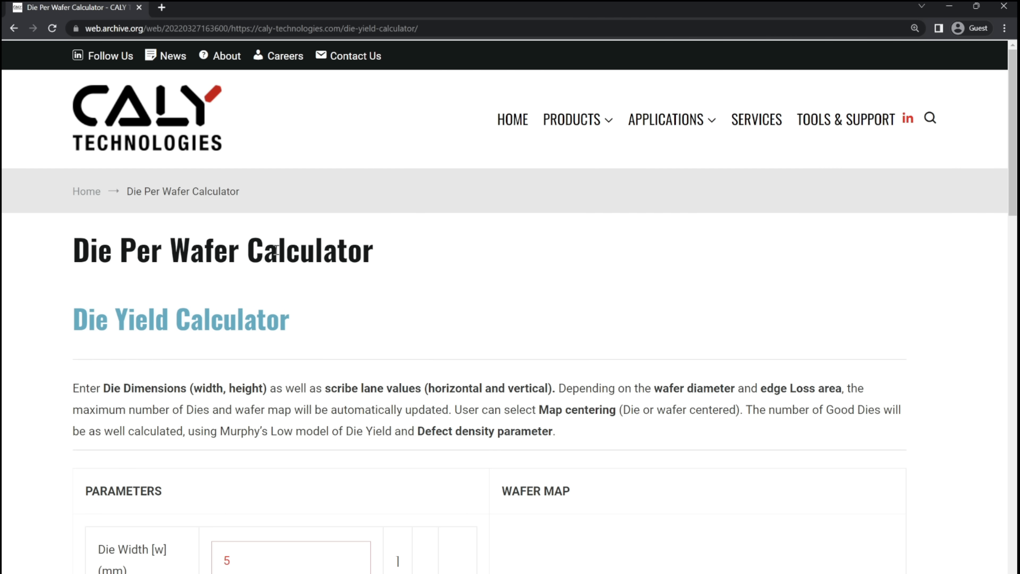
{"action": "mouse_move", "coordinate": [309, 403]}
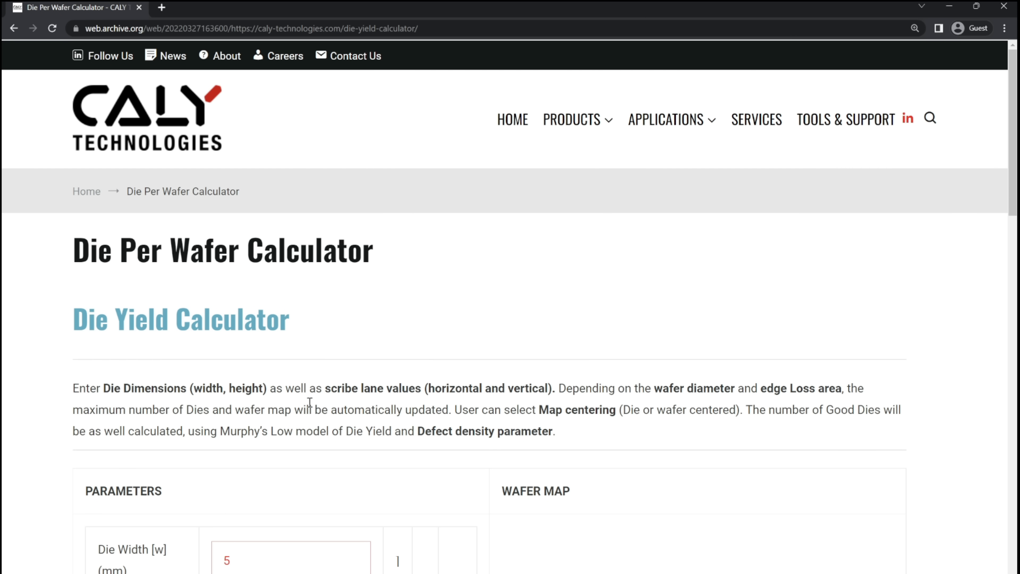
{"action": "scroll", "scroll_direction": "down", "scroll_amount": 3}
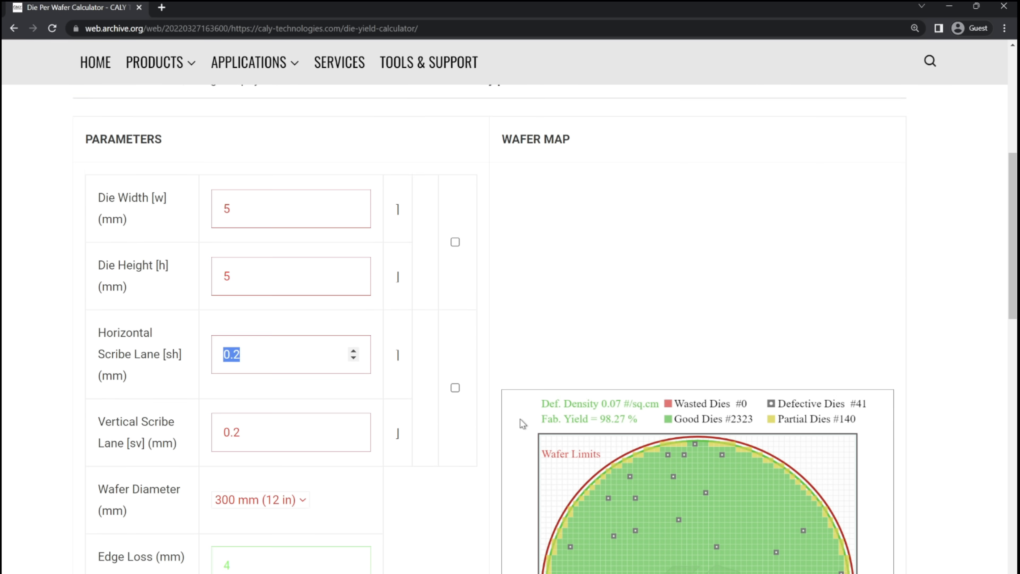
{"action": "scroll", "scroll_direction": "down", "scroll_amount": 3}
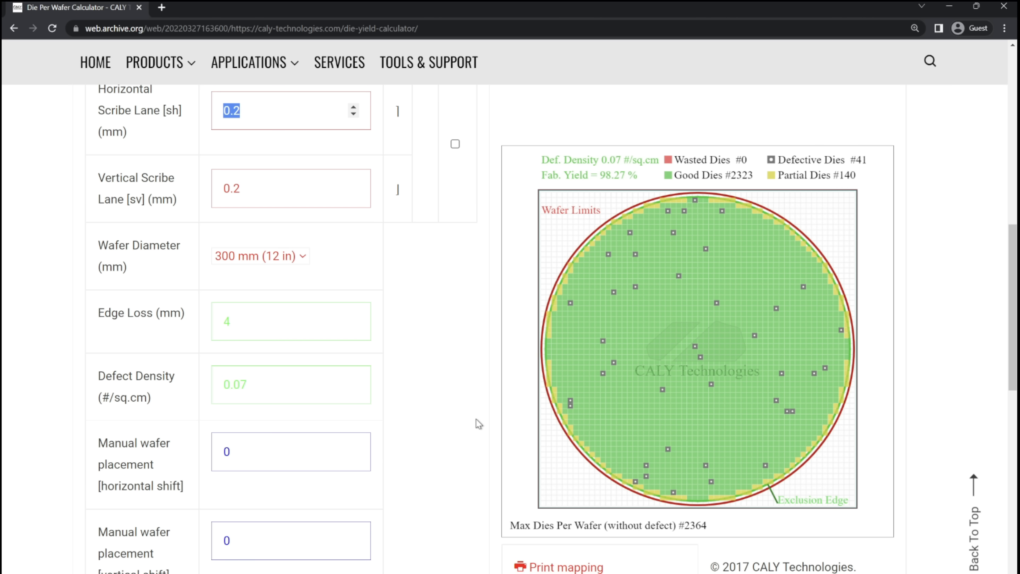
{"action": "mouse_move", "coordinate": [459, 428]}
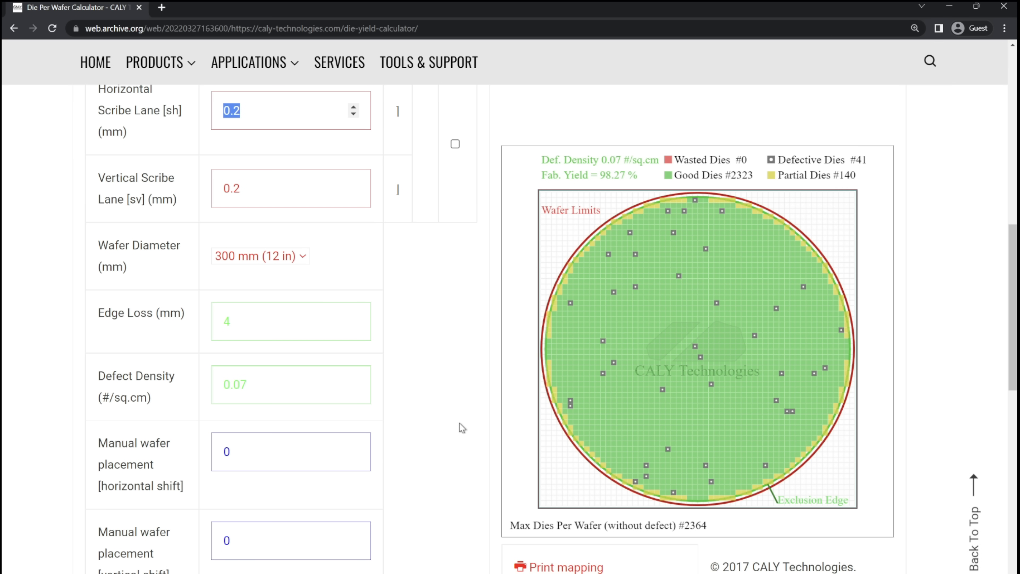